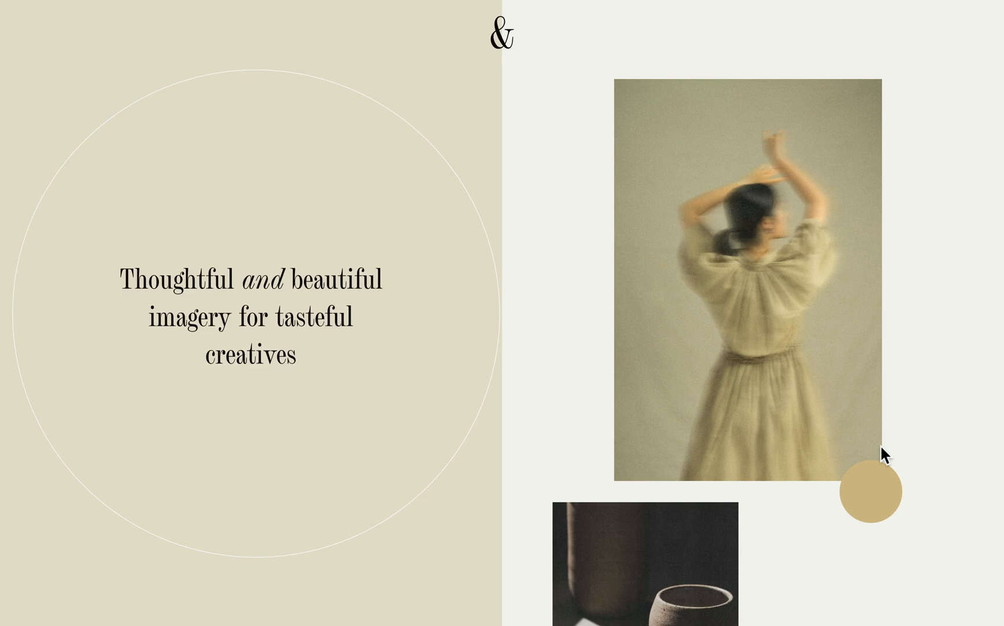
Add a blank section to the empty About page and reveal its layout grid.
scroll("down", 3)
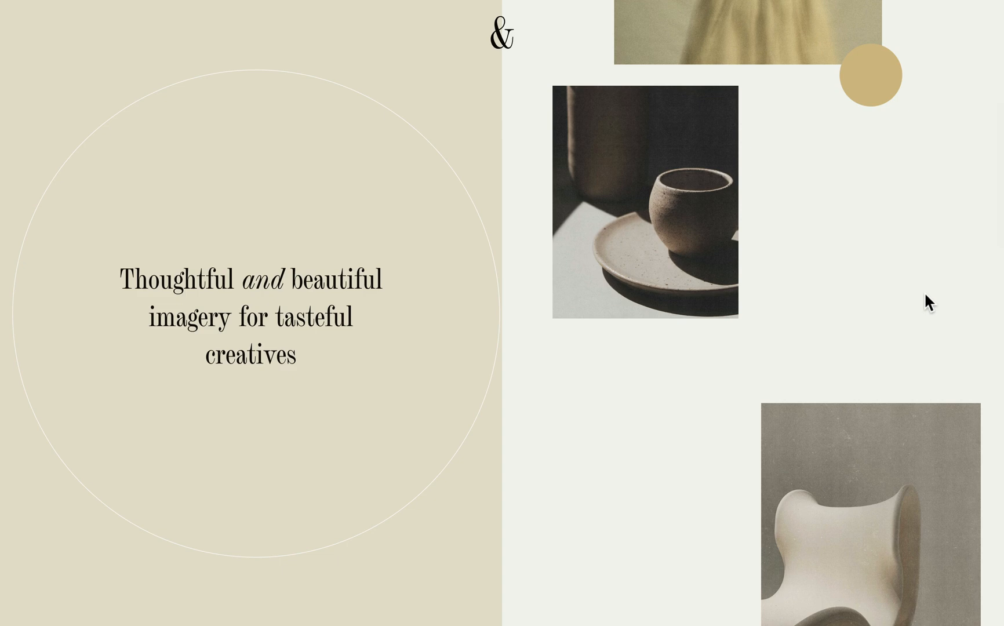
scroll("down", 3)
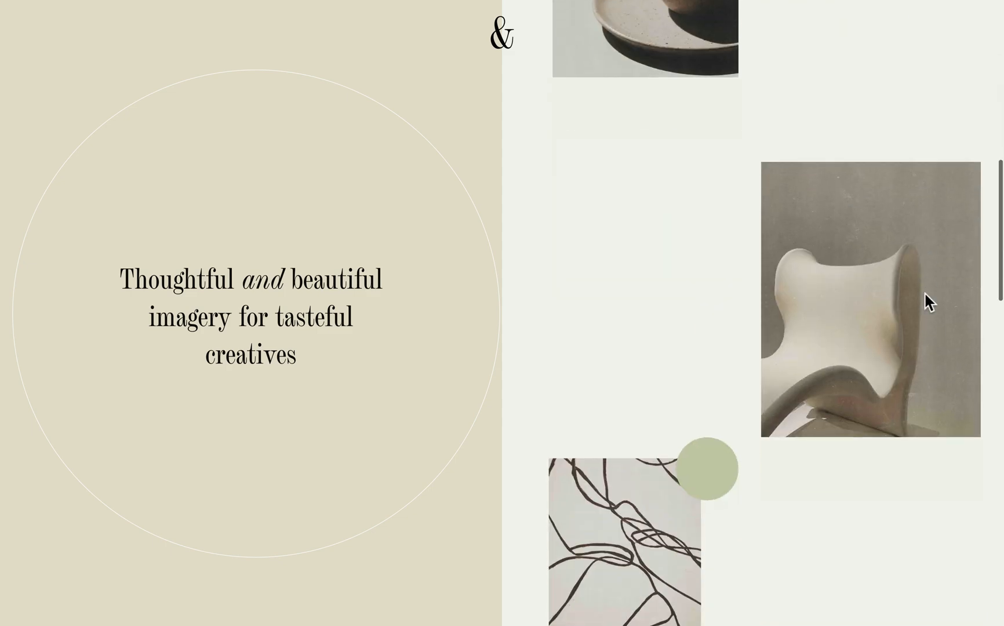
scroll("down", 3)
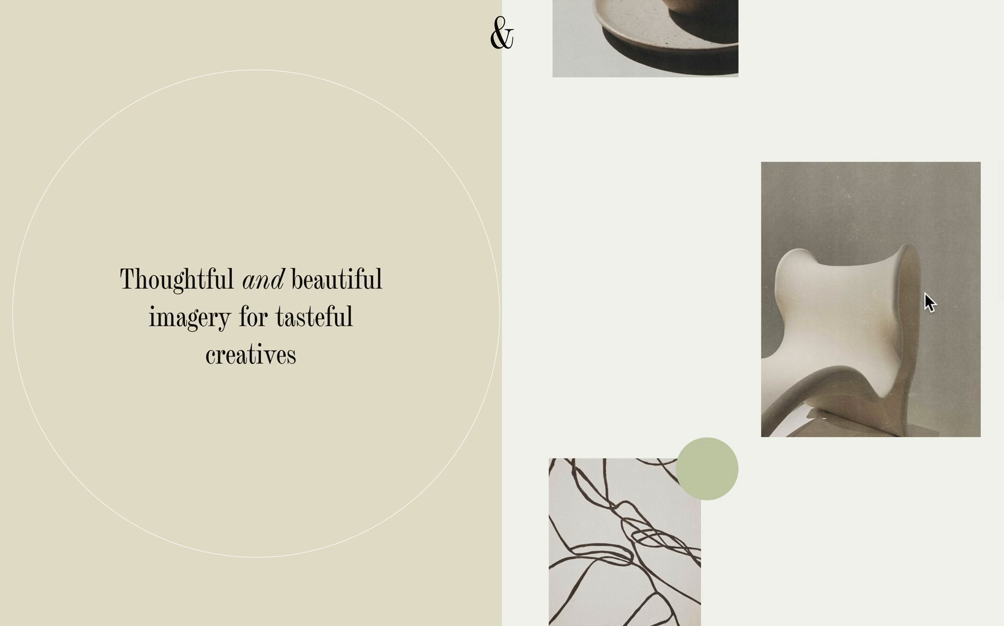
scroll("down", 3)
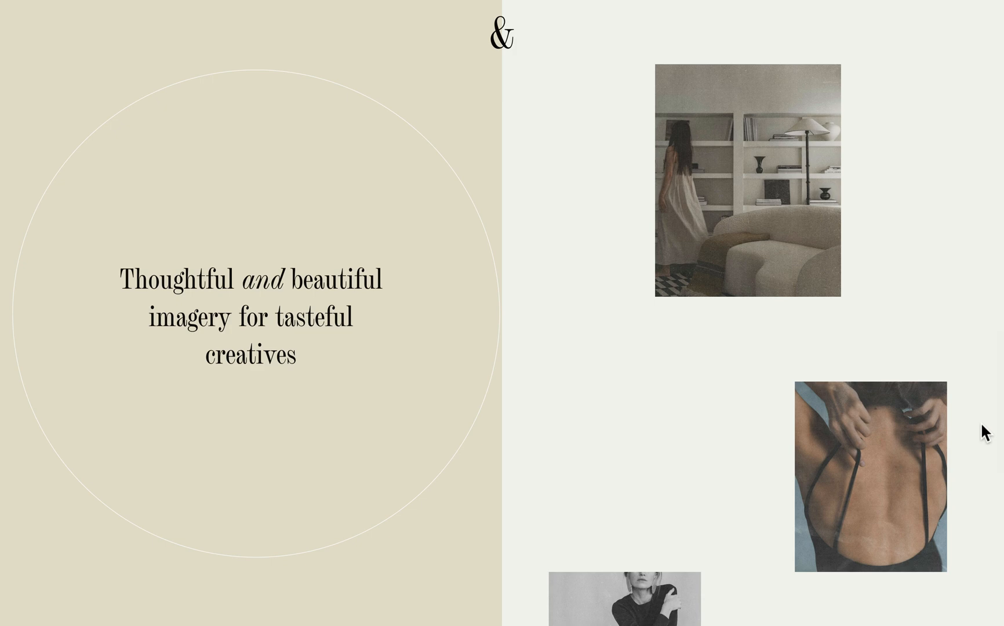
mouse_move(385, 265)
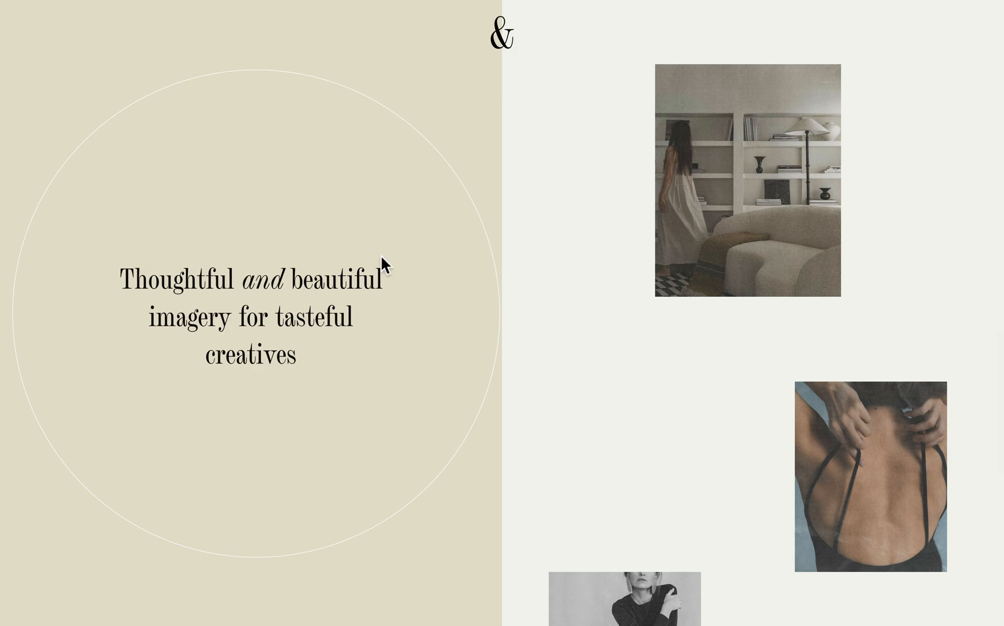
mouse_move(291, 275)
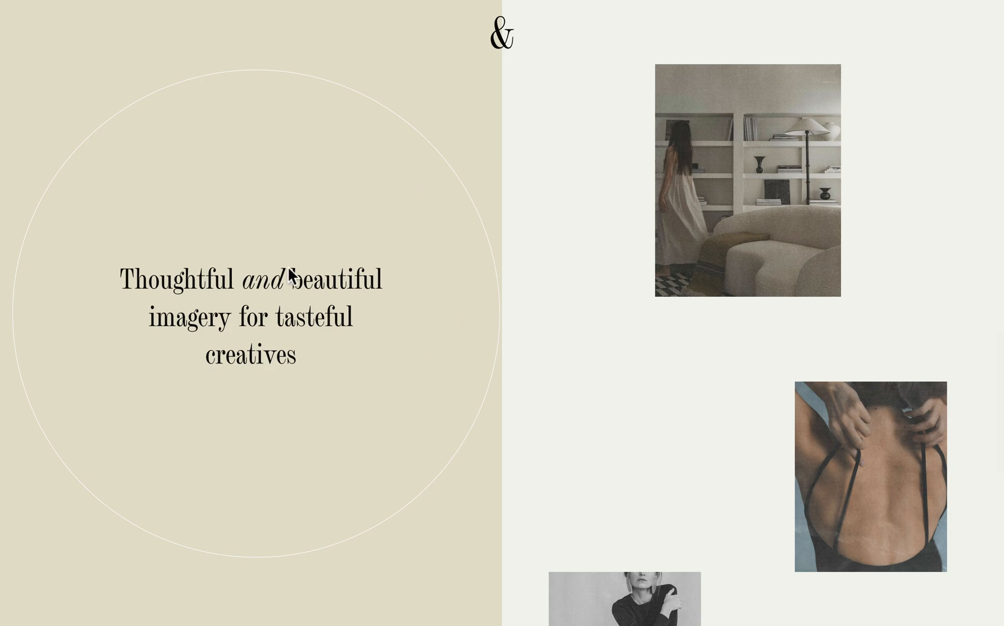
mouse_move(864, 274)
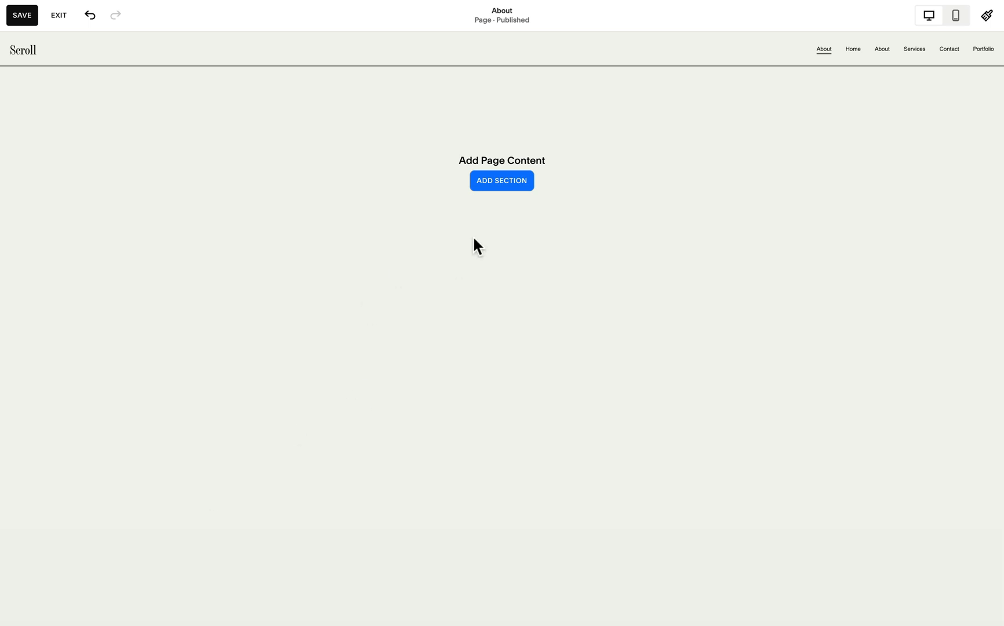
left_click(501, 180)
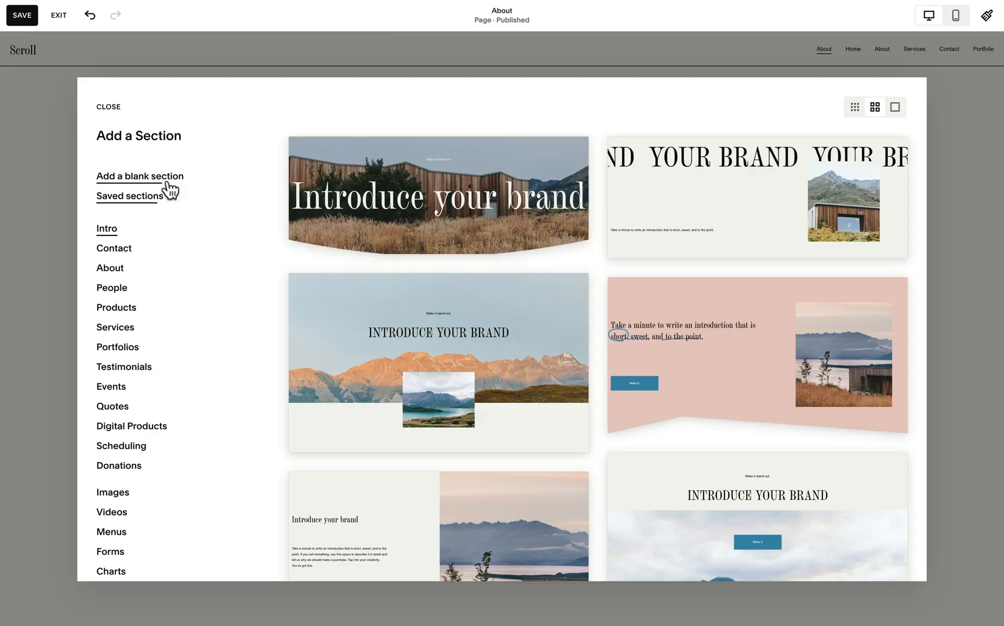
left_click(140, 176)
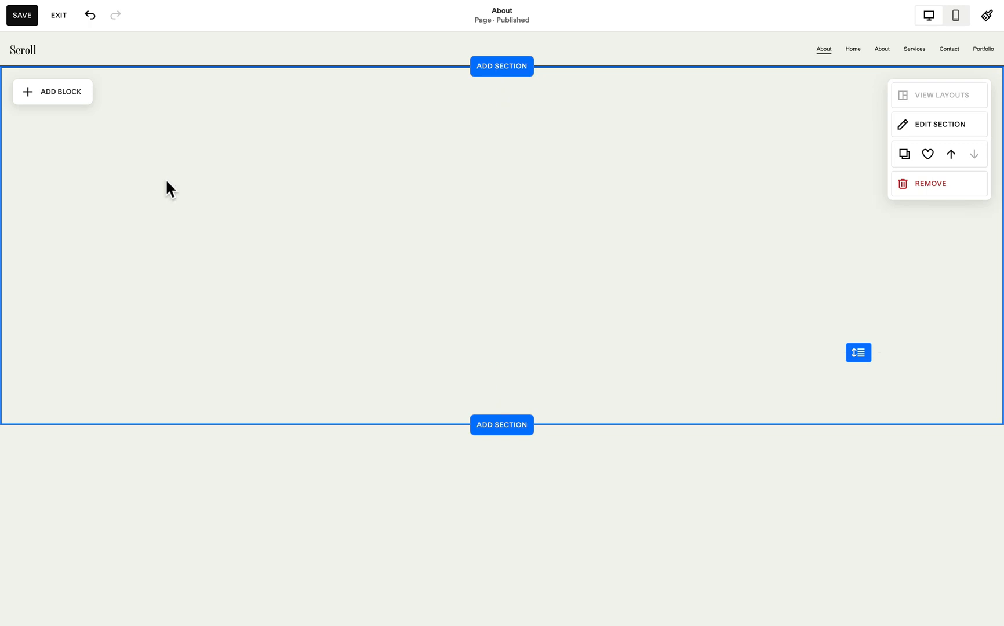
left_click(857, 352)
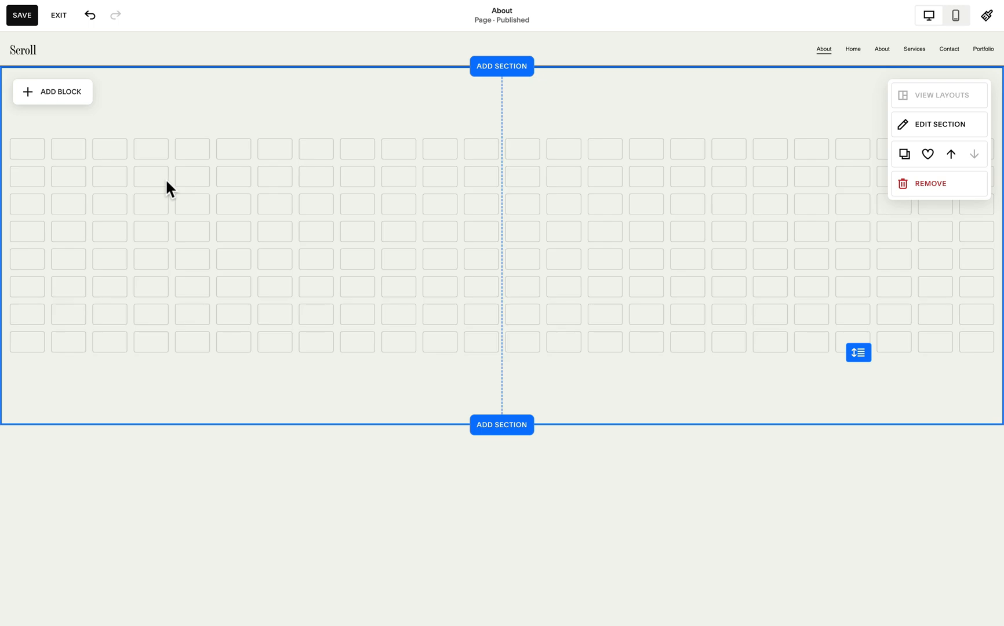
mouse_move(946, 124)
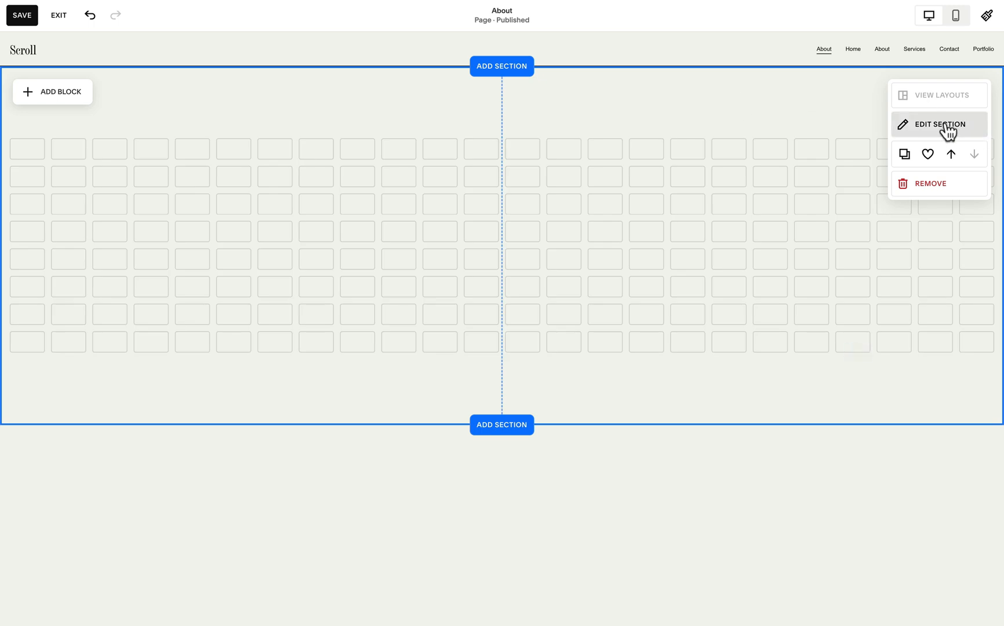
Turn off Fill Screen for the section, set 18 grid rows and custom gaps of 11.
left_click(939, 124)
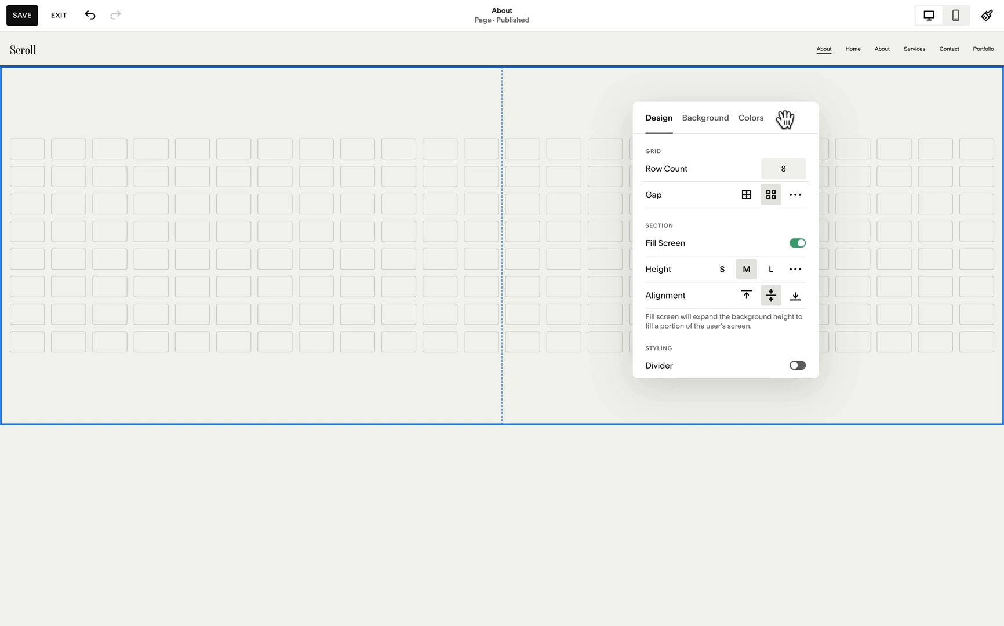
mouse_move(543, 88)
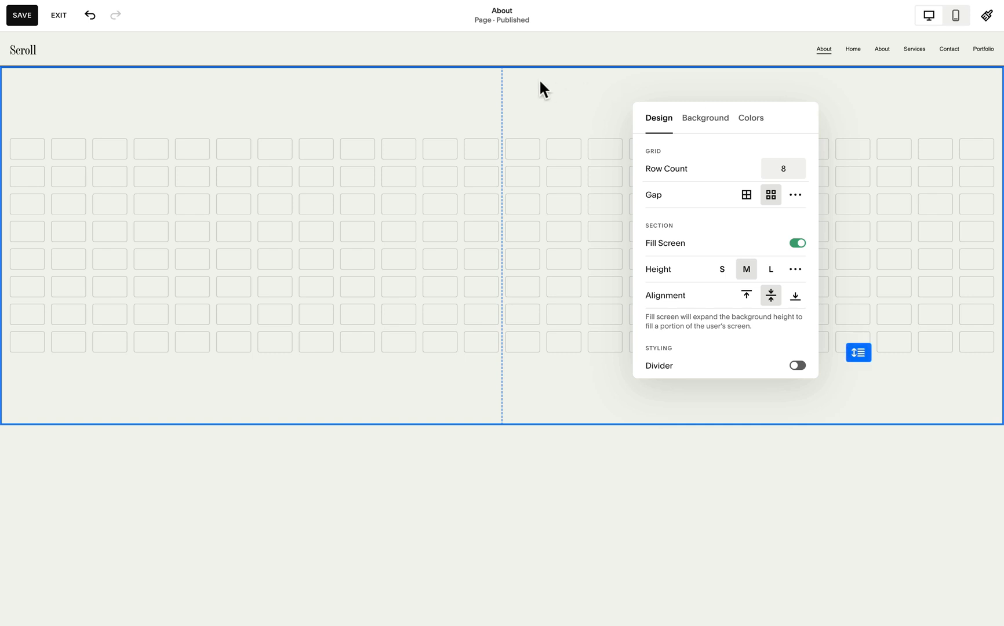
mouse_move(742, 247)
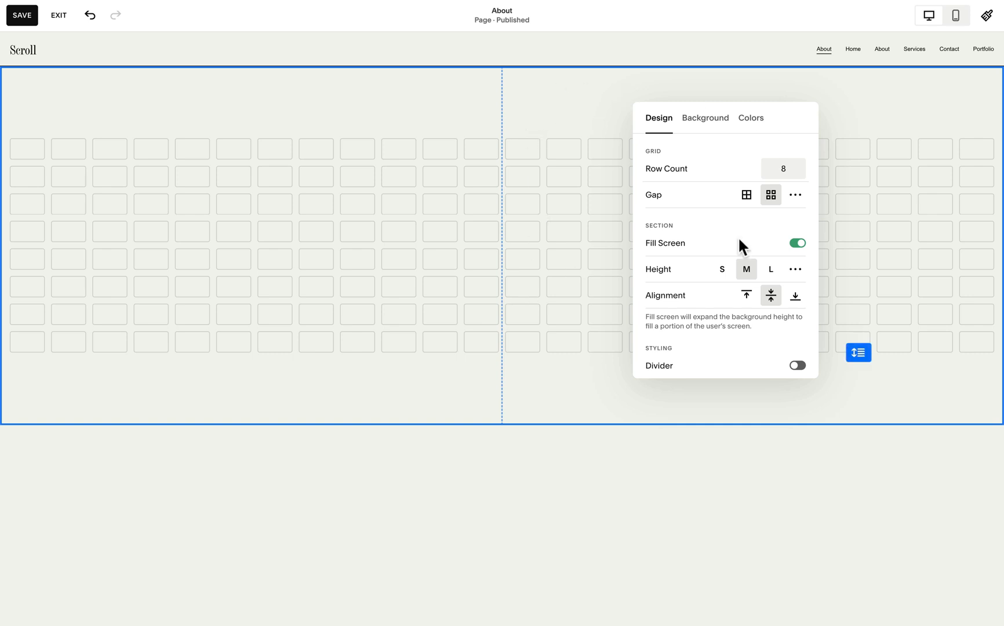
mouse_move(687, 262)
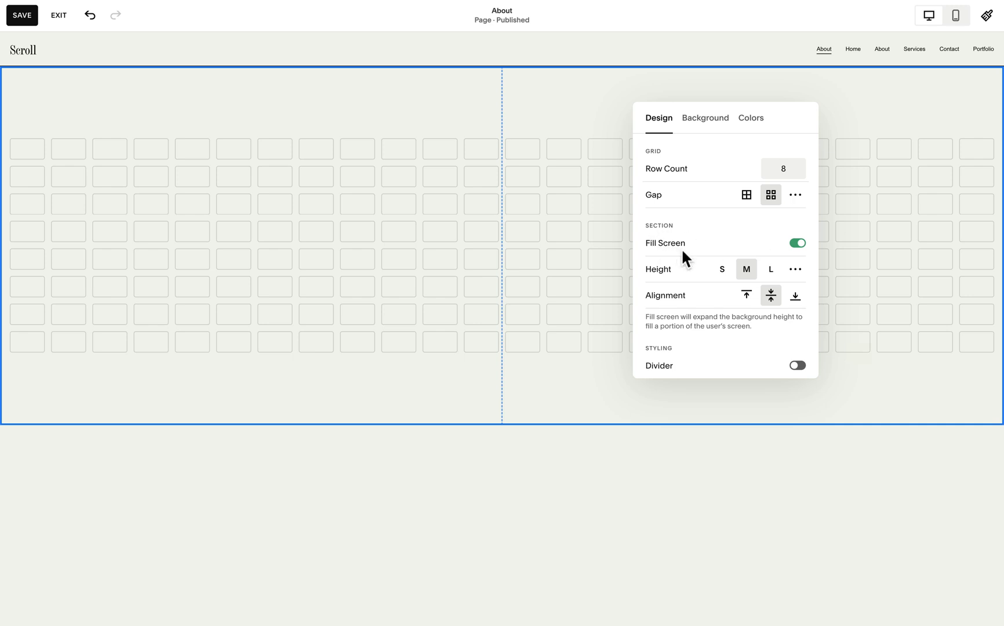
mouse_move(798, 257)
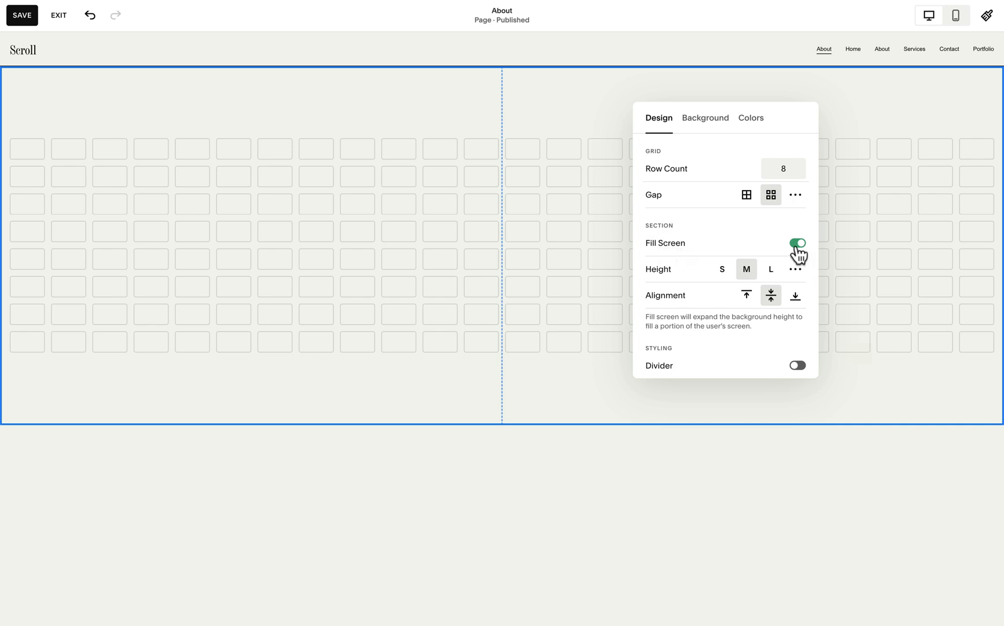
left_click(796, 243)
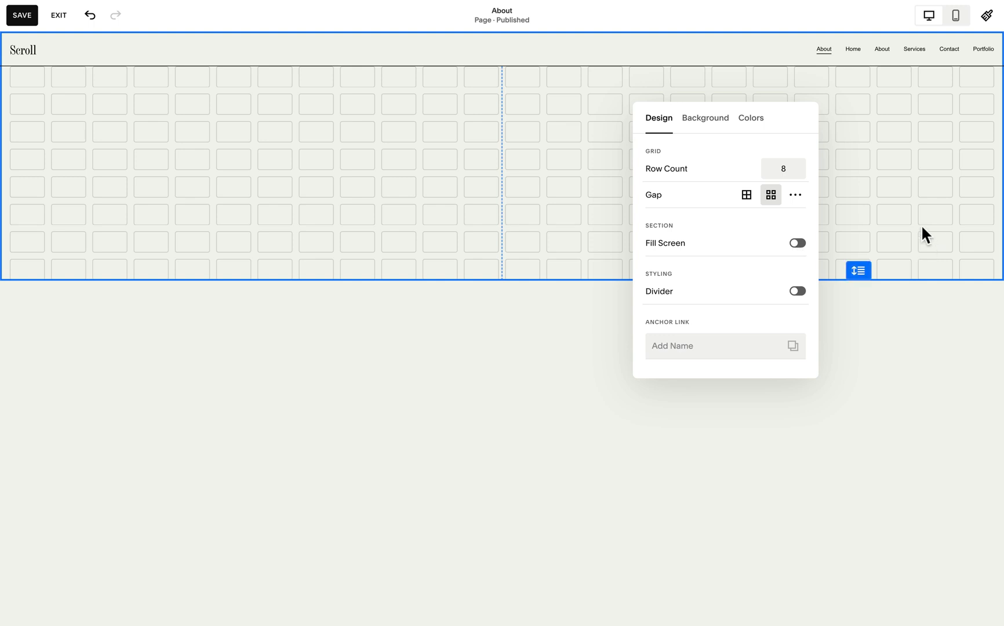
mouse_move(897, 241)
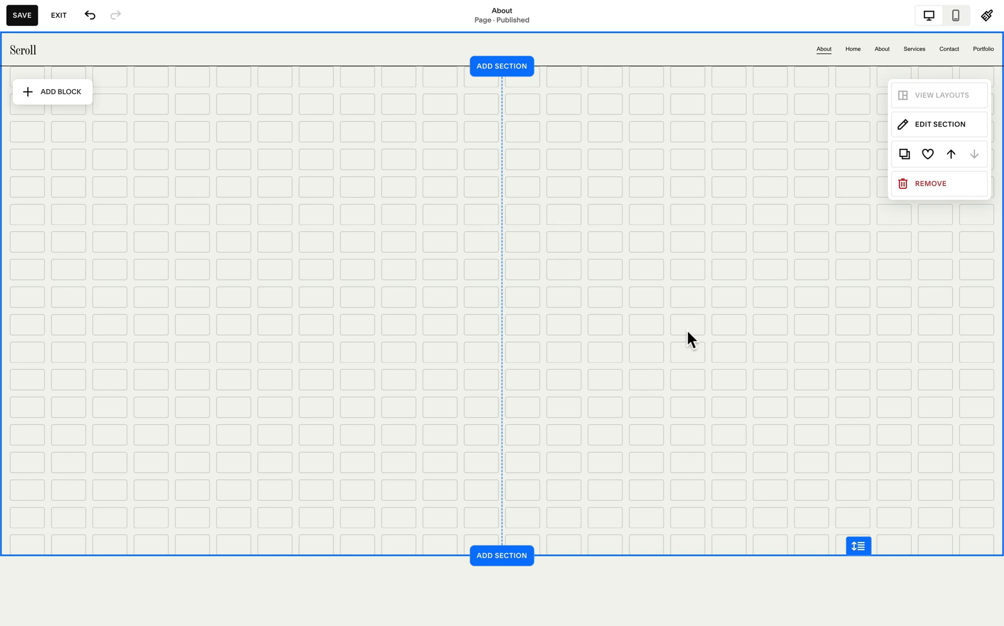
mouse_move(842, 342)
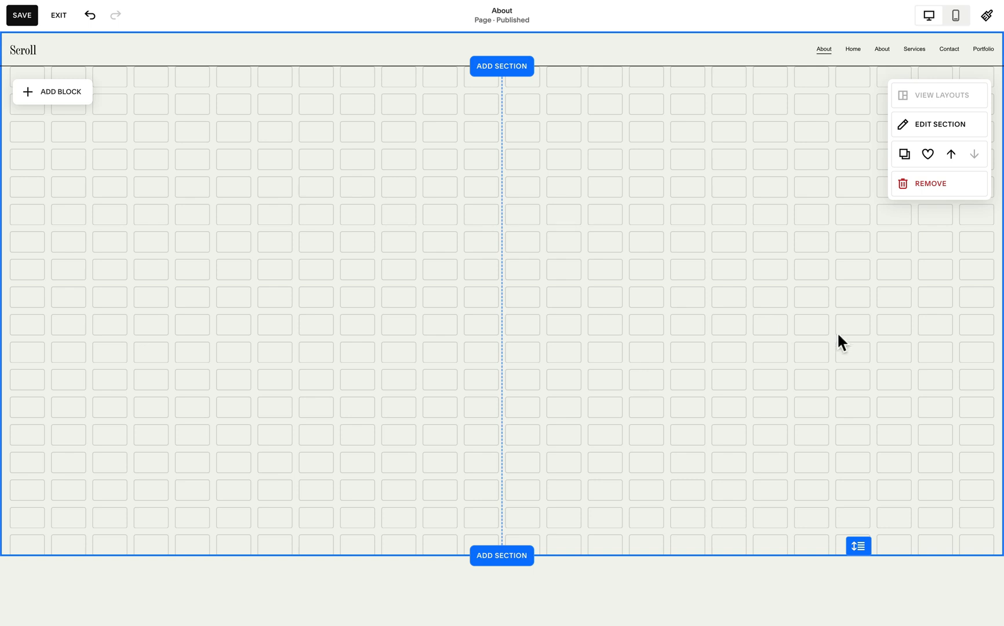
mouse_move(610, 126)
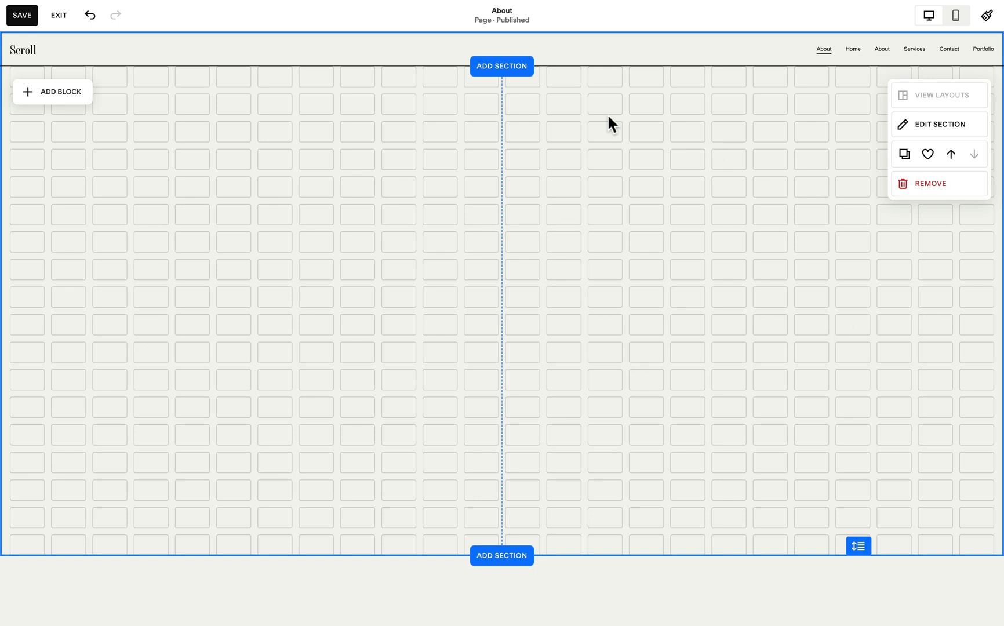
mouse_move(471, 323)
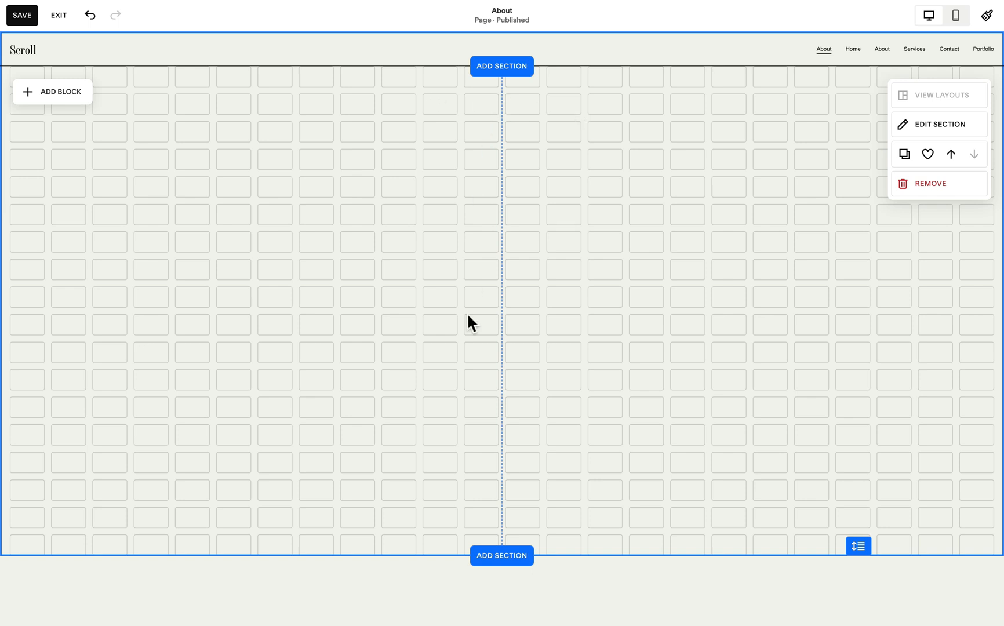
left_click(939, 123)
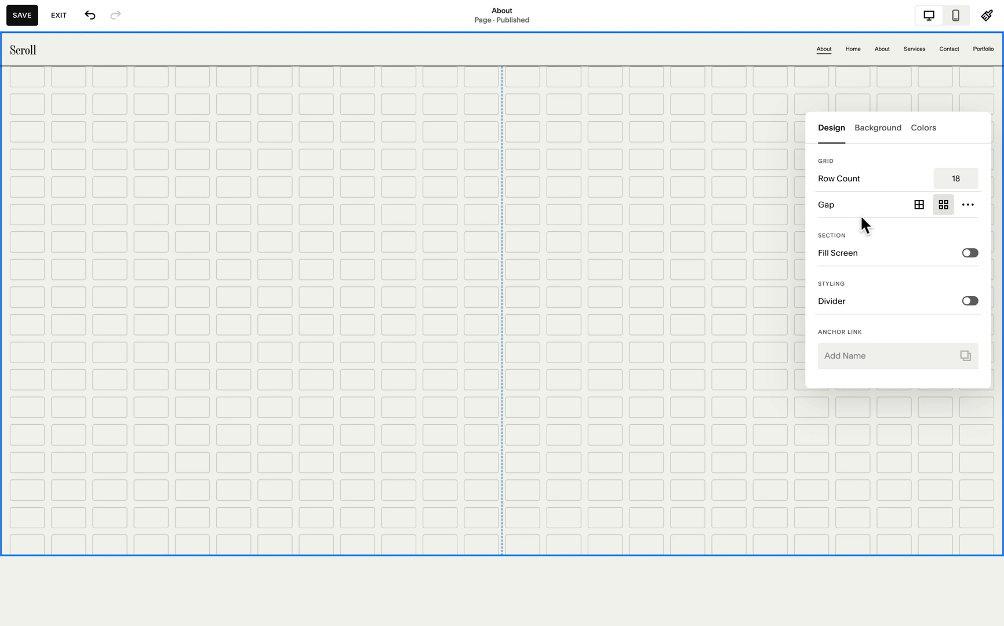
left_click(966, 204)
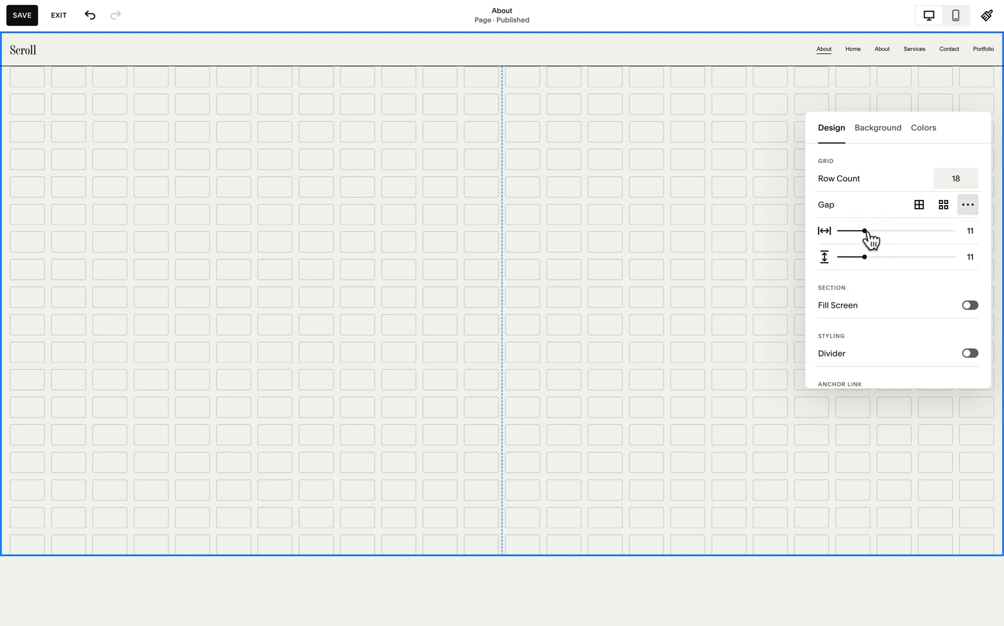
mouse_move(123, 66)
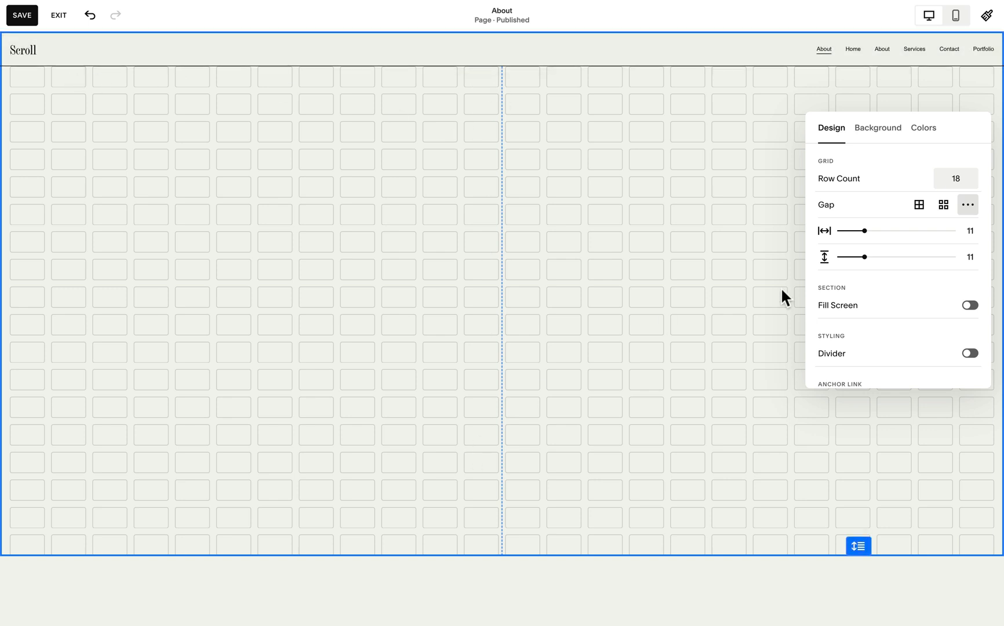
mouse_move(491, 424)
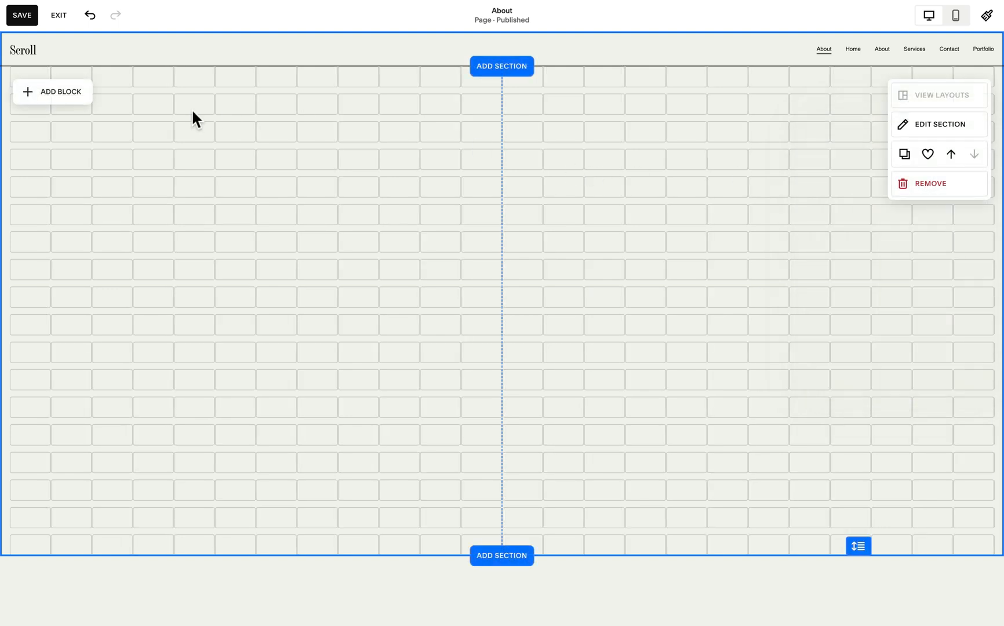
Add an image block with the library photo of the woman by the shelves in the right half.
left_click(52, 92)
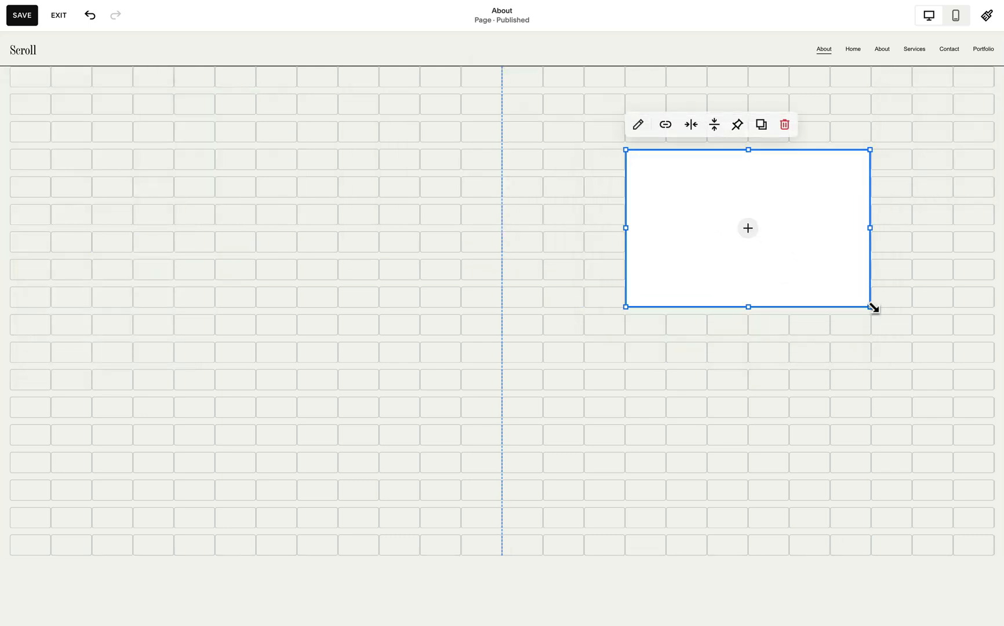
left_click(747, 227)
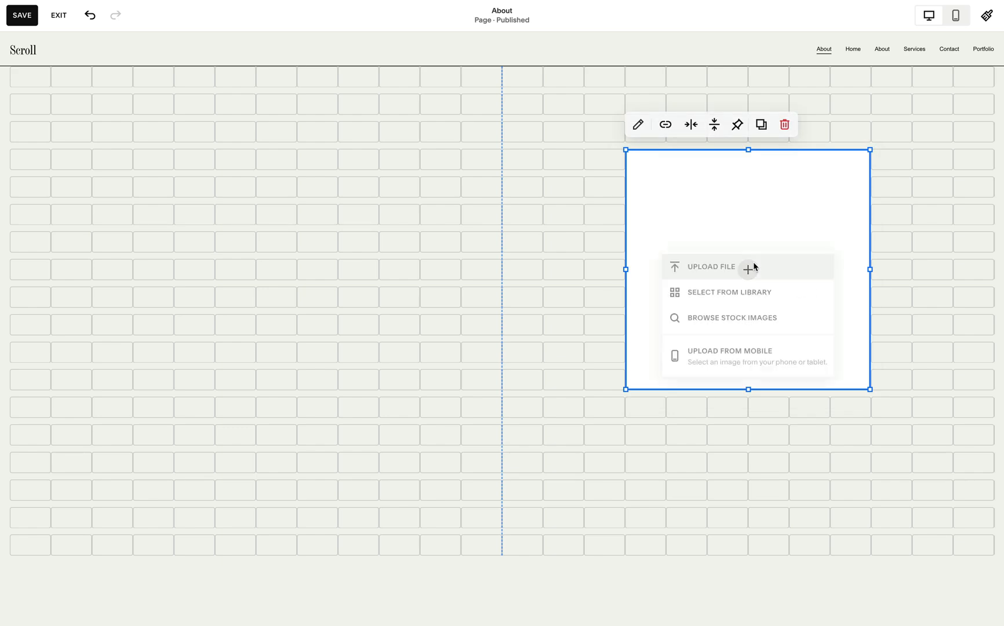
left_click(728, 292)
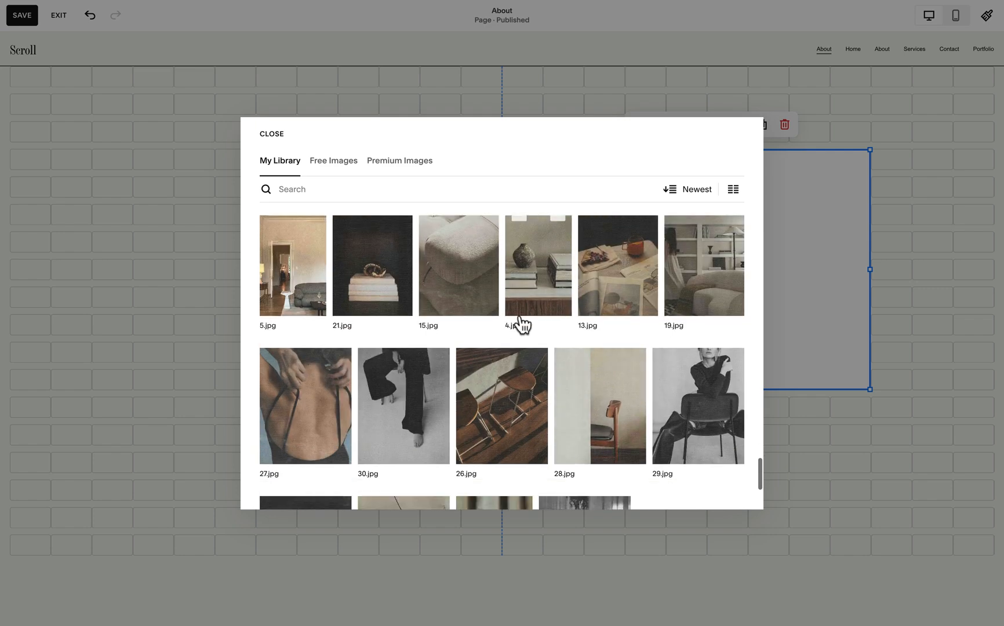
scroll("up", 3)
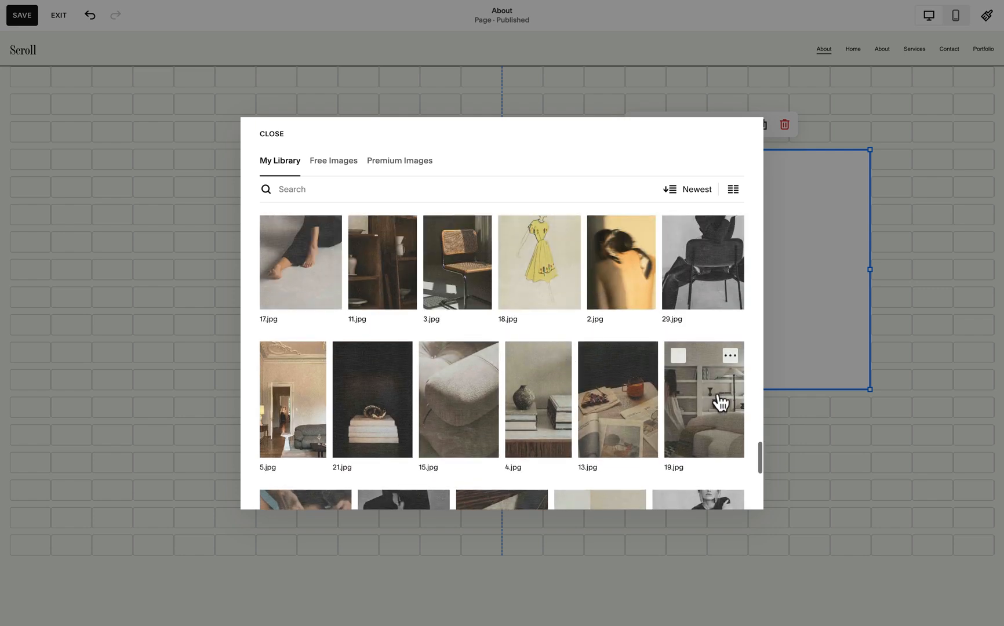
left_click(270, 133)
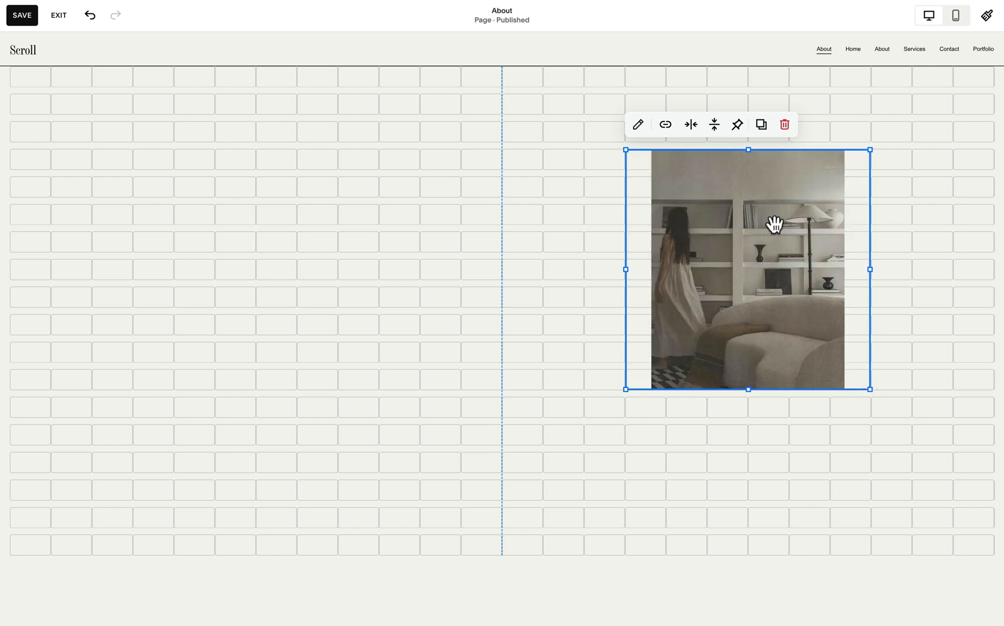
mouse_move(295, 136)
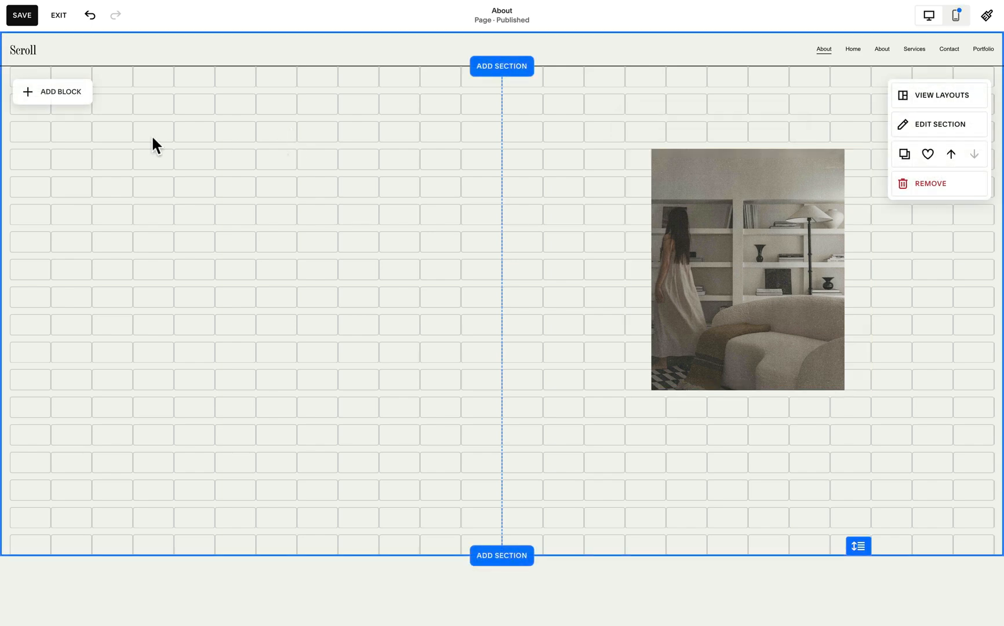
Add a text block reading 'Thoughtful and beautiful imagery for tasteful creatives' styled as a heading.
left_click(51, 91)
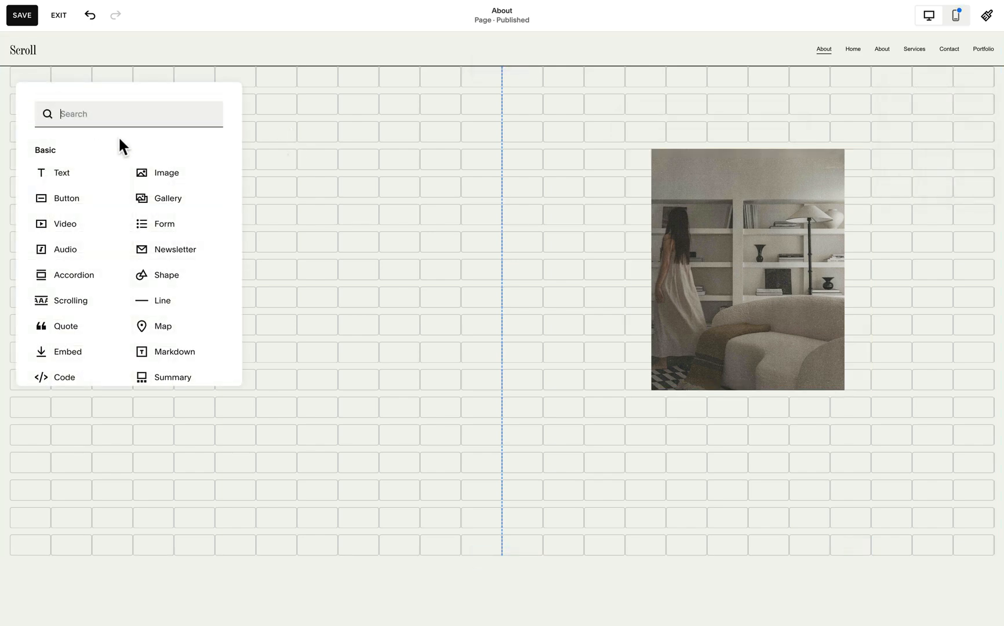
left_click(62, 172)
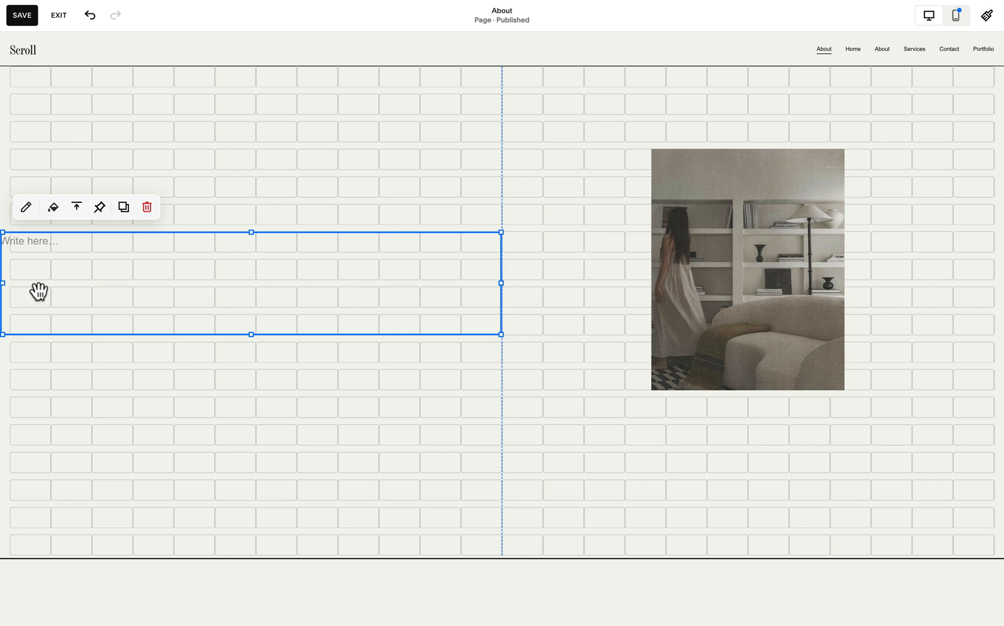
mouse_move(5, 275)
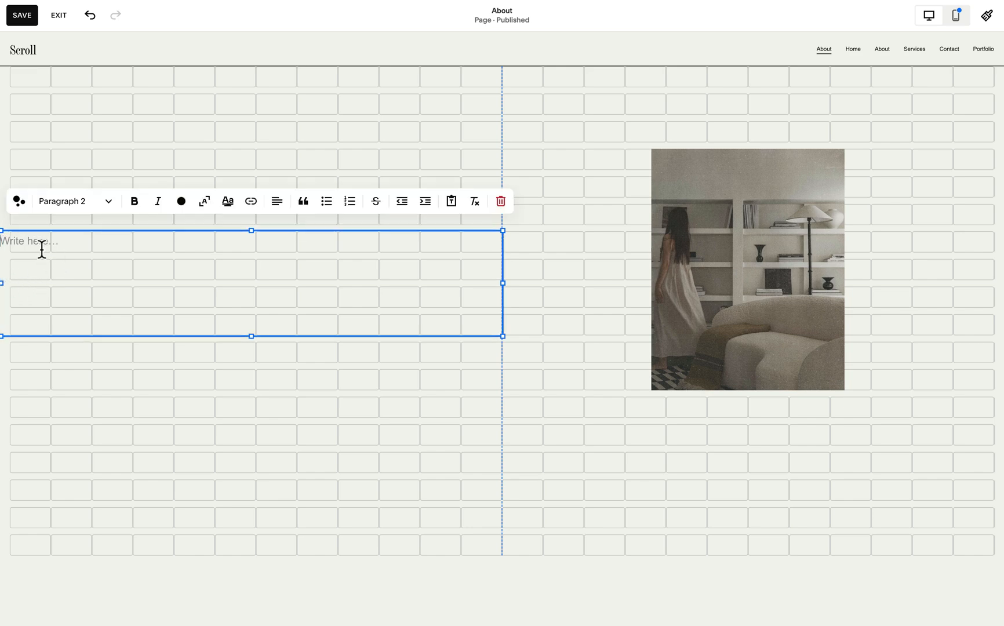
mouse_move(49, 243)
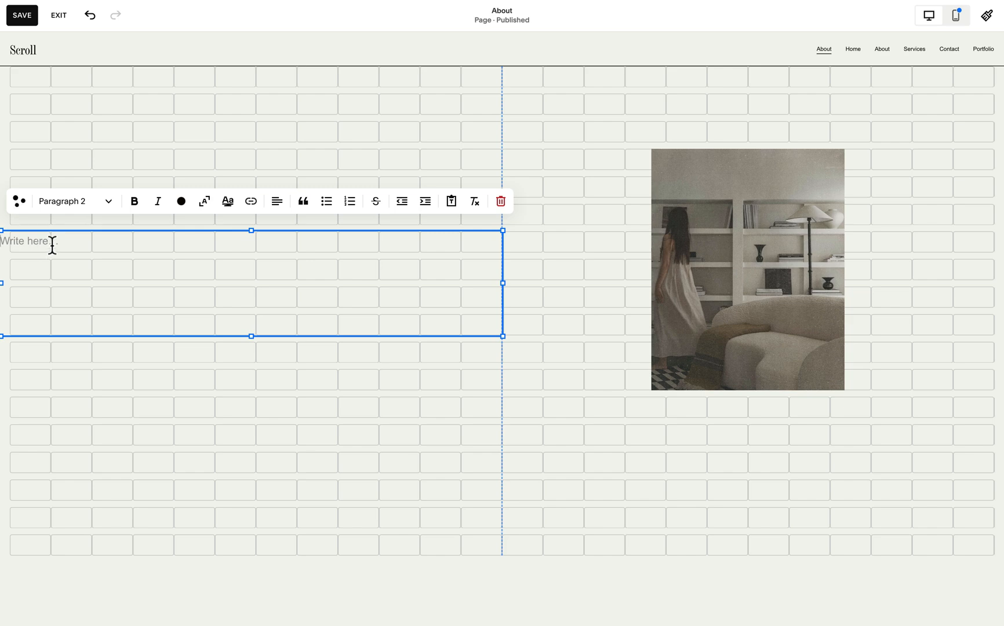
type("Thoughtful and beautiful imagery for tasteful creatives")
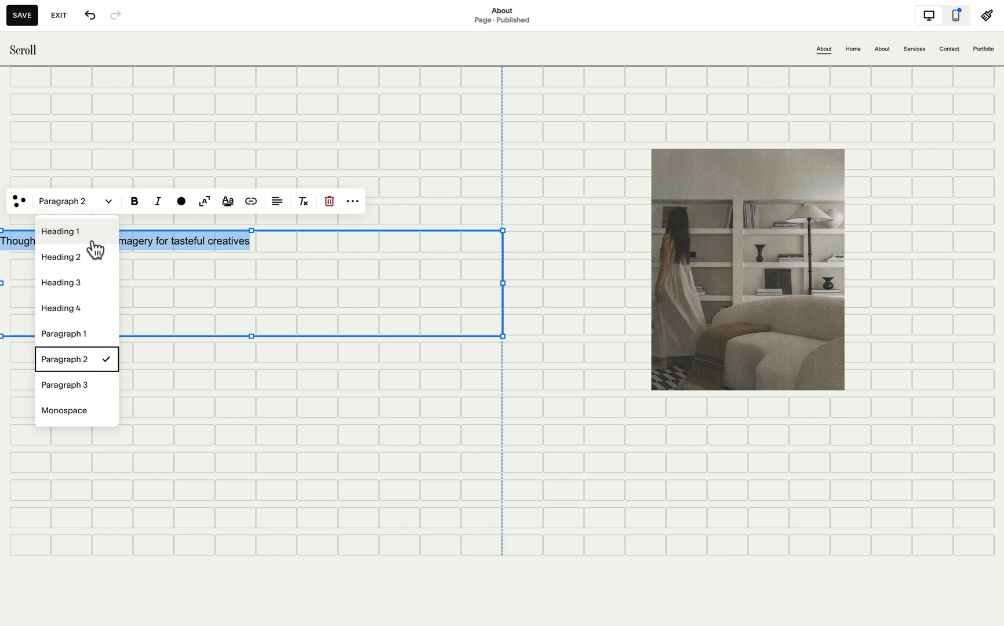
left_click(60, 257)
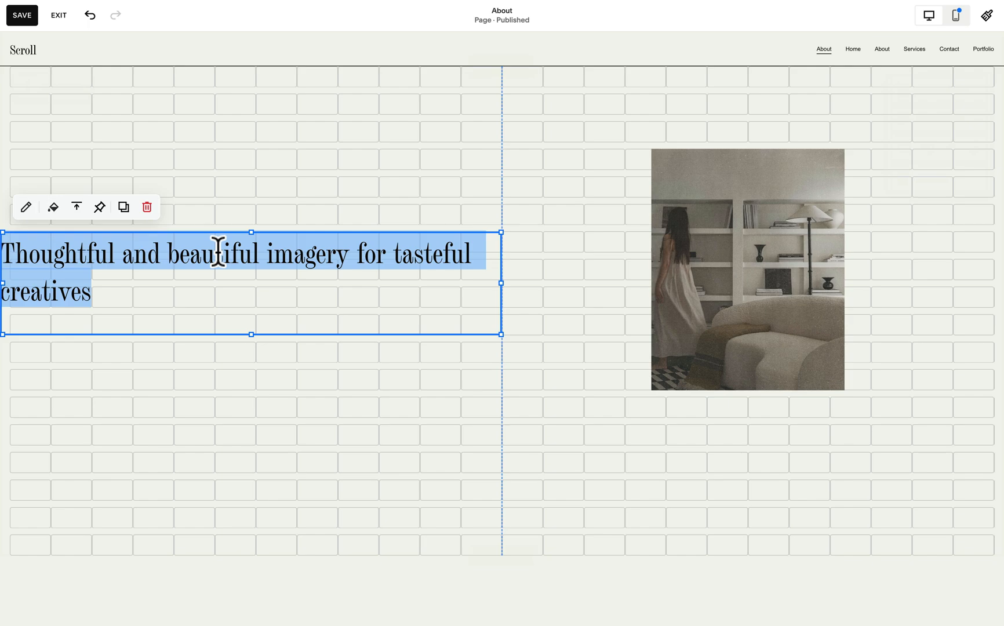
mouse_move(53, 207)
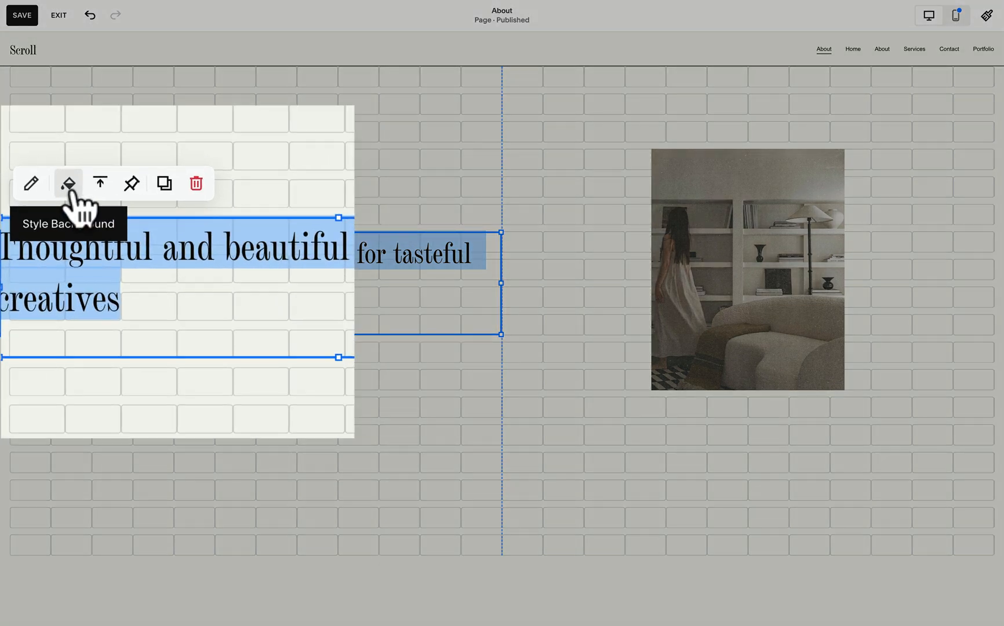
Turn on a background for the heading block and make its colour fully transparent.
left_click(68, 183)
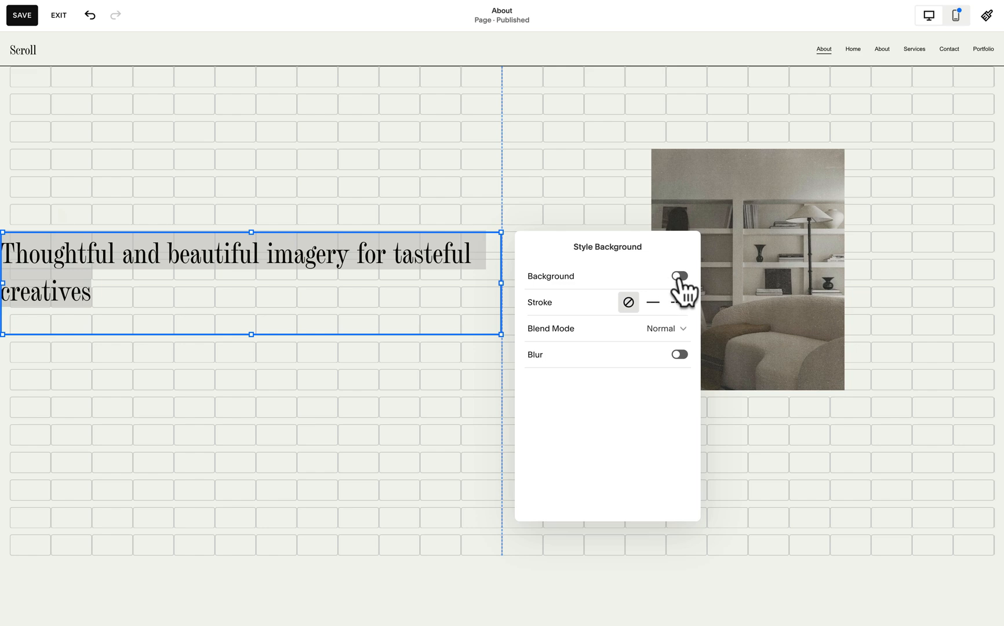
left_click(679, 275)
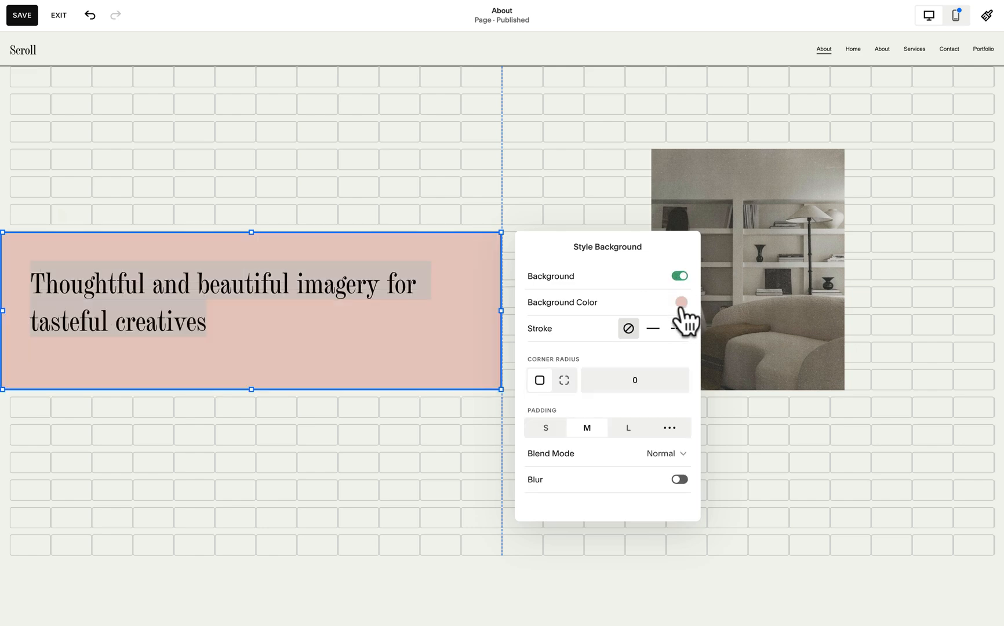
left_click(679, 302)
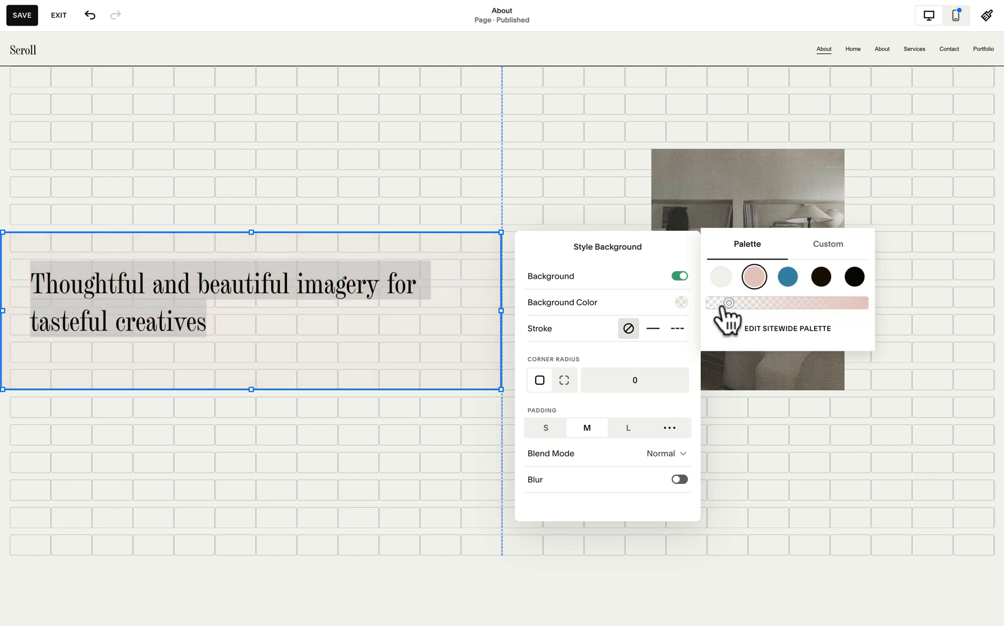
mouse_move(701, 317)
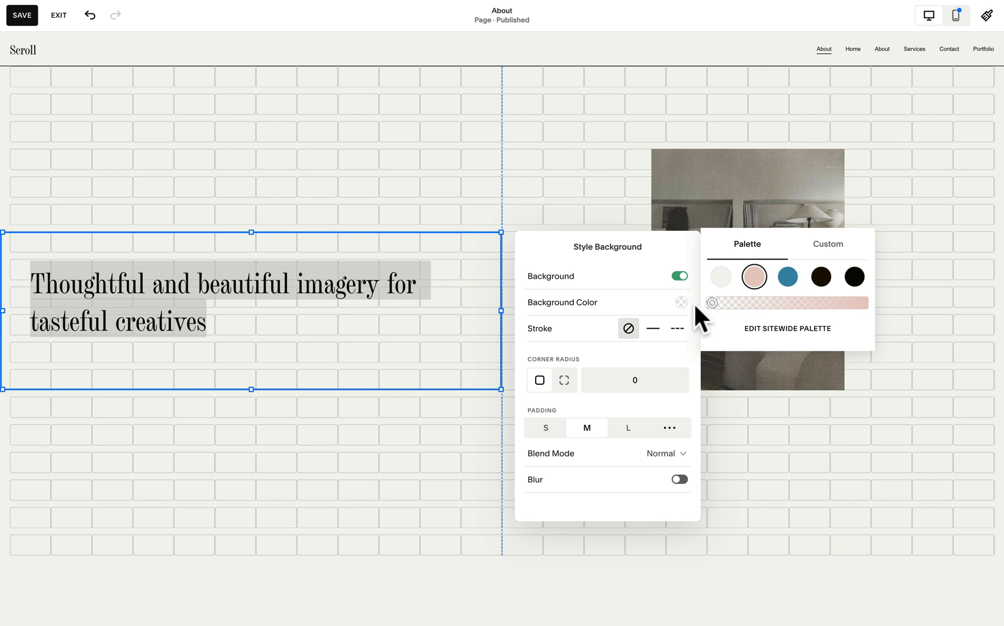
mouse_move(774, 324)
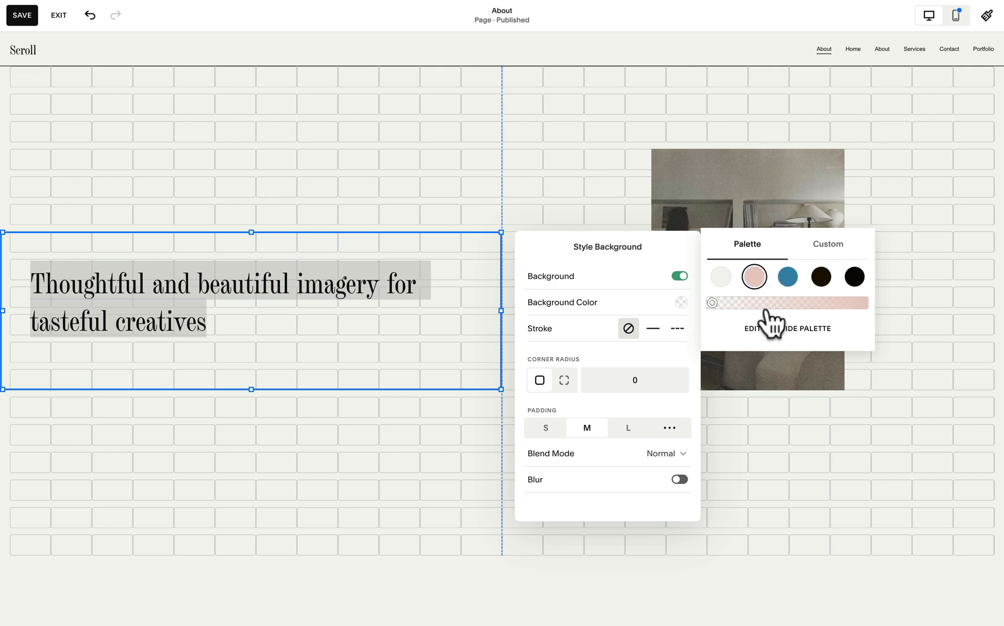
mouse_move(723, 329)
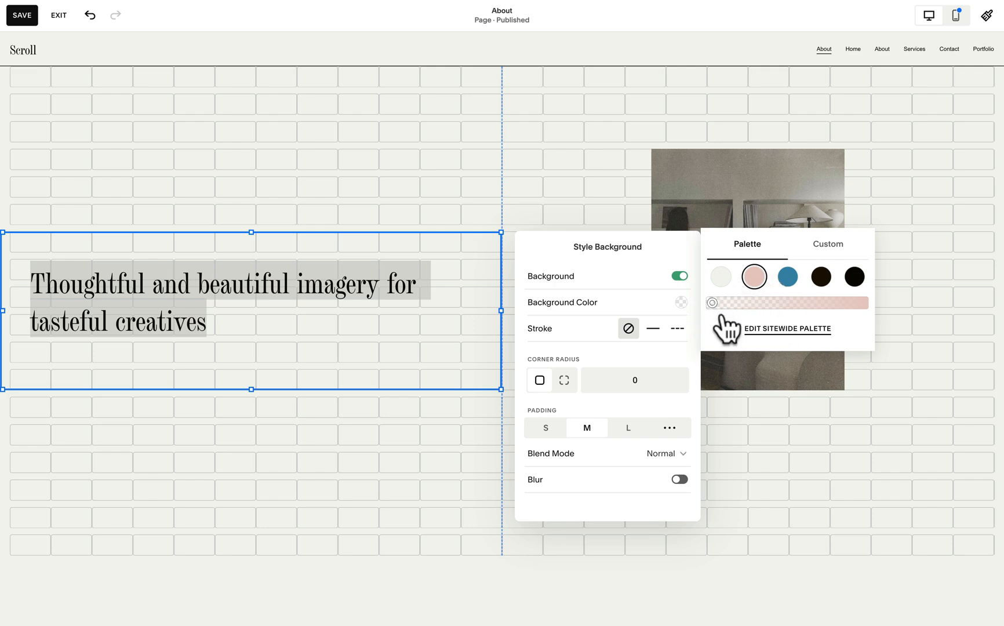
mouse_move(710, 314)
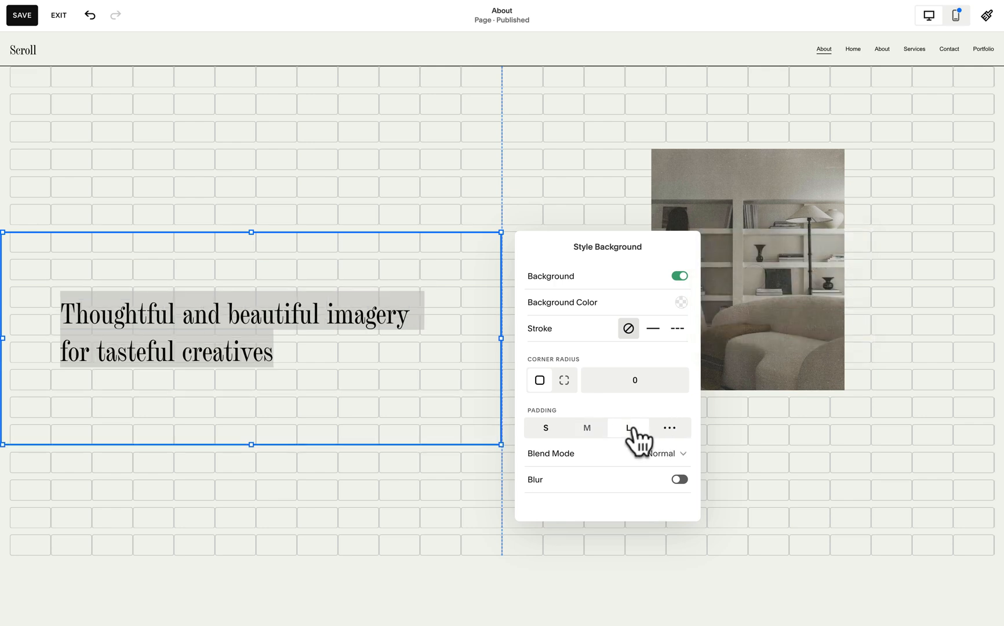
mouse_move(648, 444)
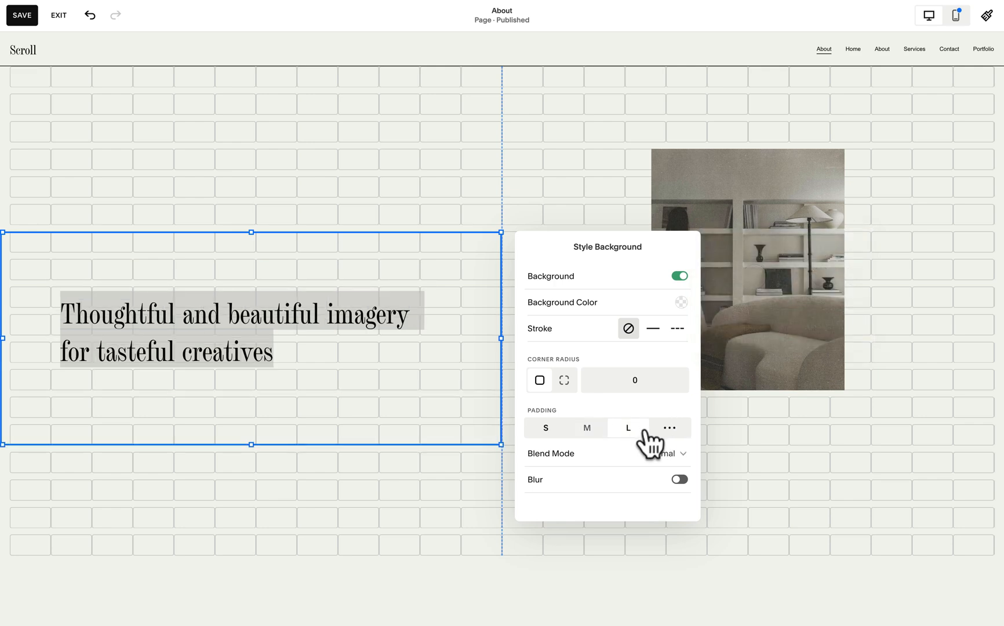
mouse_move(674, 438)
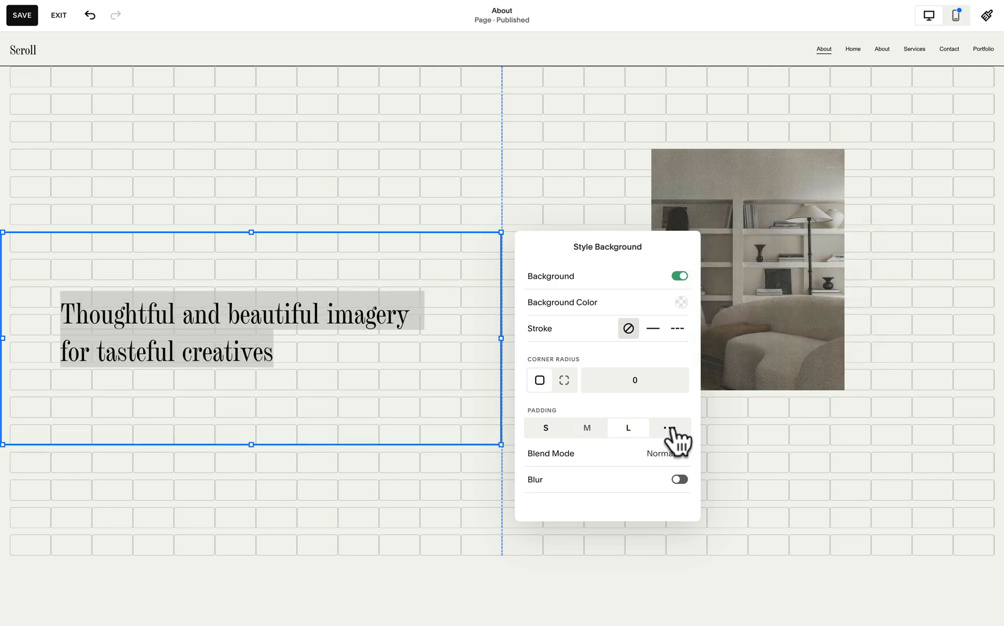
Set custom padding of 3% top and bottom and 12% left and right.
left_click(670, 427)
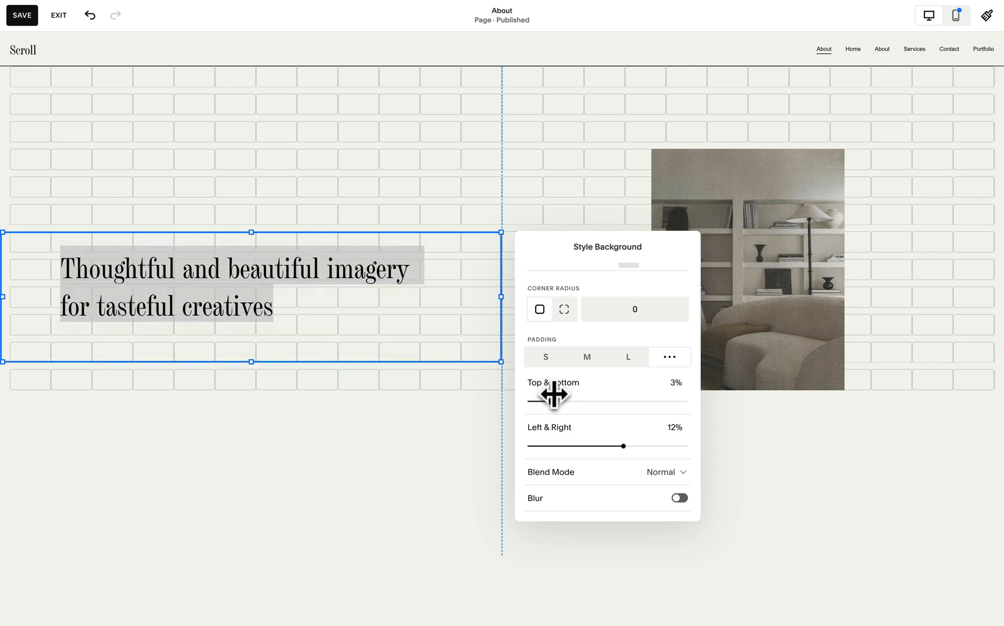
mouse_move(384, 211)
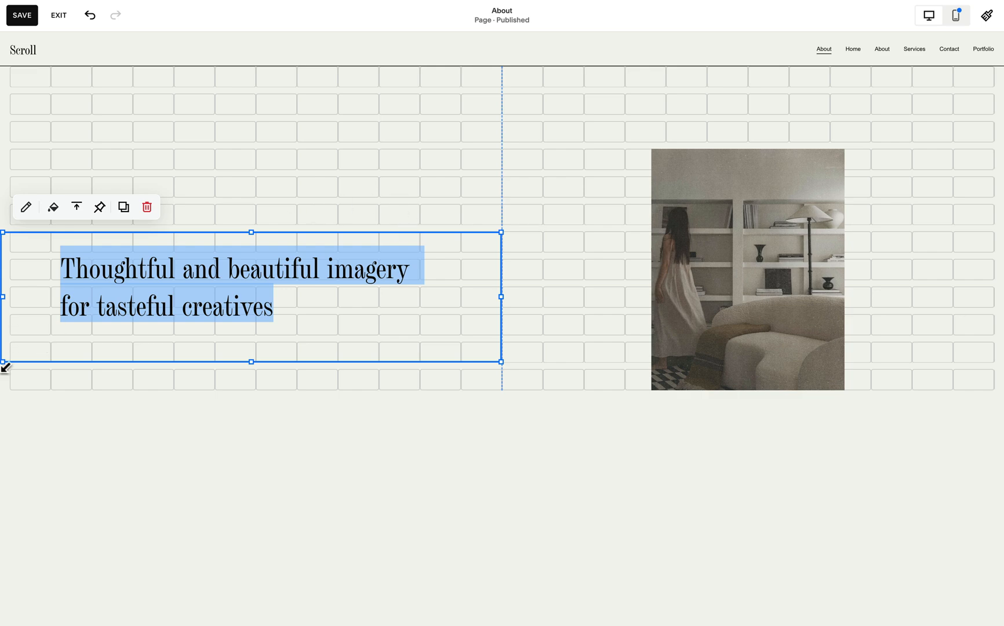
mouse_move(289, 382)
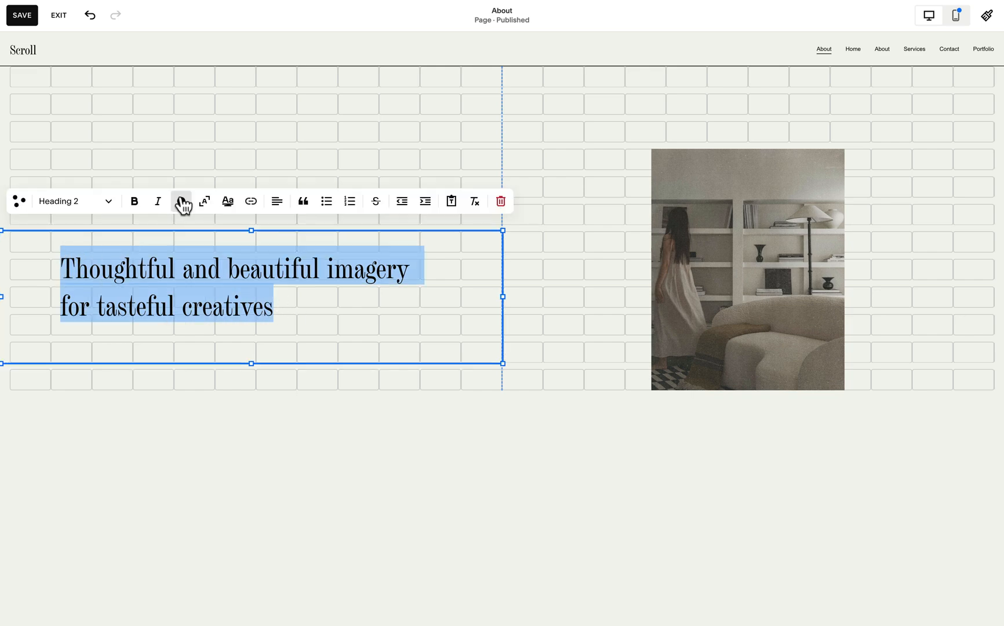
Centre-align the heading text within its block.
left_click(276, 201)
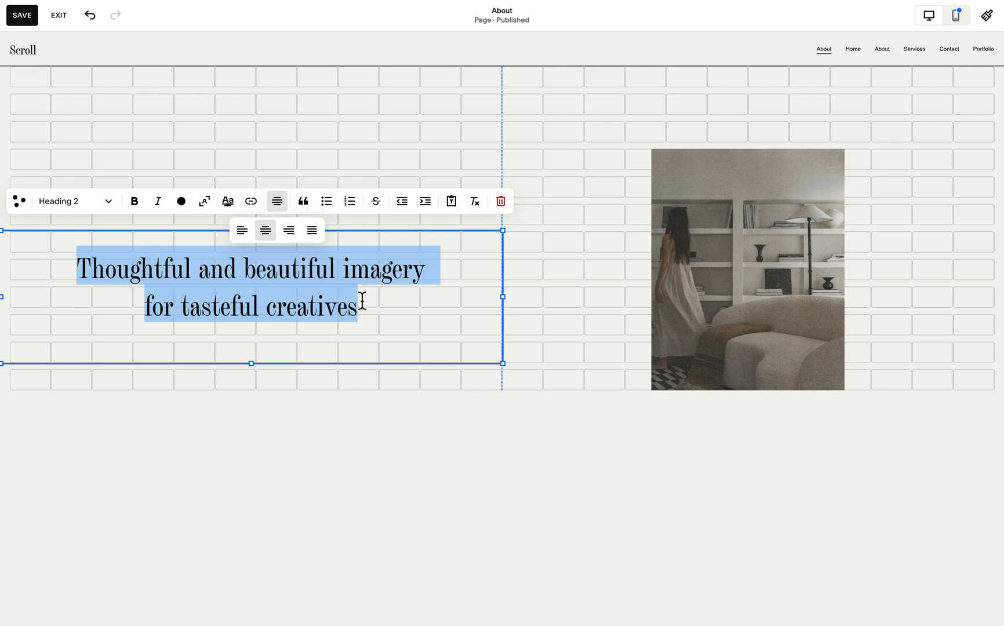
left_click(384, 125)
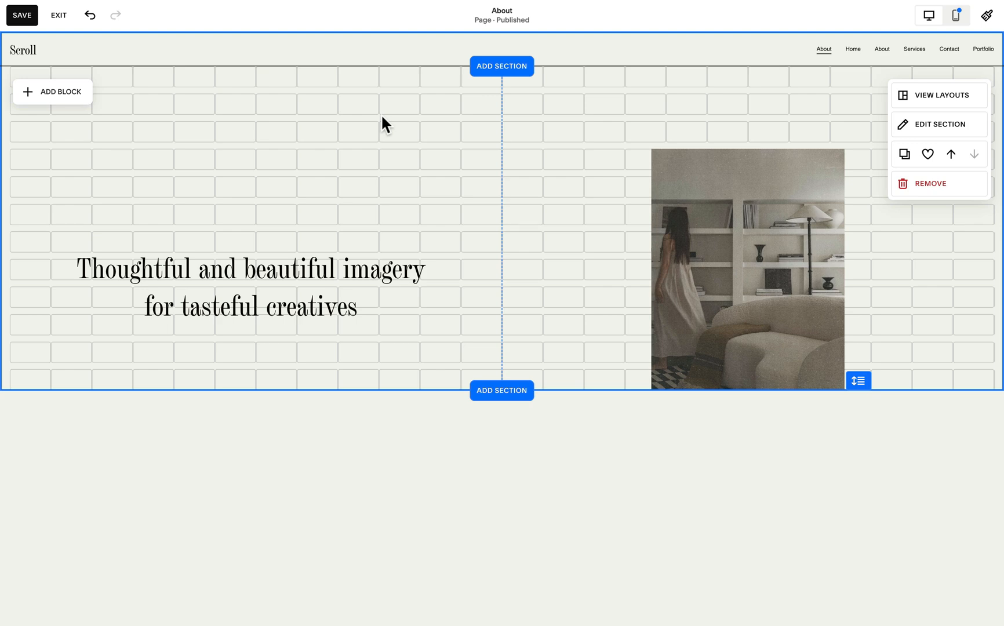
left_click(734, 165)
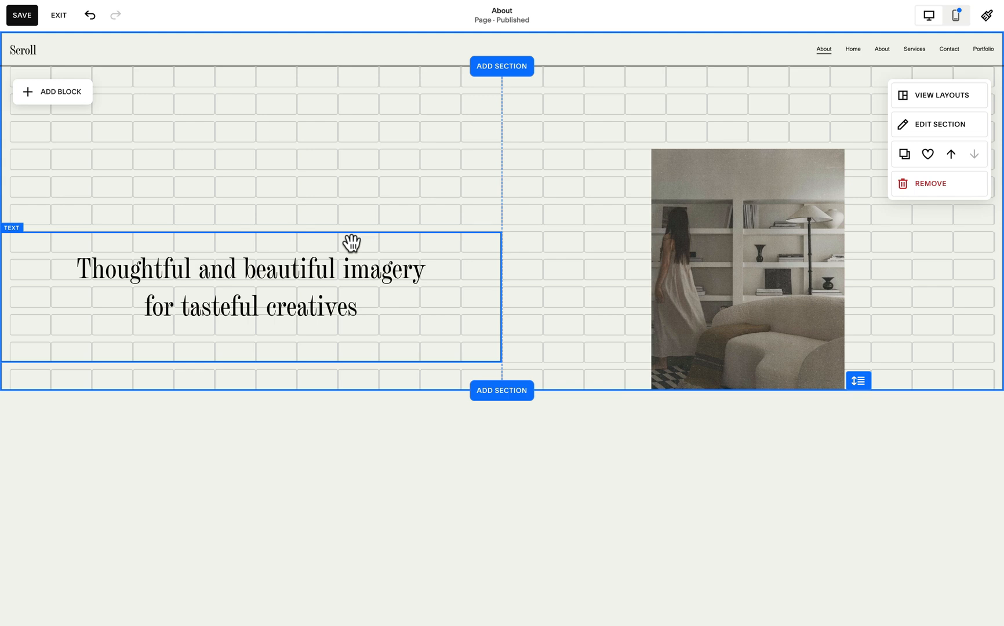
left_click(250, 269)
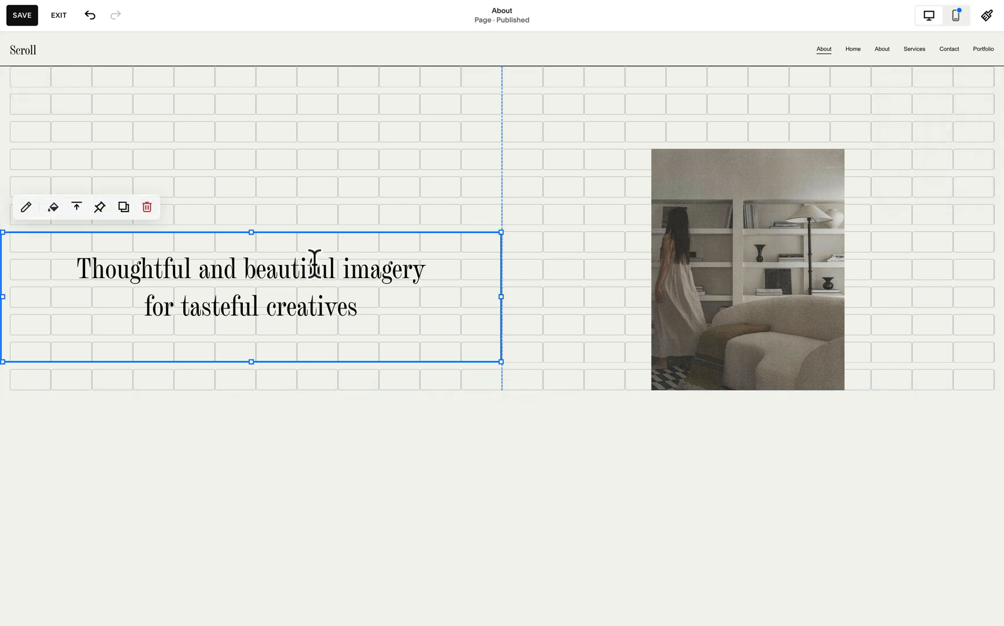
mouse_move(324, 234)
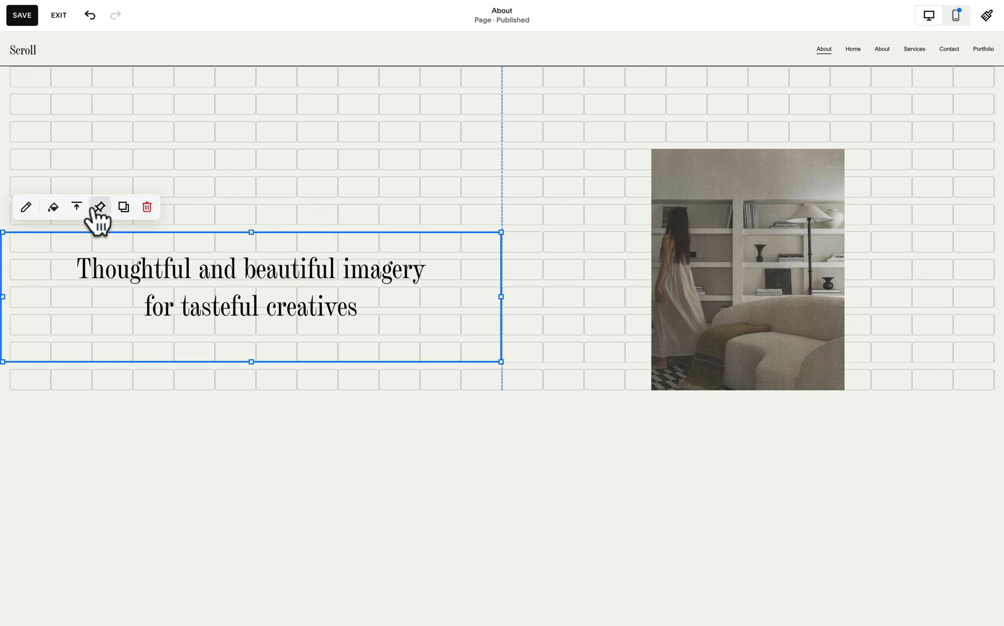
mouse_move(76, 207)
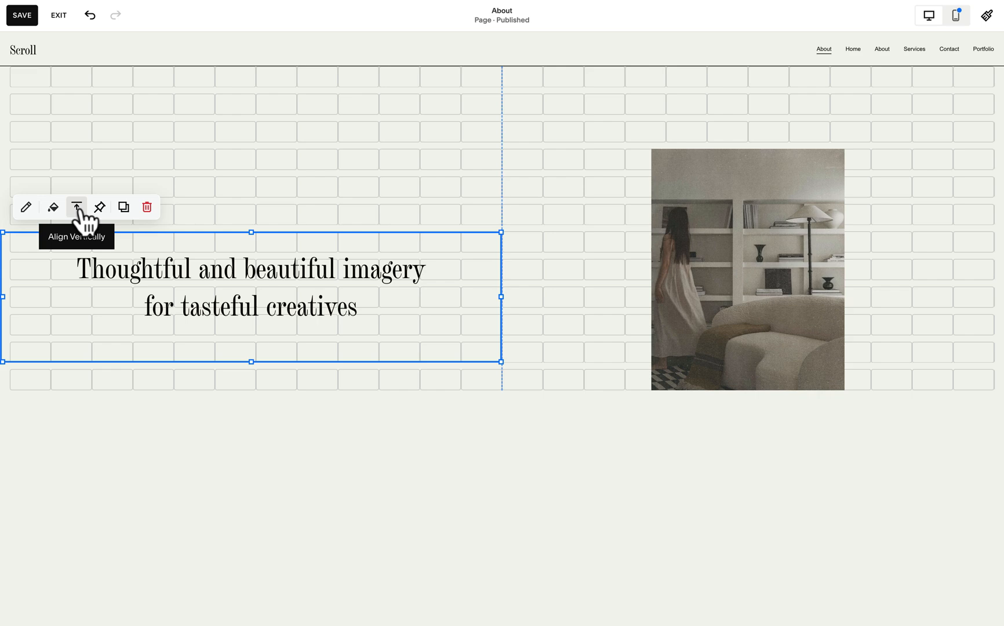
left_click(76, 207)
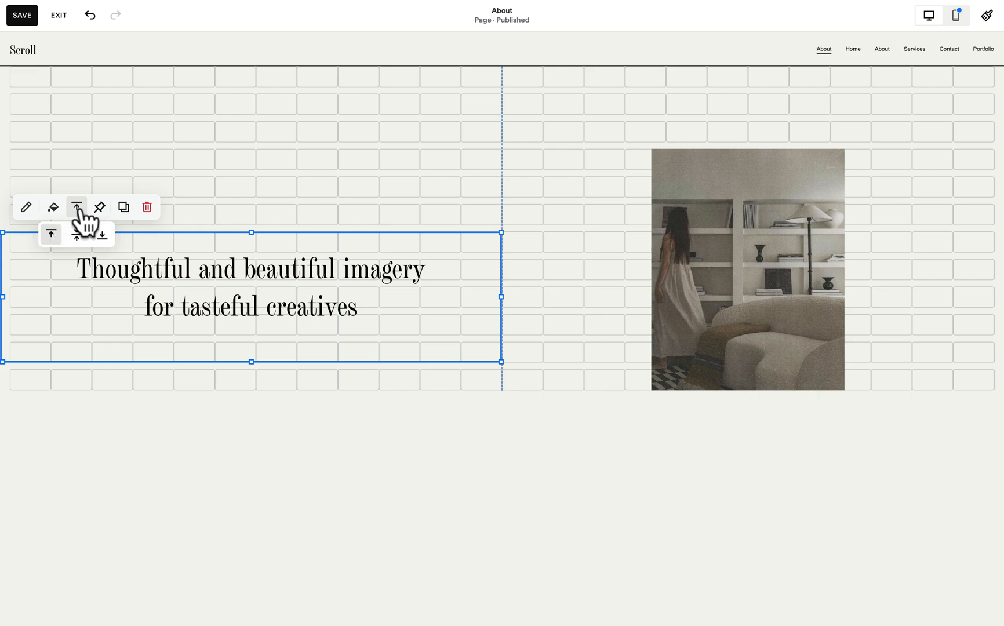
mouse_move(81, 256)
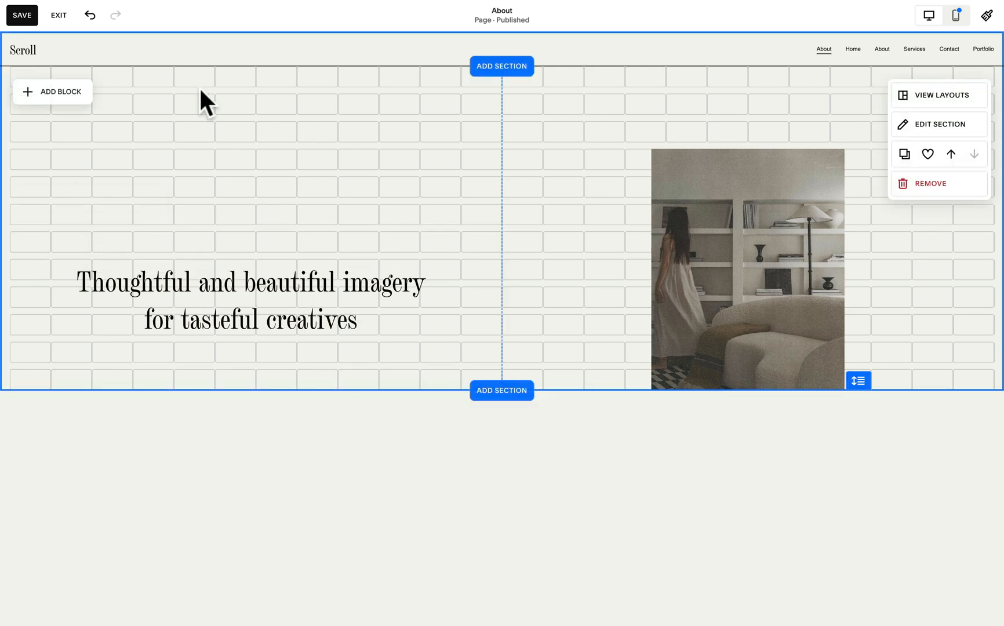
Add an image block with the solena-logo S mark, small and centred near the top.
left_click(52, 92)
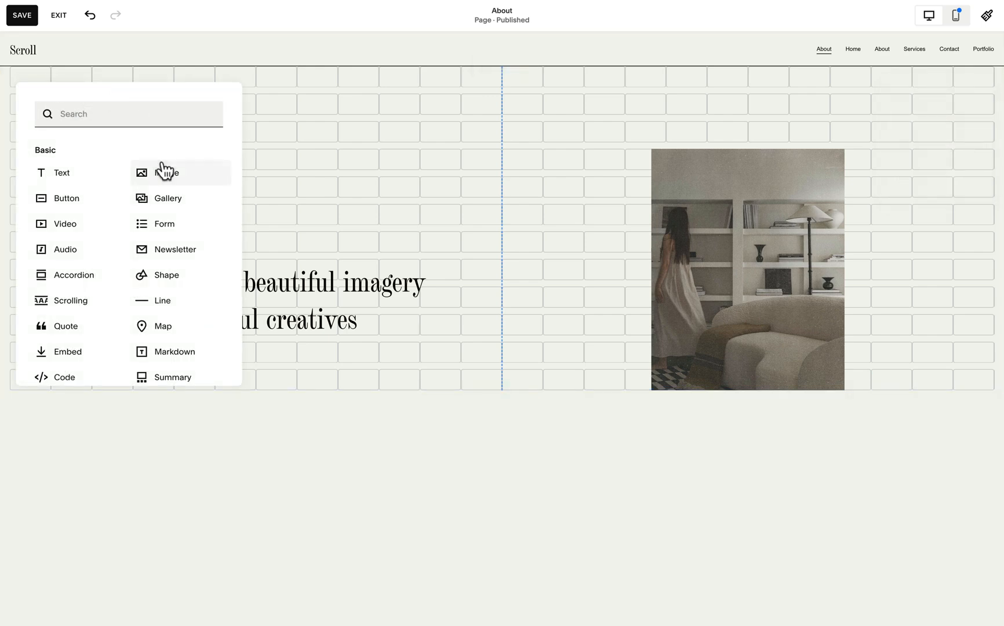
left_click(166, 172)
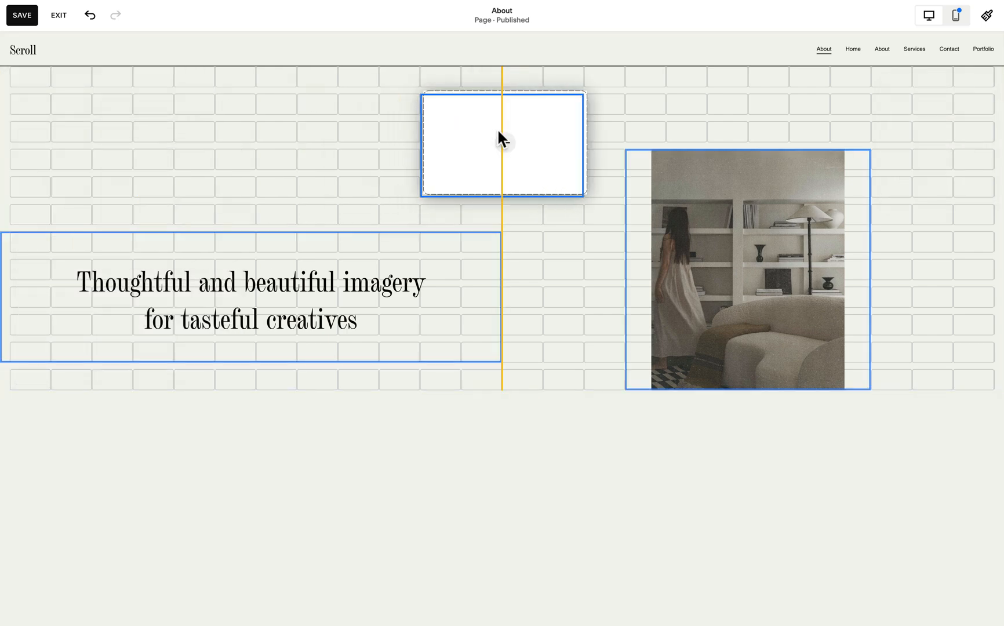
left_click(502, 143)
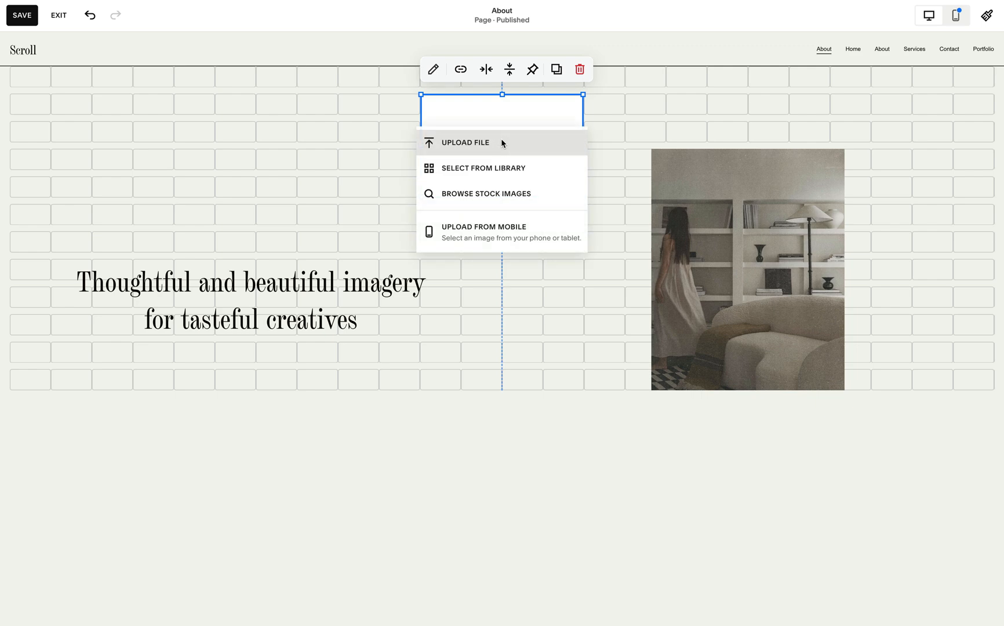
left_click(484, 167)
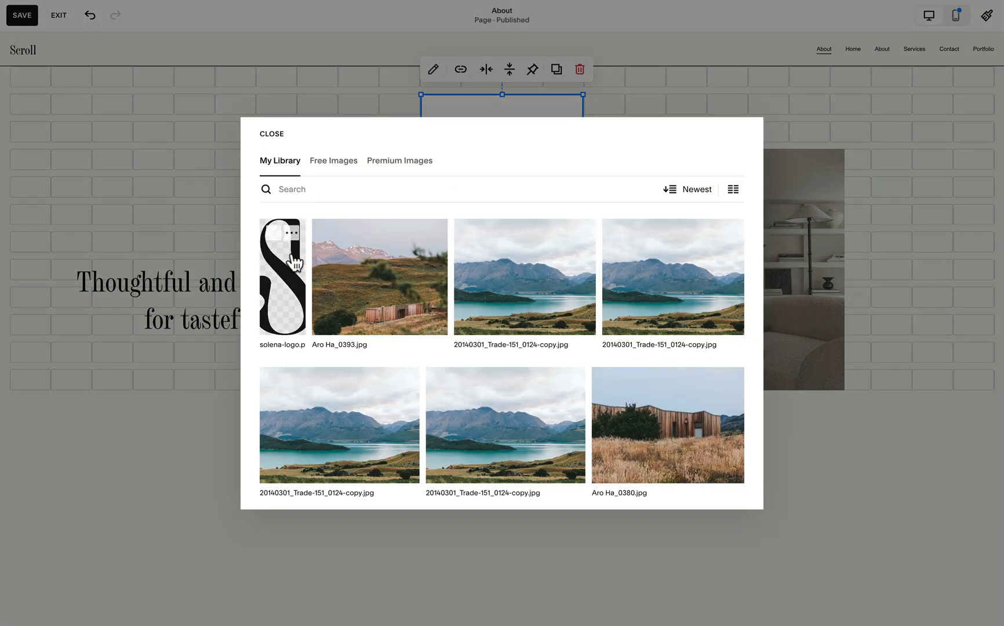
left_click(270, 134)
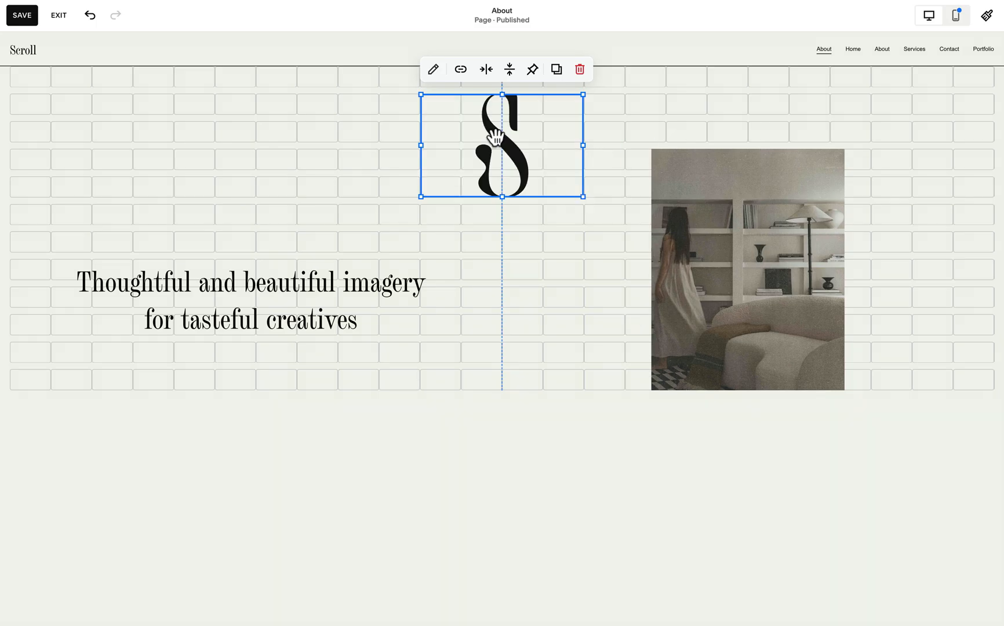
mouse_move(531, 330)
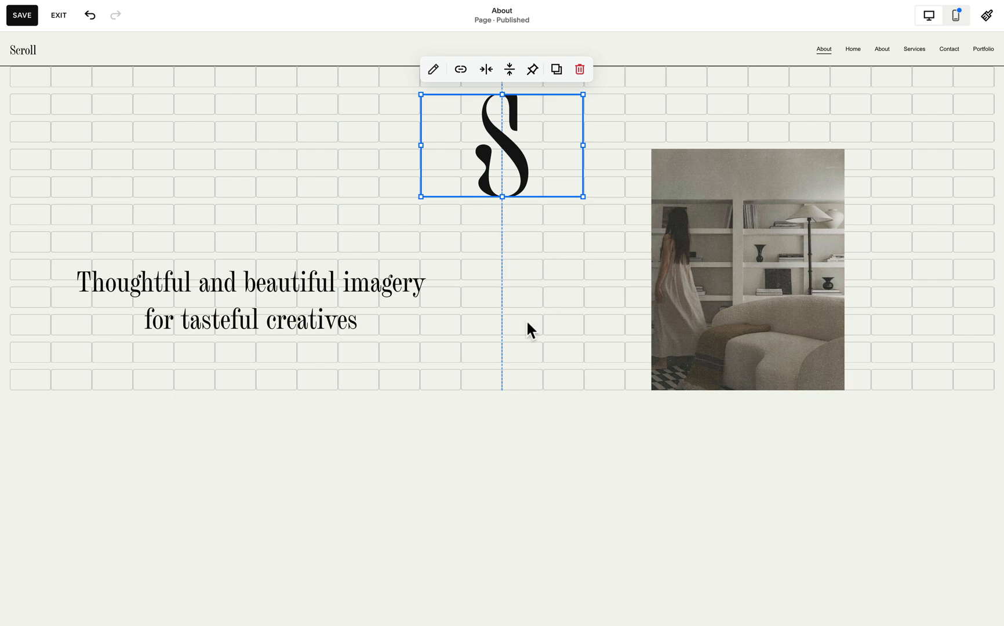
mouse_move(543, 130)
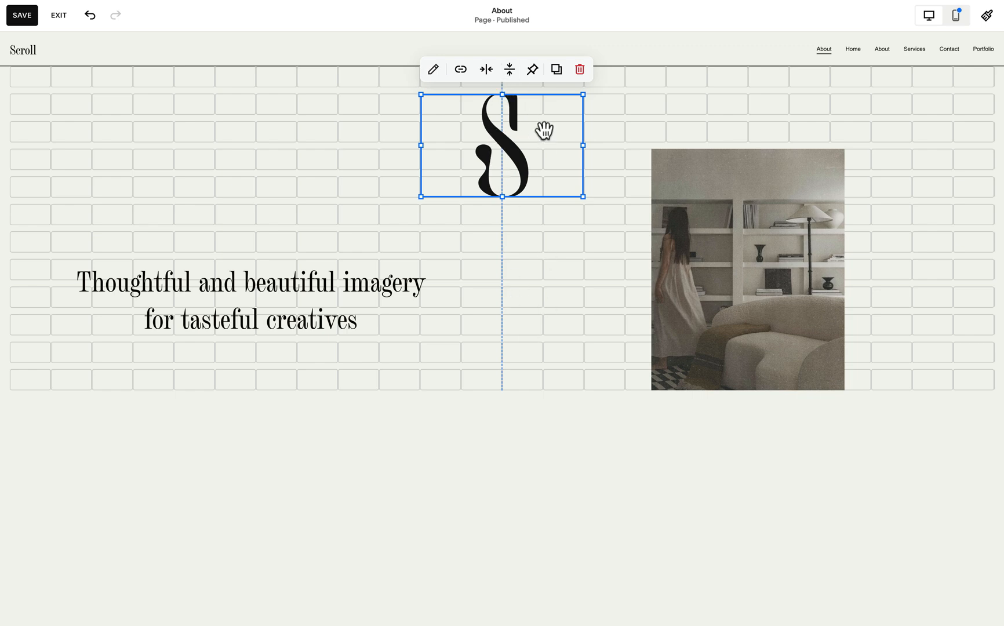
mouse_move(539, 113)
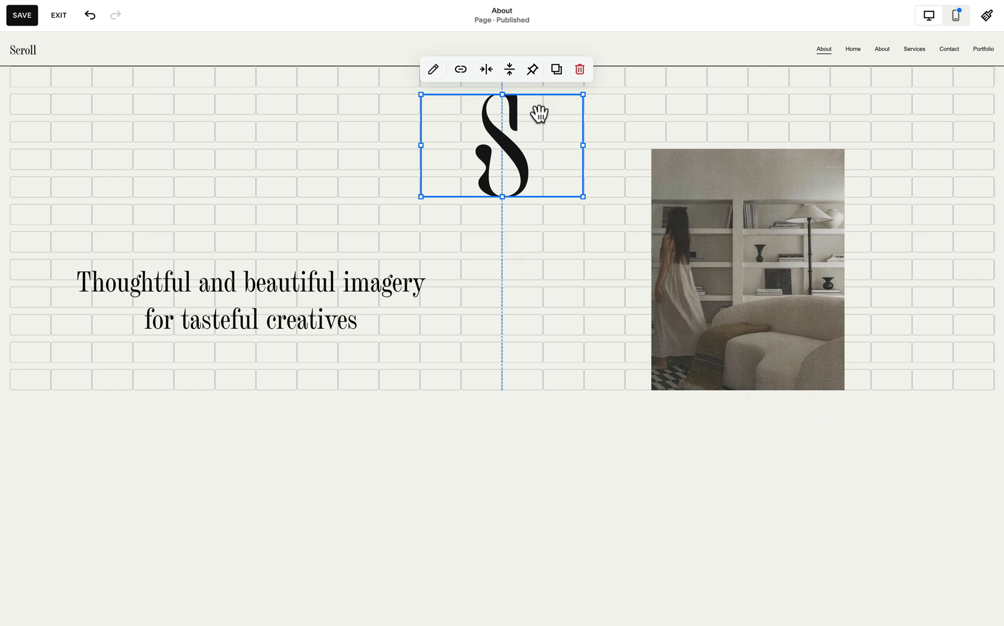
mouse_move(493, 213)
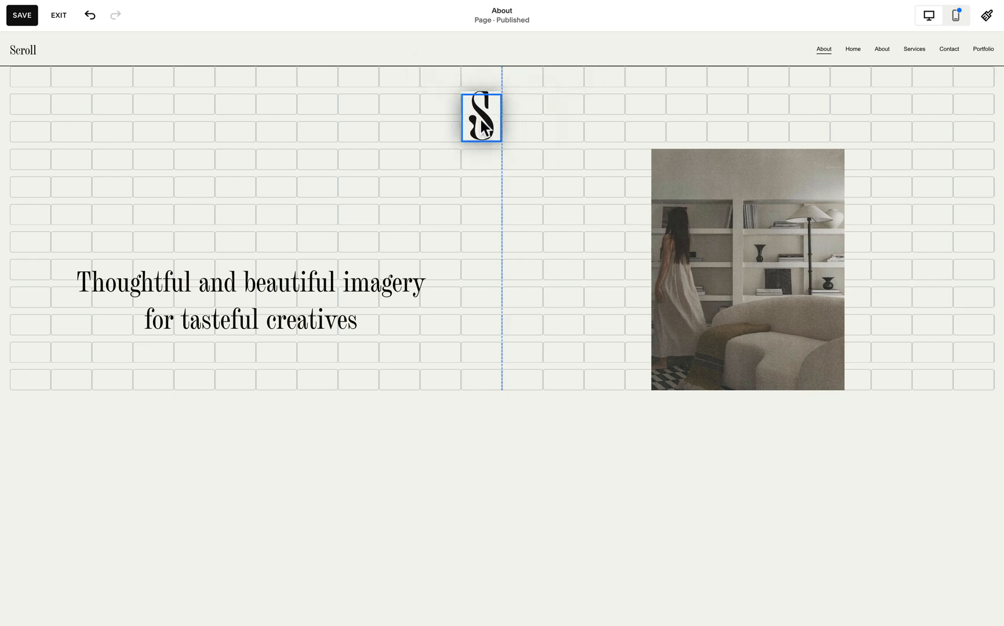
left_click(481, 116)
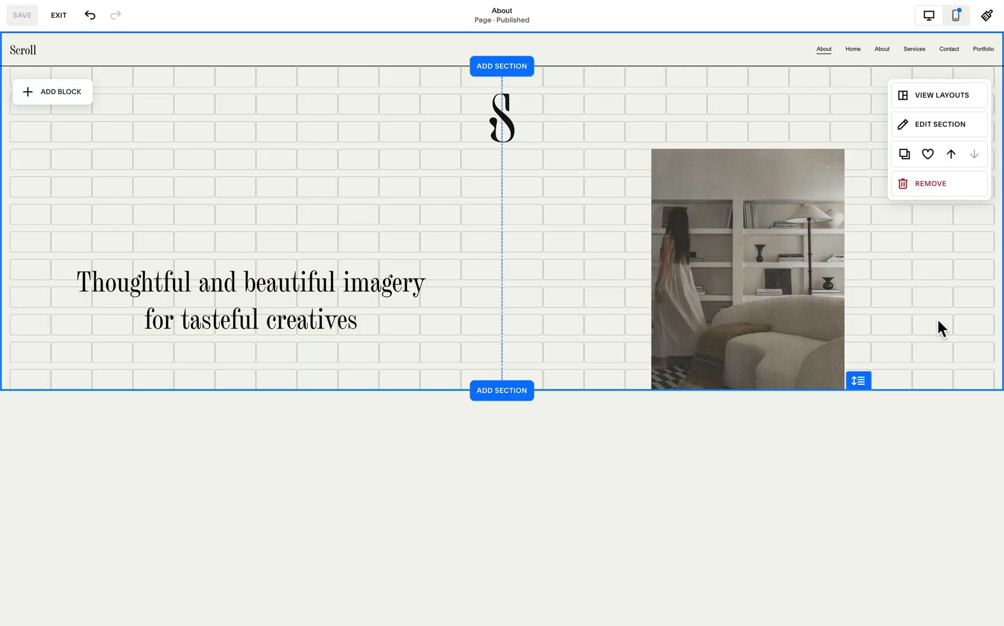
mouse_move(463, 239)
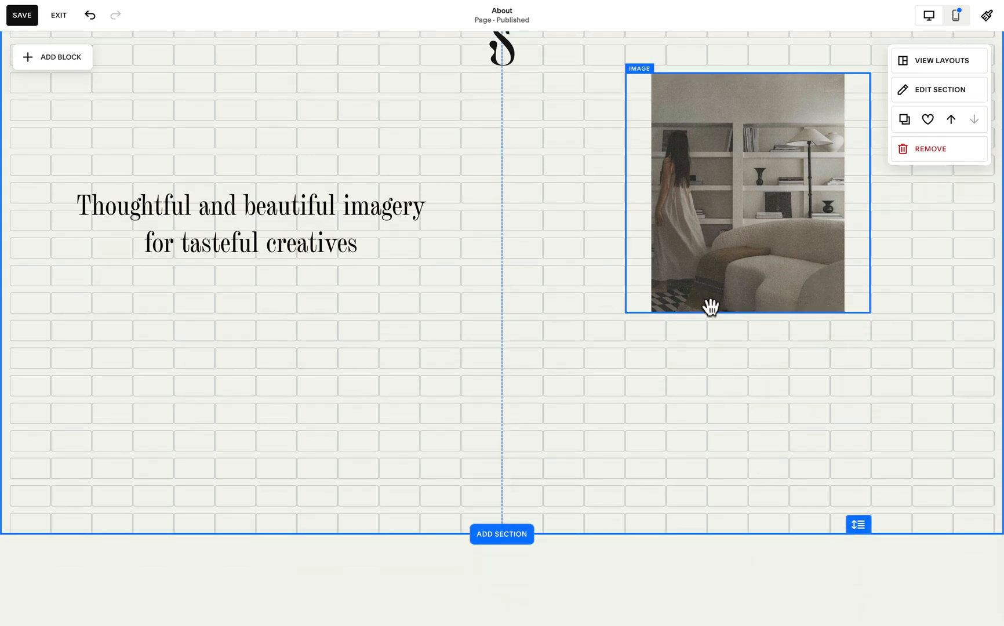
Duplicate the room photo, replace it with 26.jpg wooden stools and position it below.
left_click(748, 194)
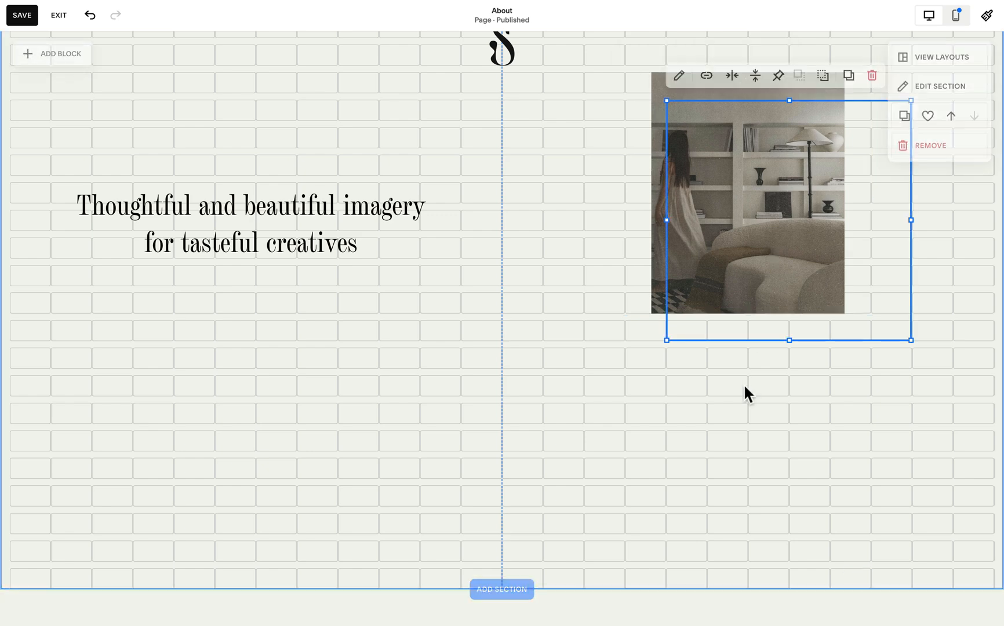
left_click(847, 75)
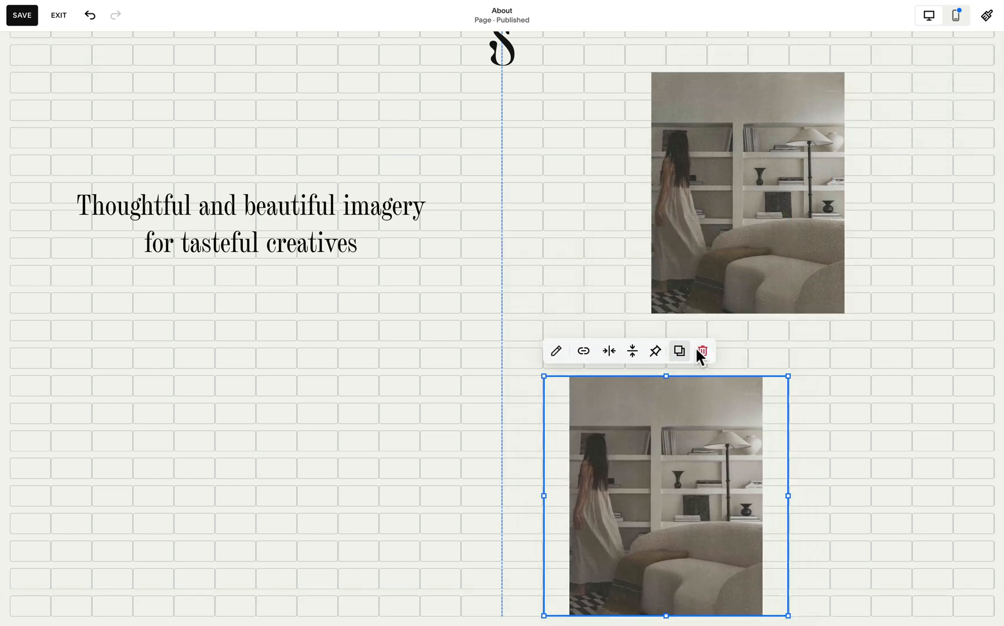
scroll("down", 3)
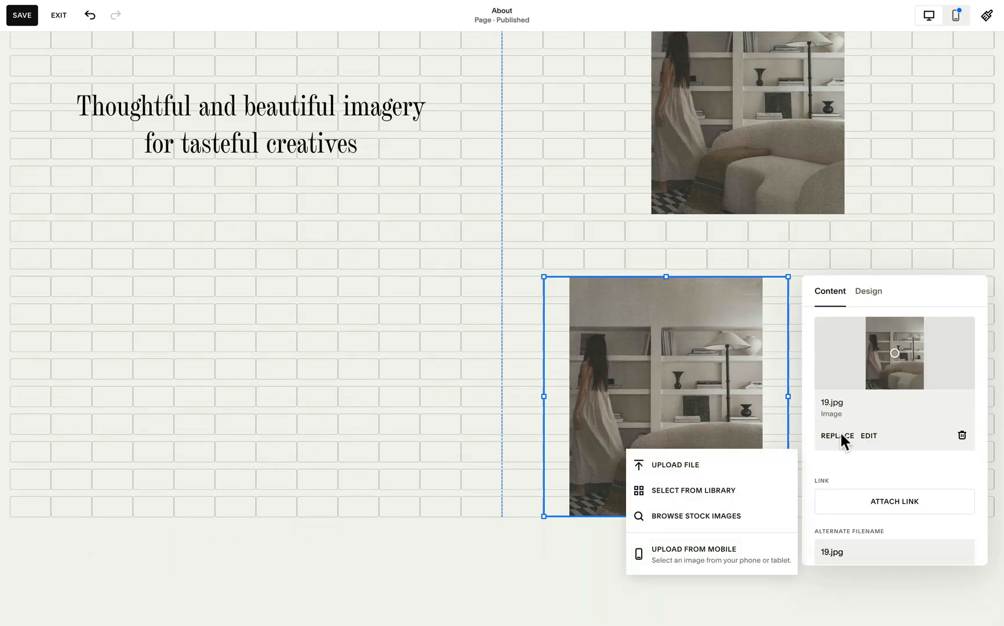
left_click(692, 490)
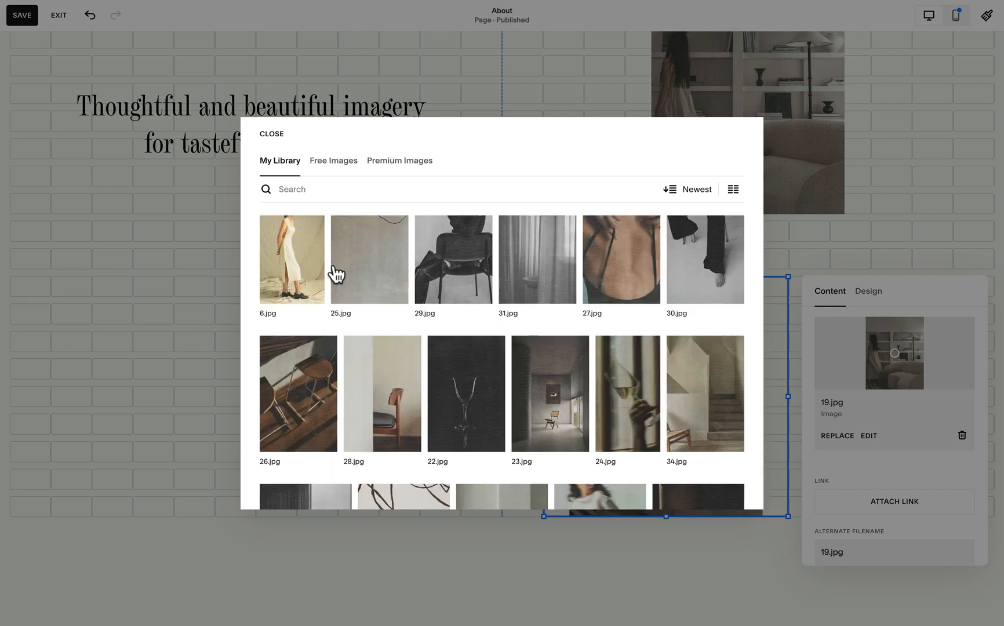
left_click(297, 393)
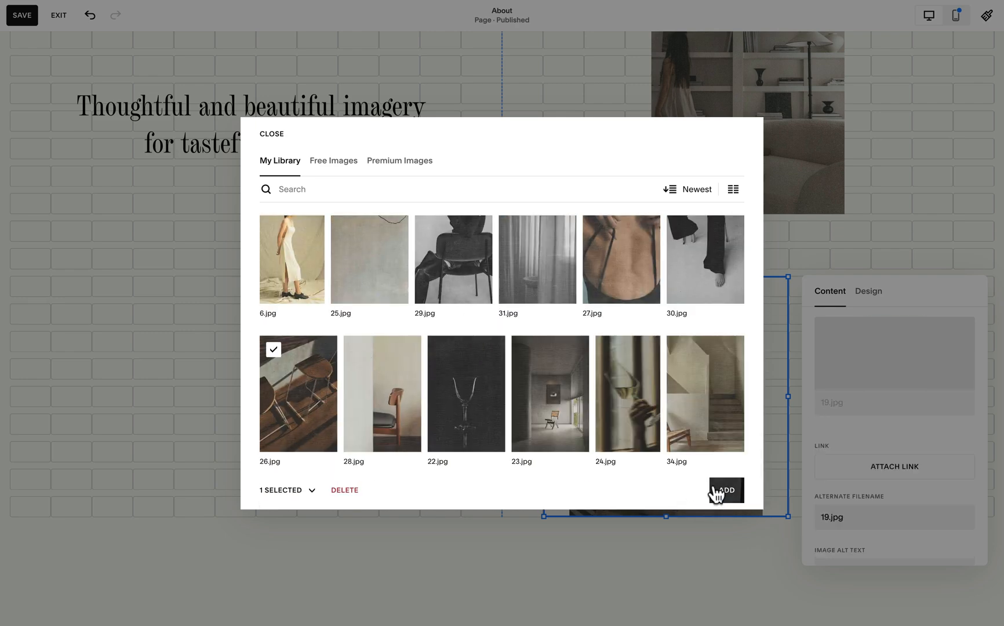
left_click(725, 489)
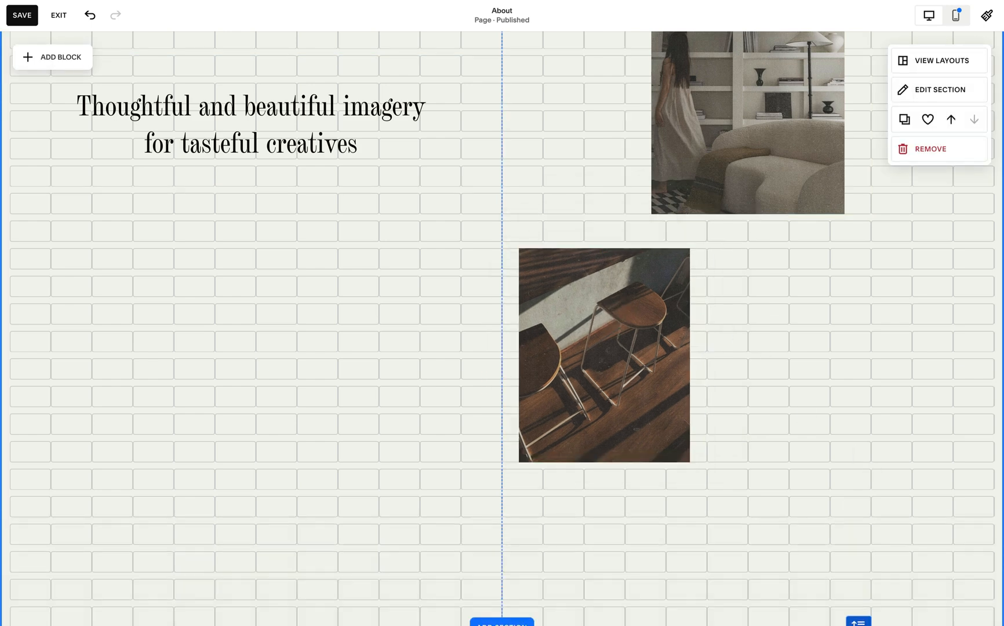
scroll("down", 3)
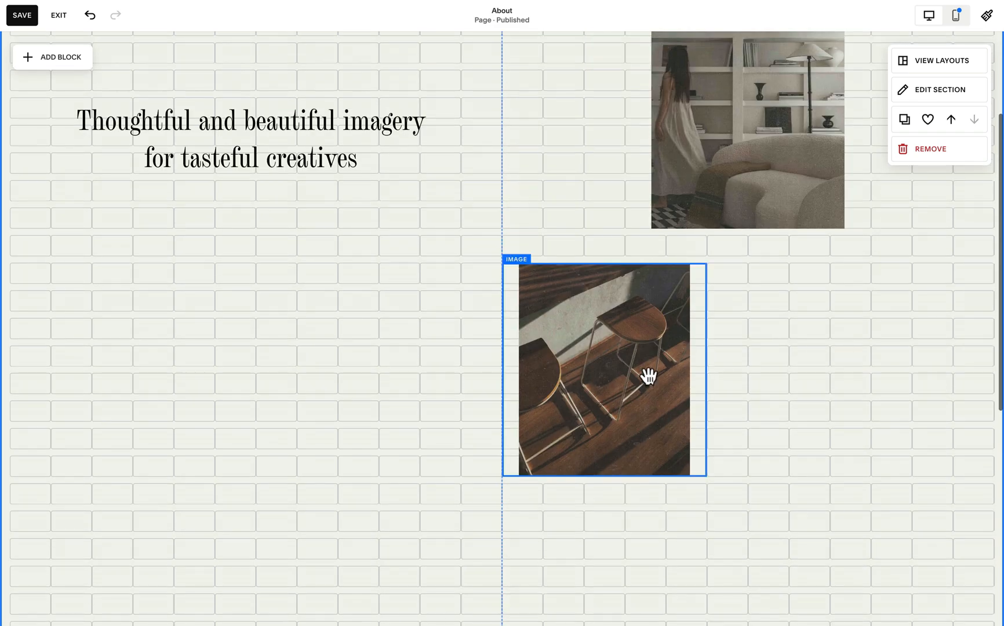
scroll("up", 3)
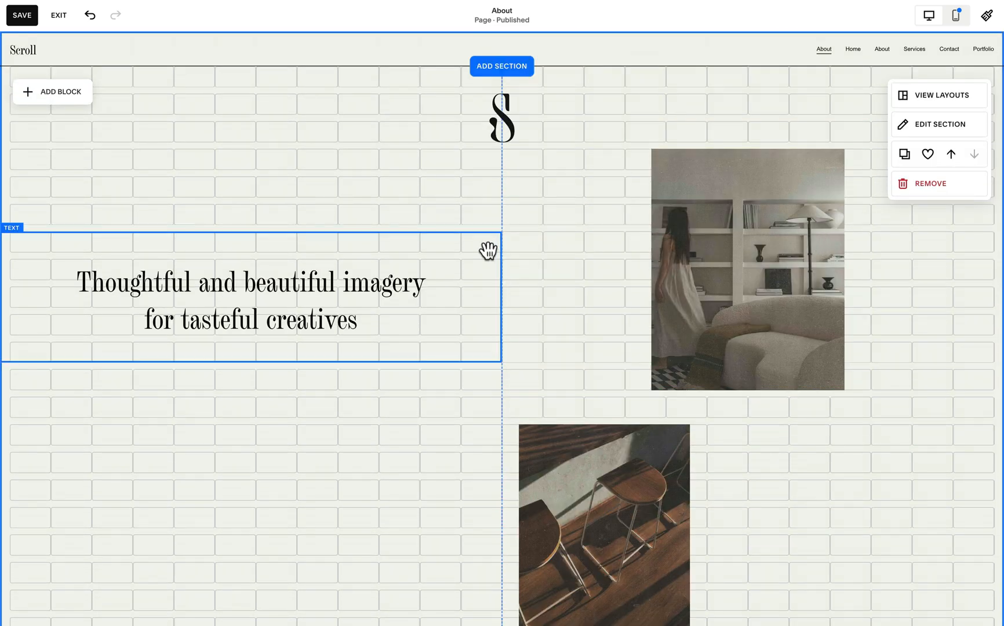
mouse_move(405, 242)
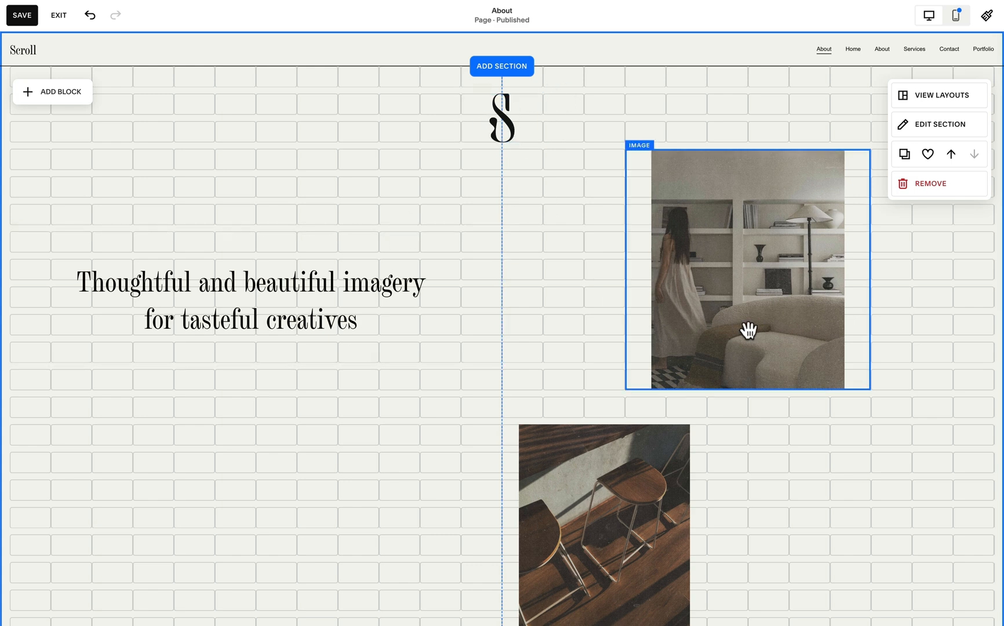
Select the heading block and pin it to the top on scroll.
left_click(502, 118)
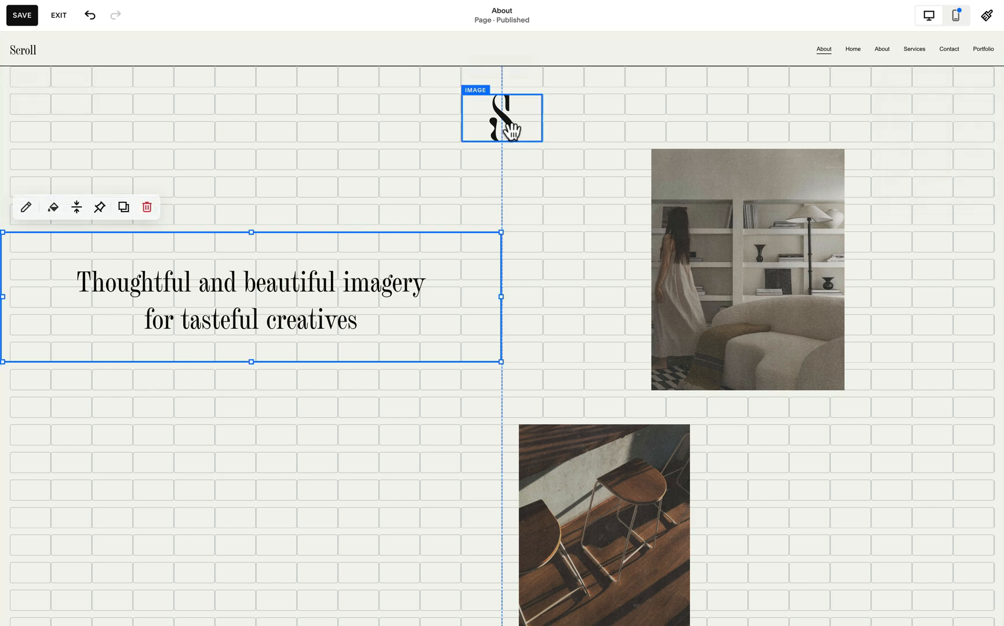
left_click(501, 117)
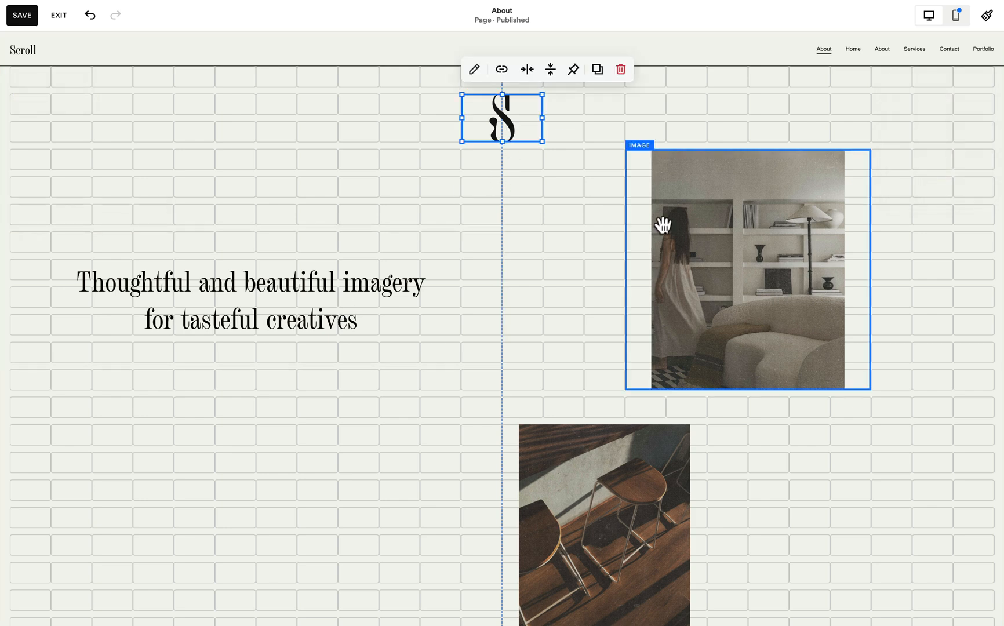
left_click(313, 280)
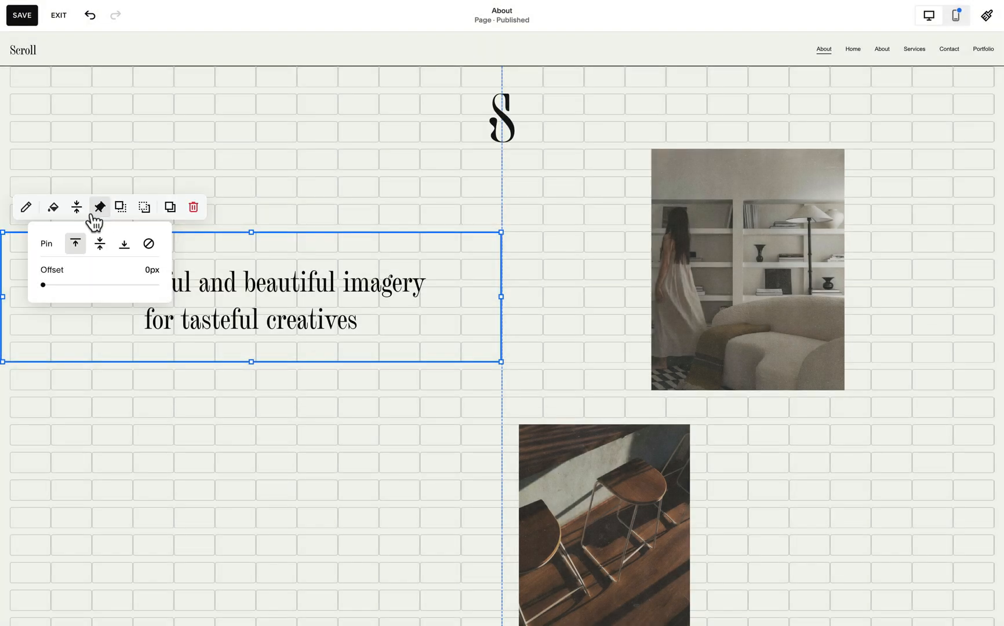
left_click(99, 244)
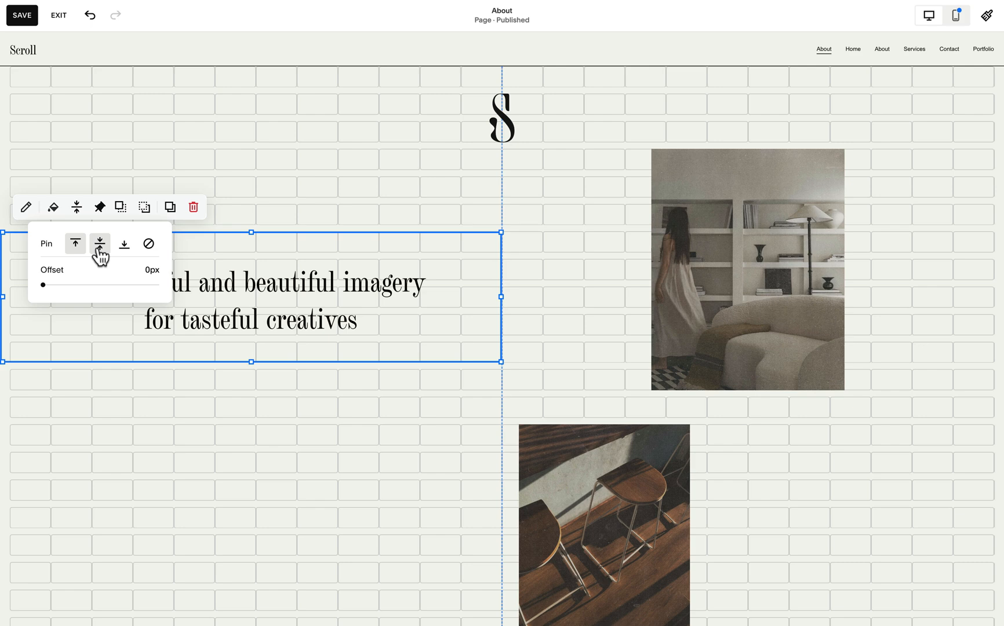
mouse_move(99, 244)
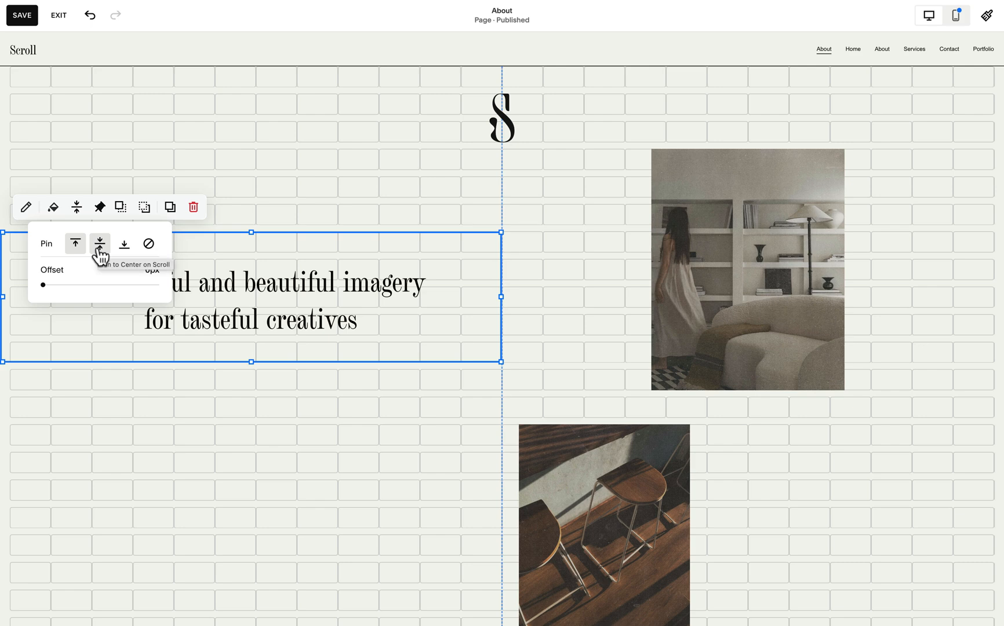
left_click(75, 244)
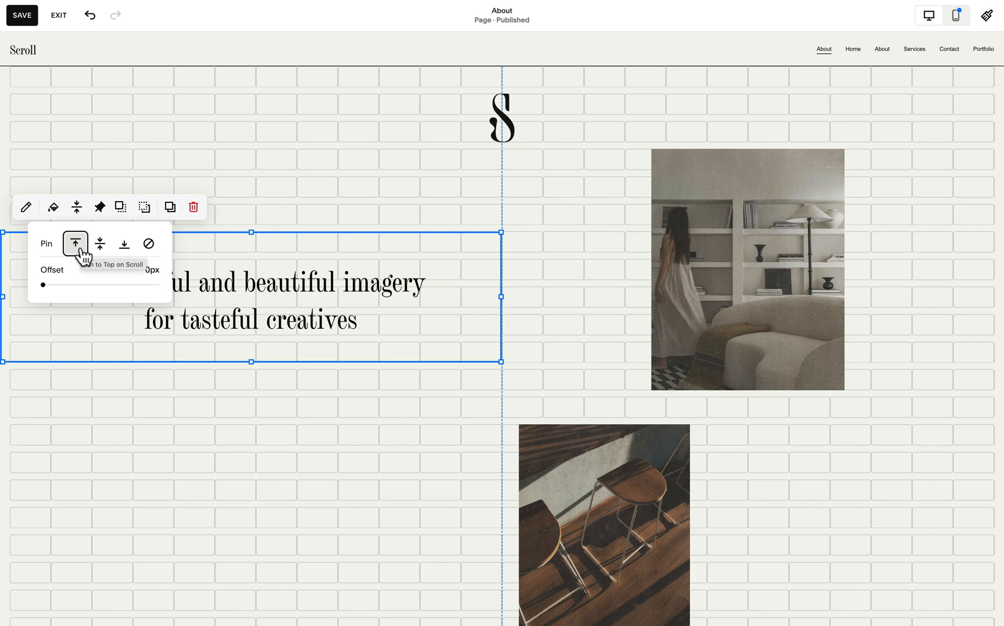
mouse_move(387, 131)
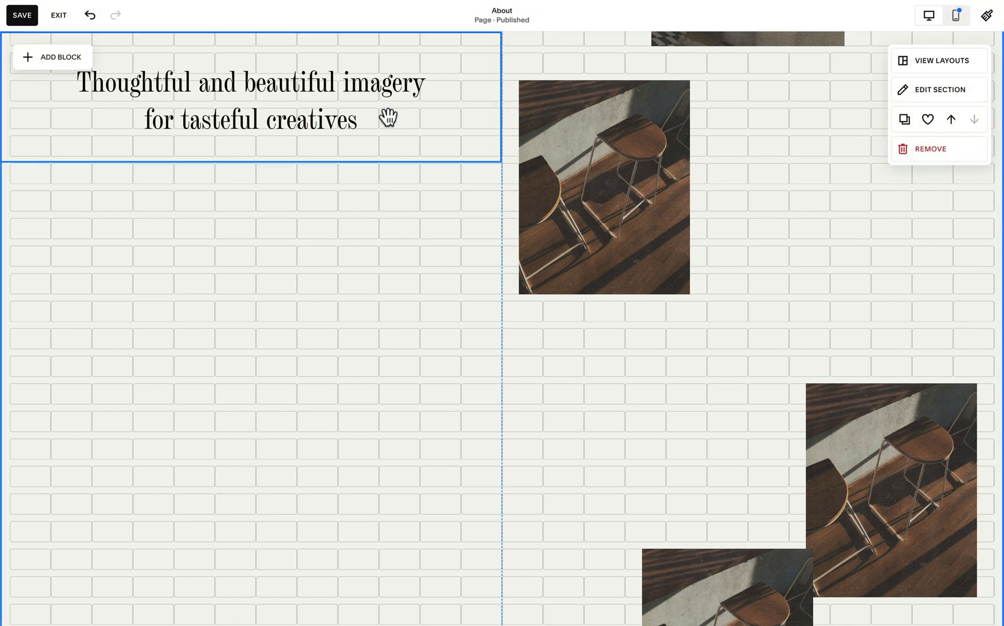
mouse_move(399, 70)
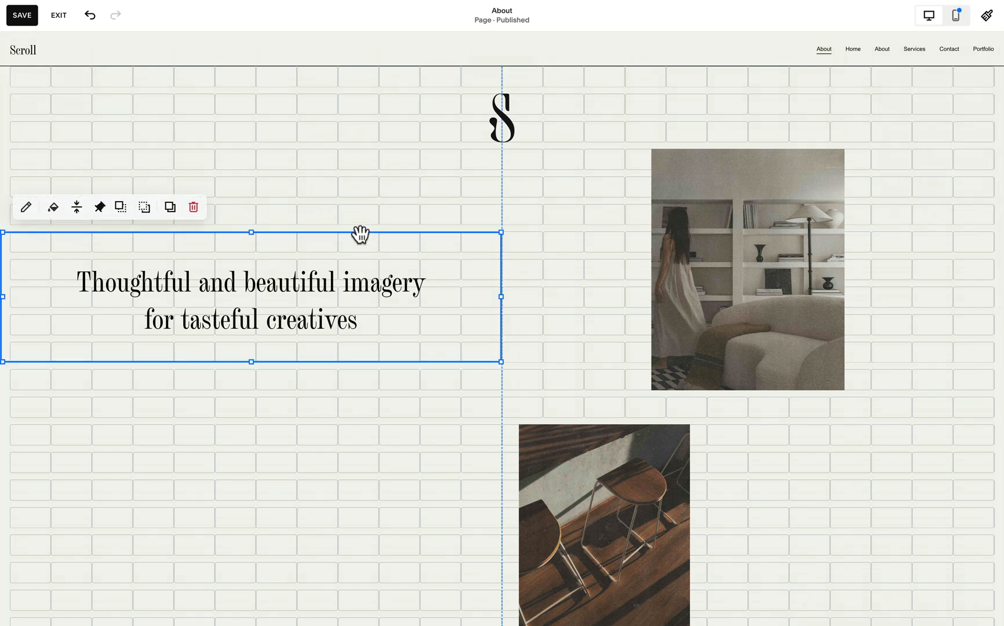
mouse_move(111, 234)
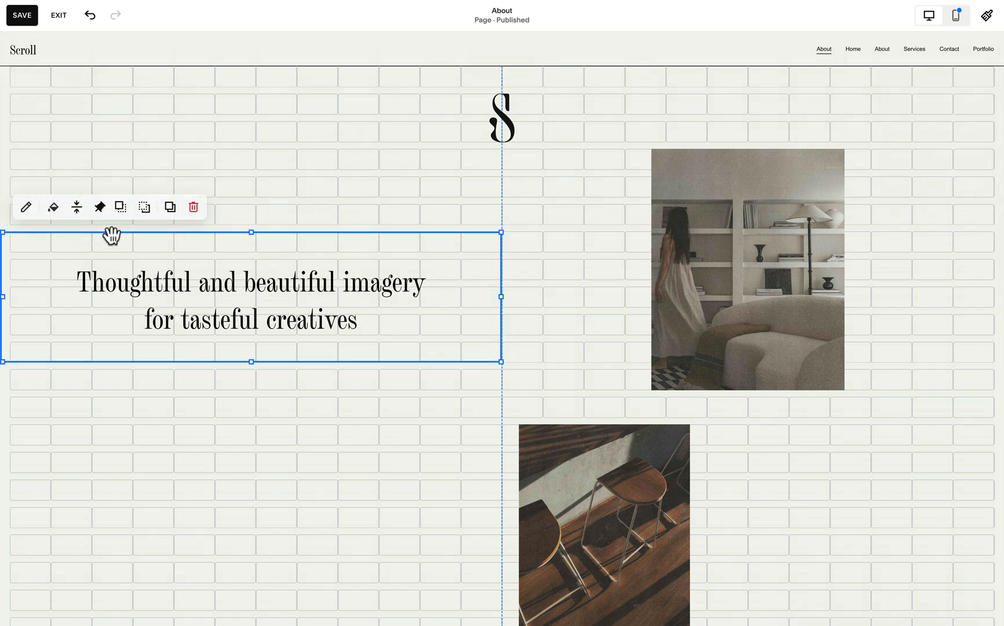
Change the heading's pinning to Pin to Center on Scroll.
left_click(76, 207)
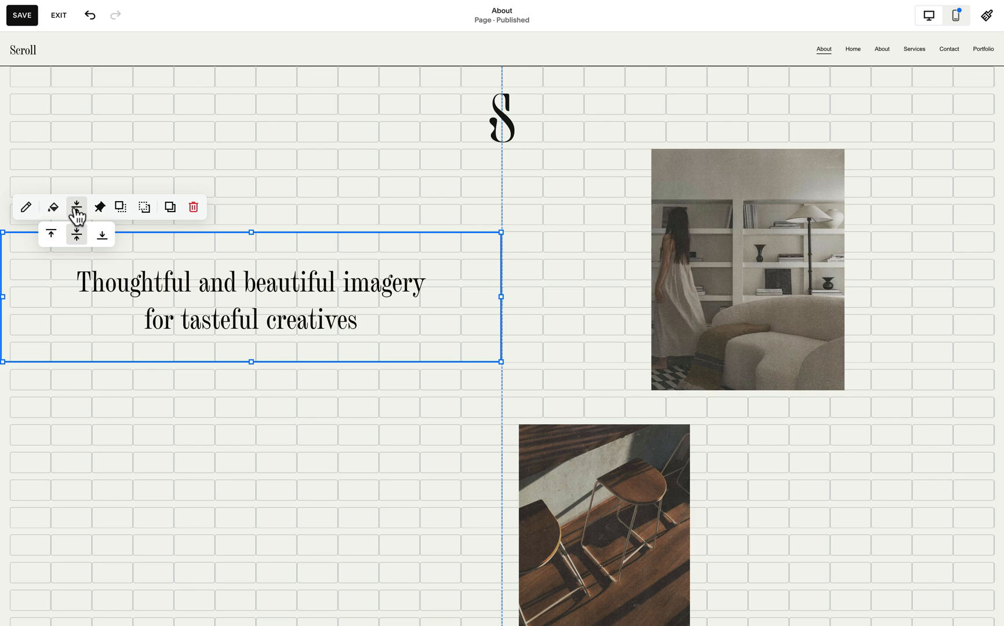
left_click(75, 207)
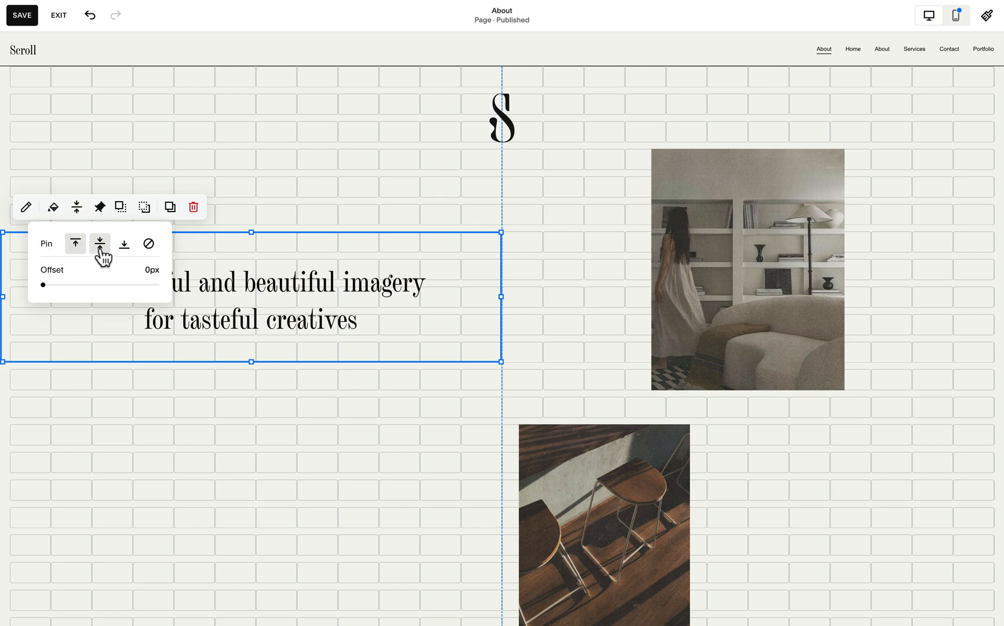
left_click(99, 244)
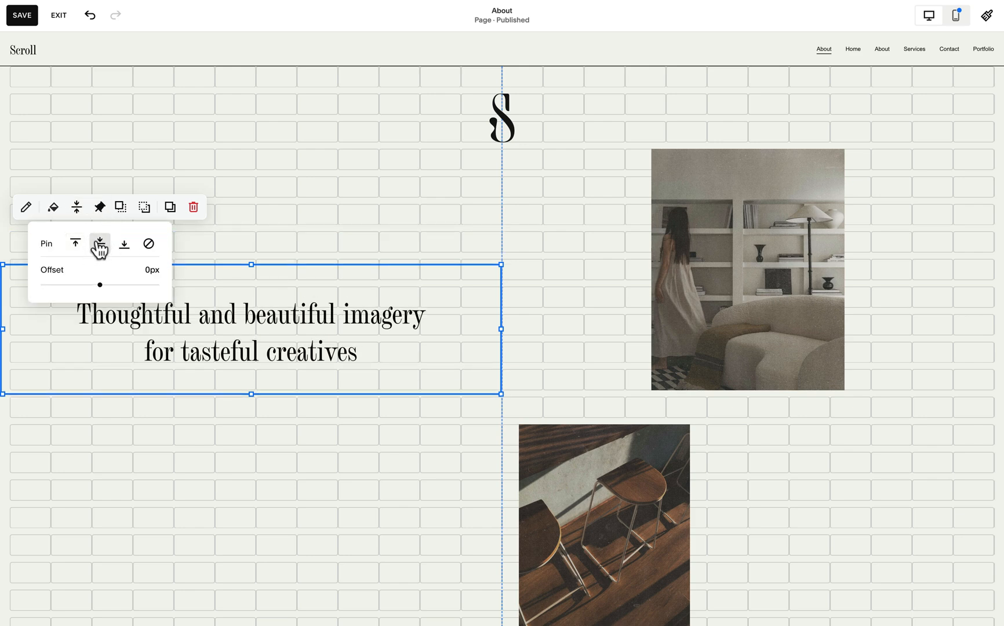
left_click(501, 117)
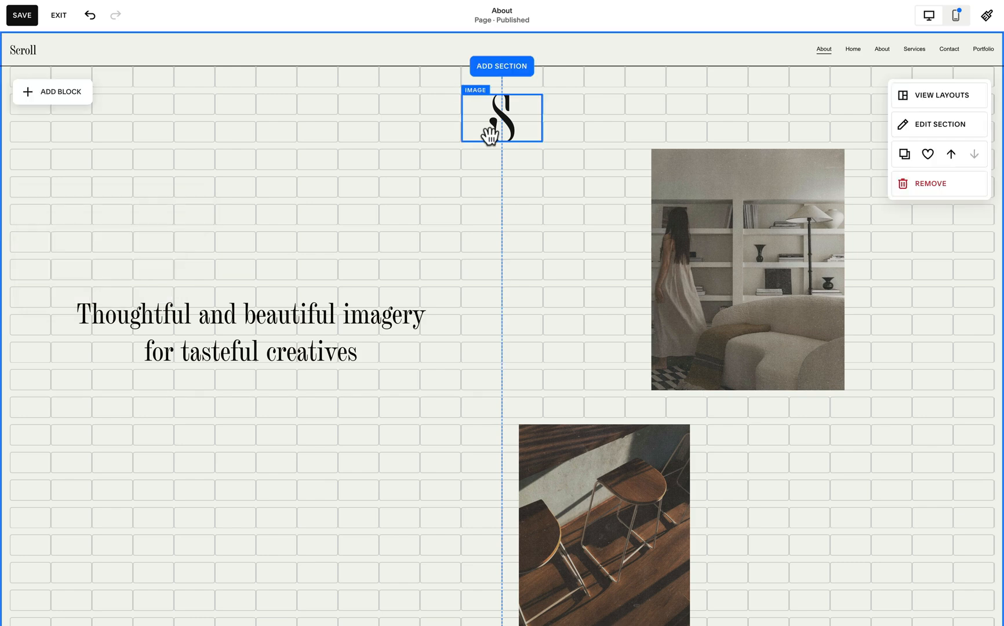
Pin the S logo image block to the top and scroll to confirm it stays while images pass.
left_click(501, 117)
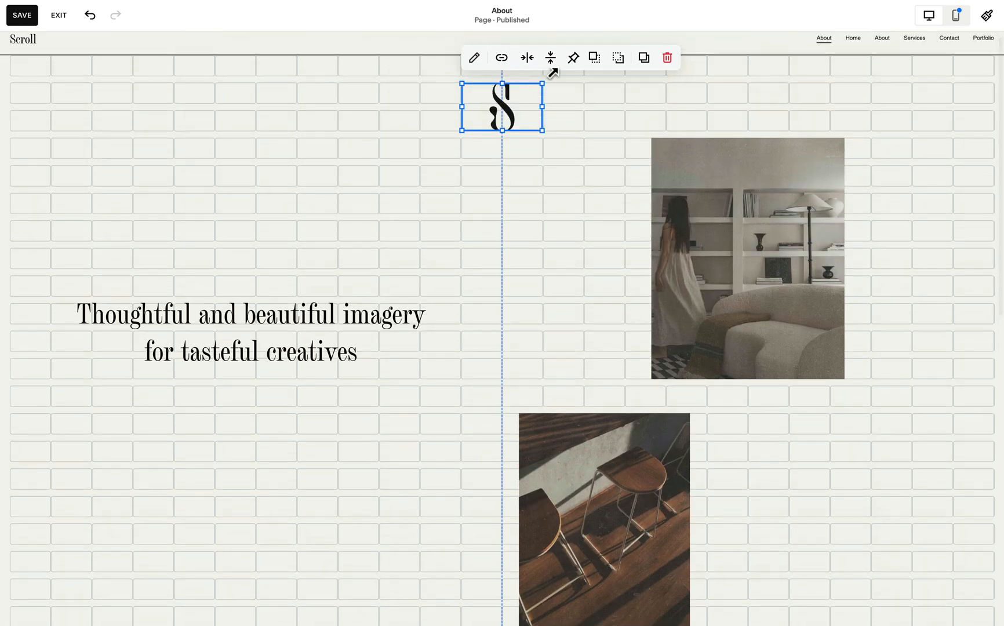
left_click(572, 58)
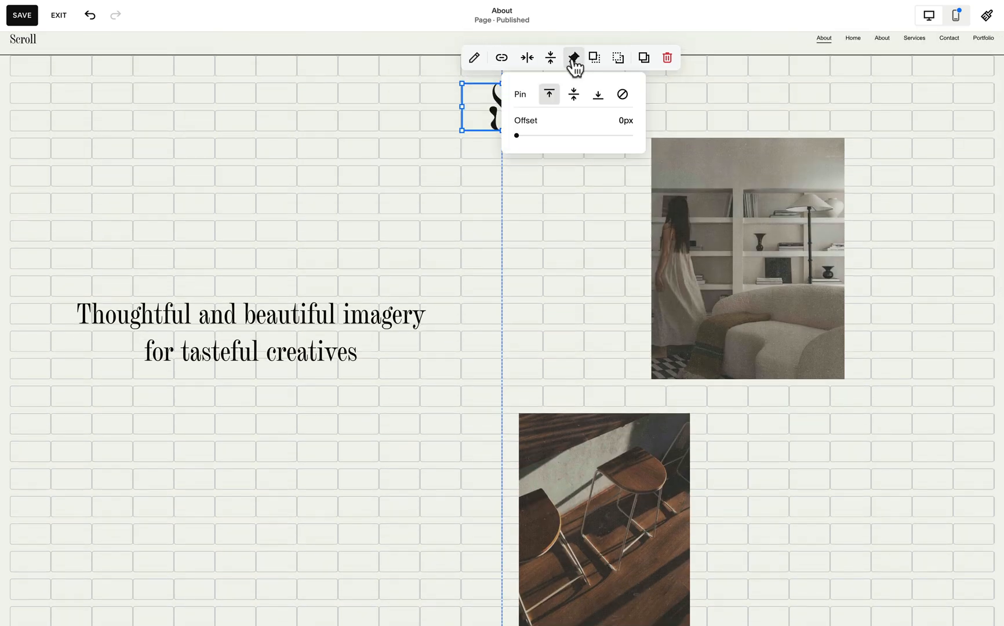
mouse_move(552, 107)
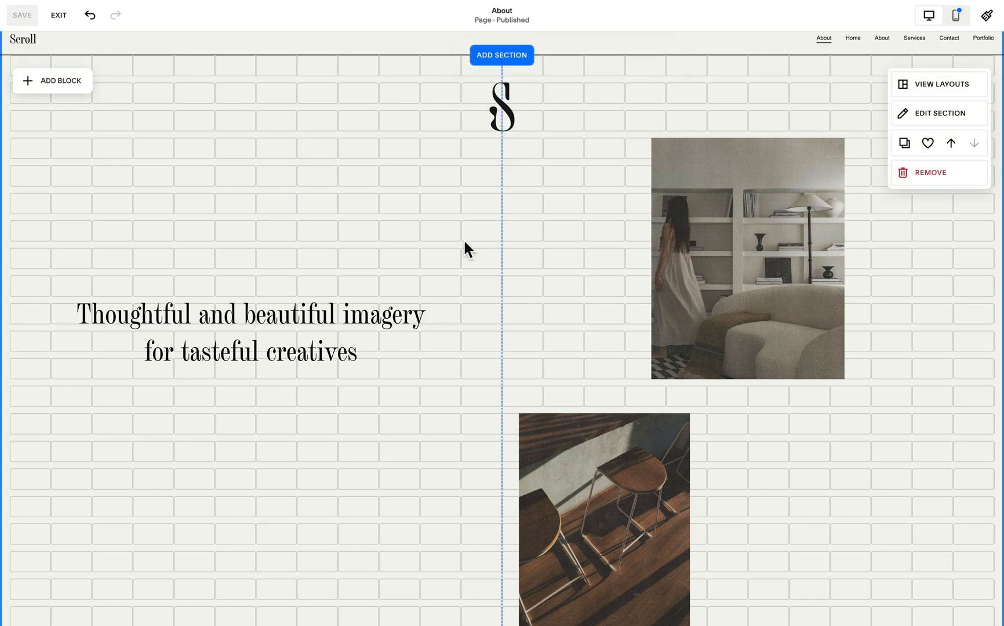
scroll("down", 3)
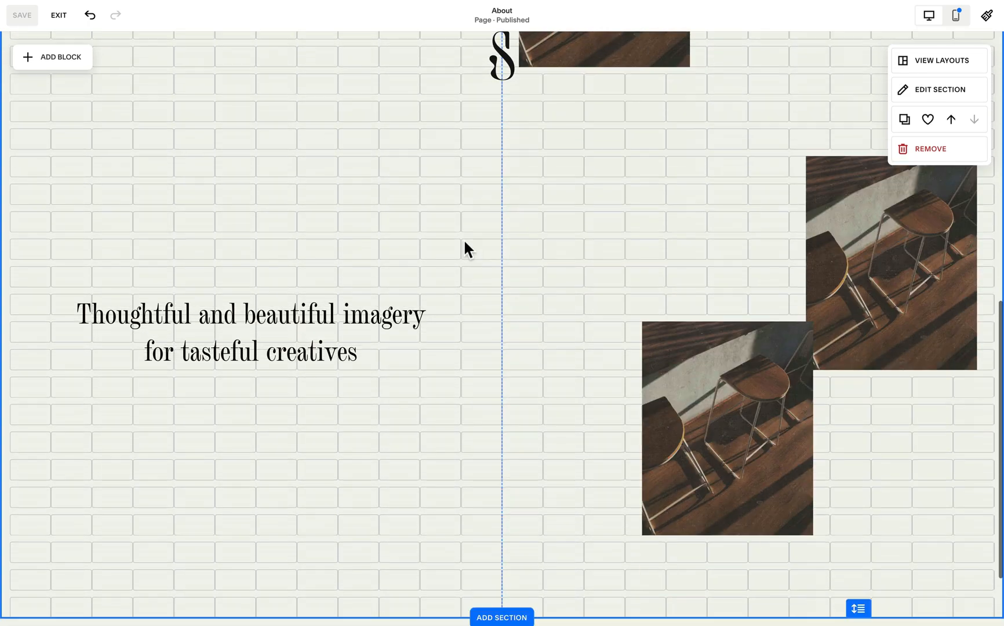
scroll("down", 3)
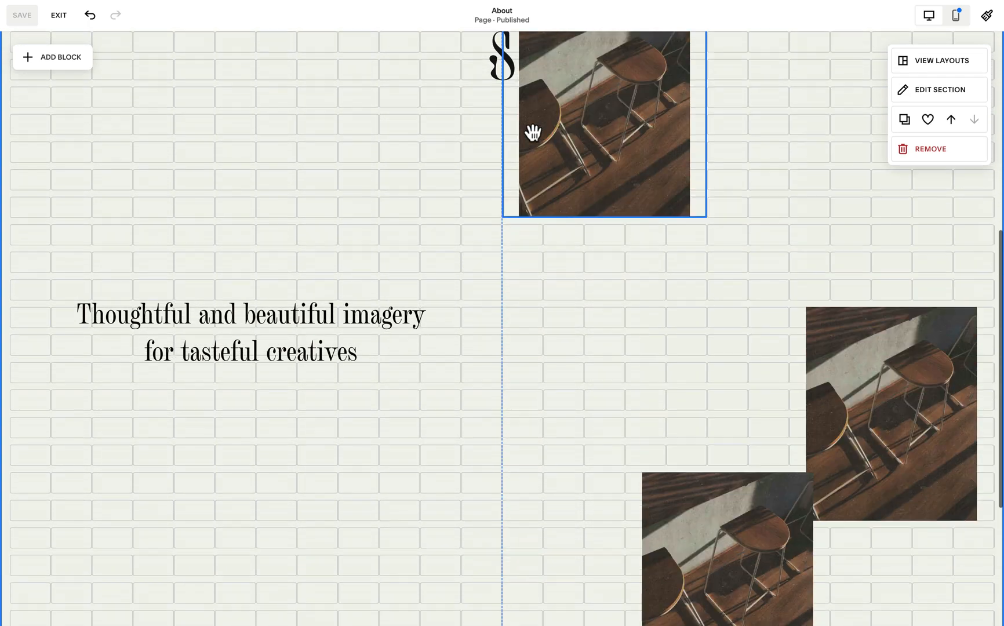
scroll("up", 3)
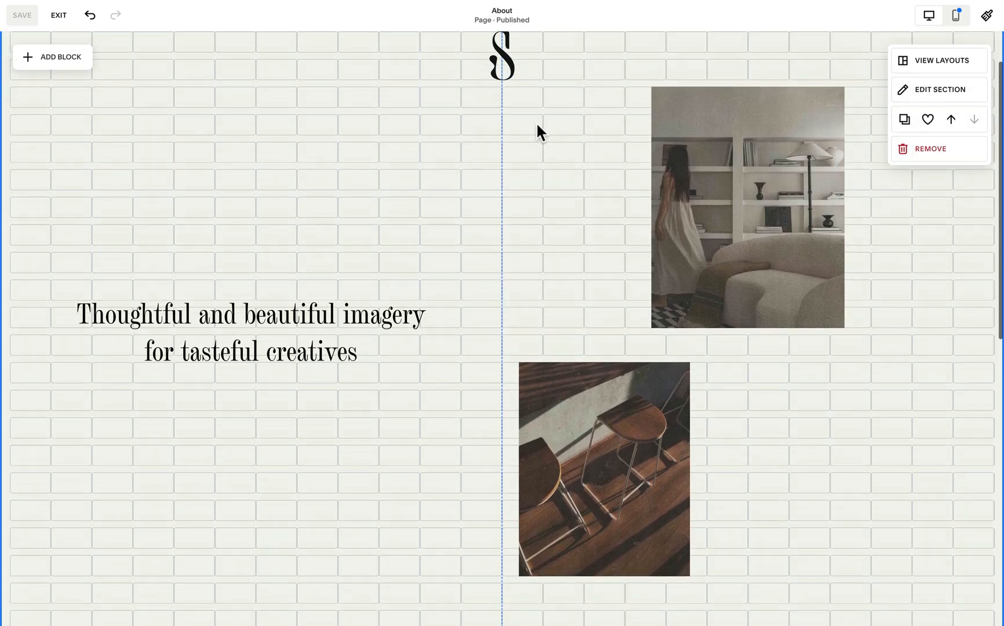
mouse_move(484, 31)
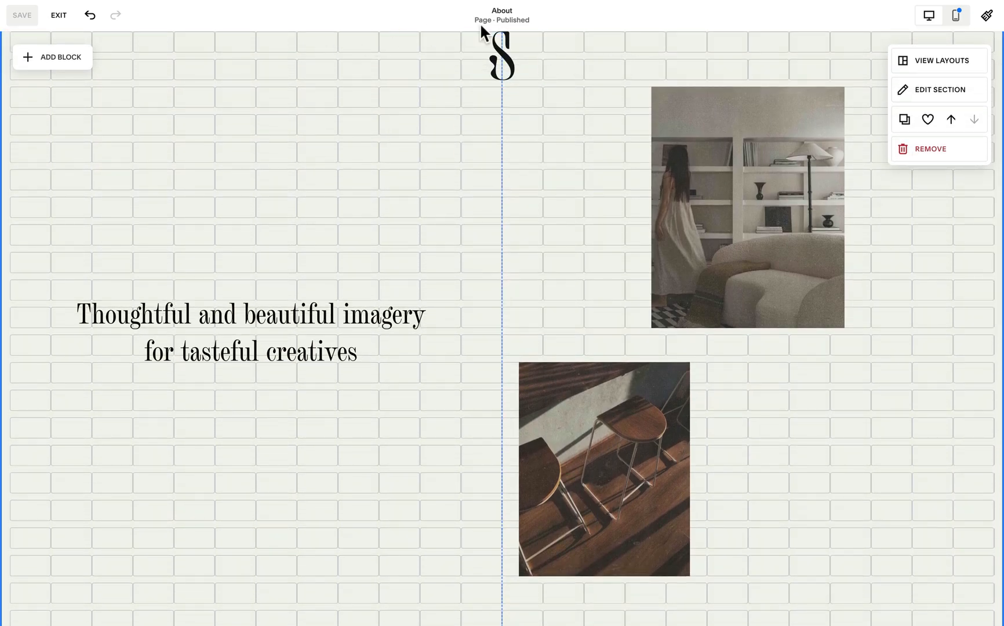
left_click(501, 53)
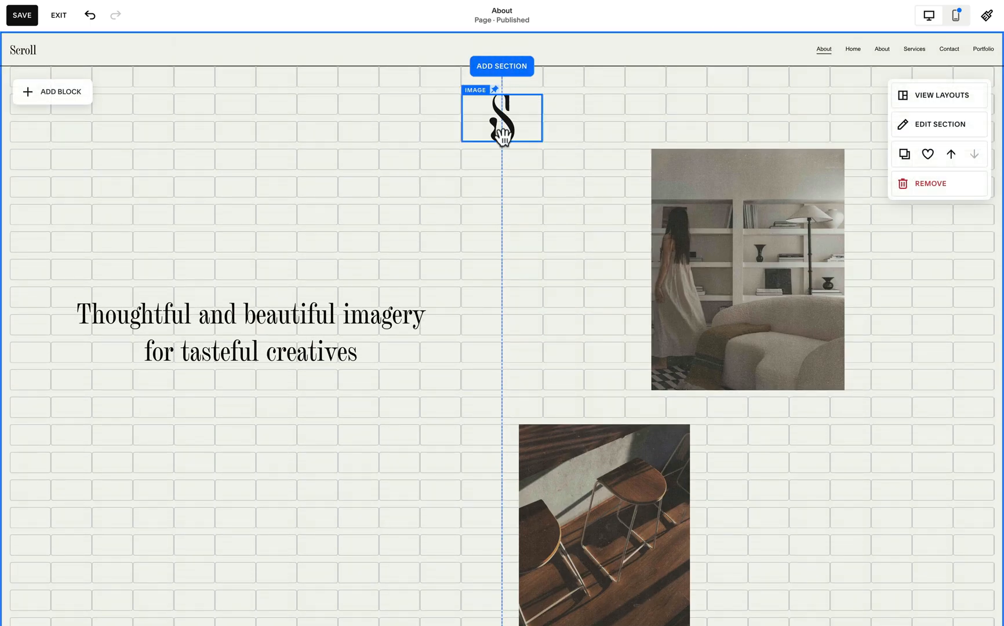
scroll("down", 3)
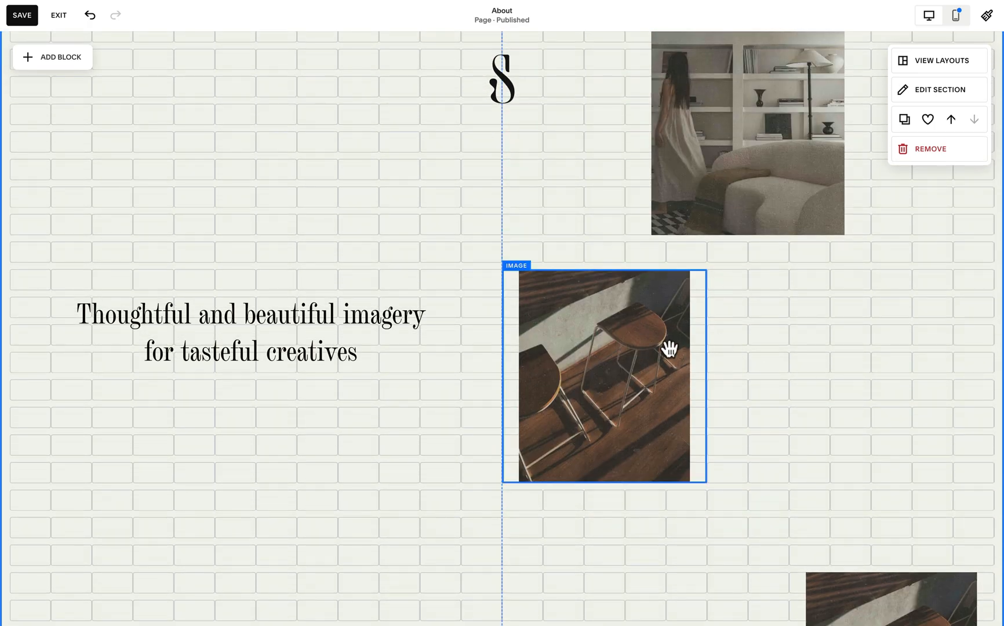
mouse_move(739, 344)
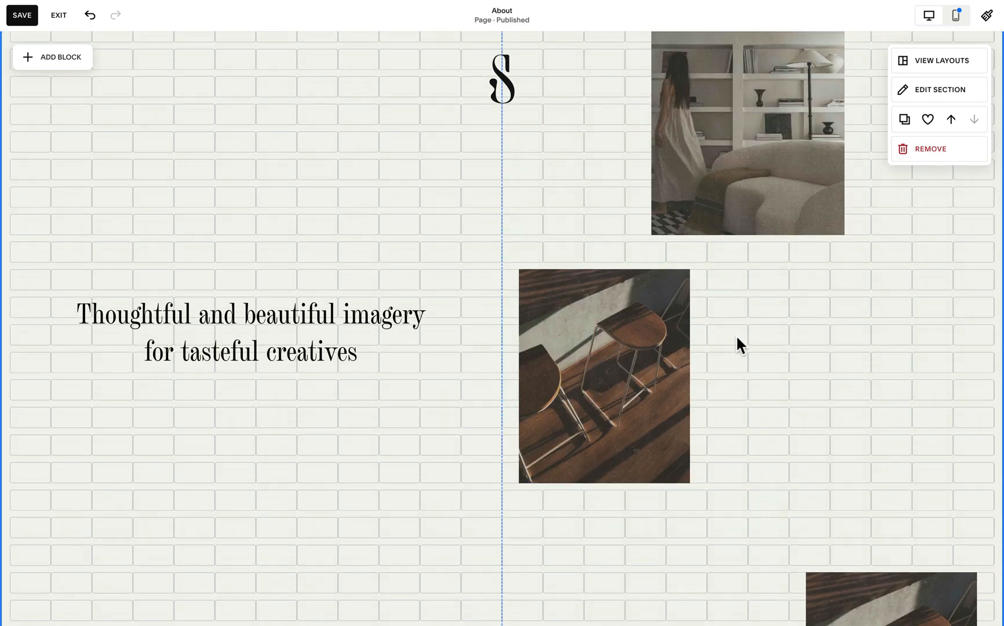
mouse_move(836, 357)
type("shap")
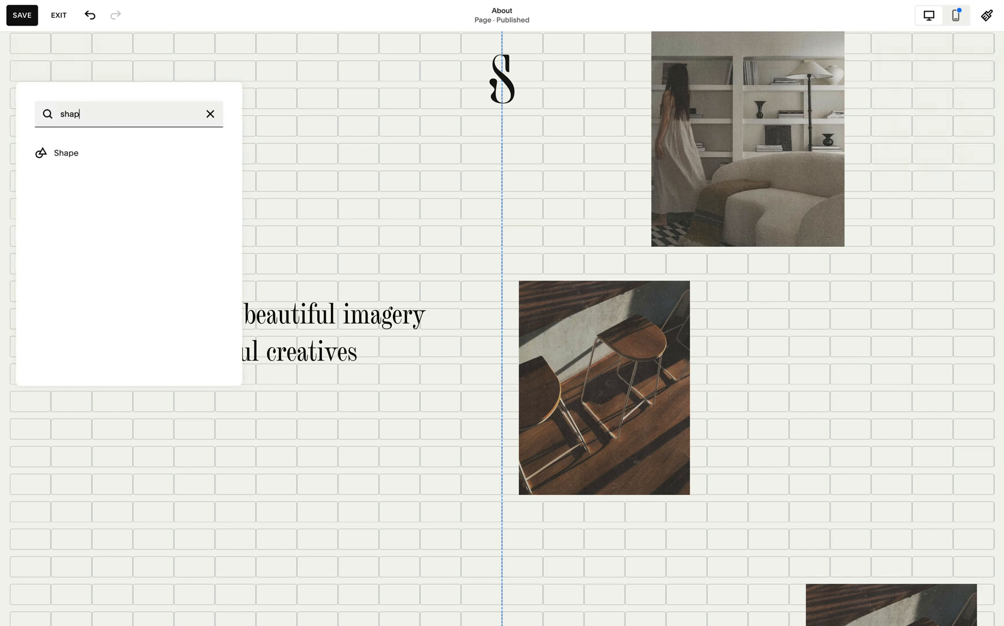
Insert a Shape block and stretch it across the left half over the heading.
left_click(65, 153)
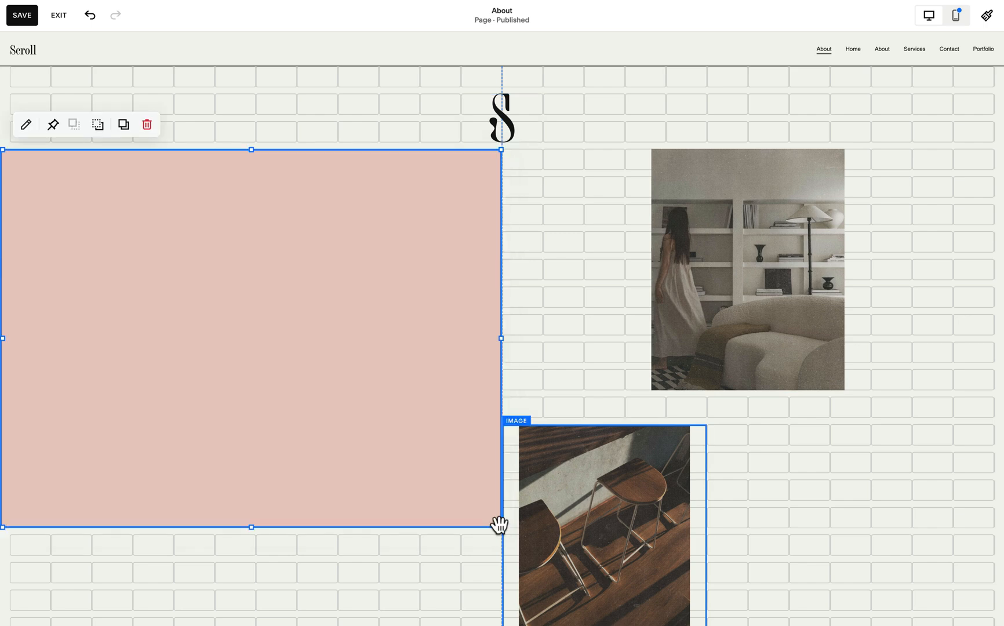
Make the shape a non-stretched circle with its pink fill set fully transparent.
left_click(26, 124)
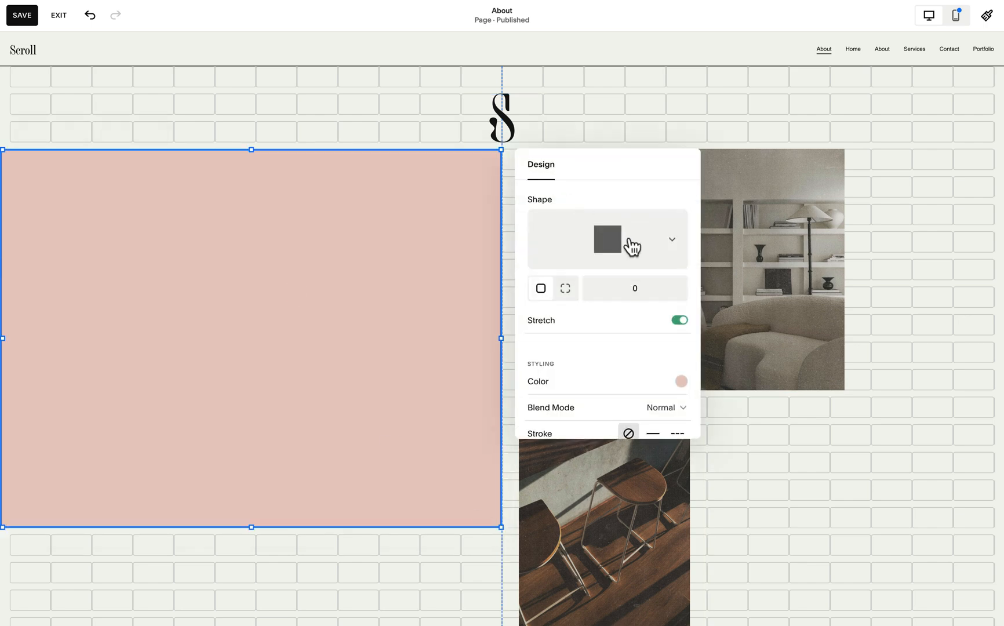
left_click(606, 239)
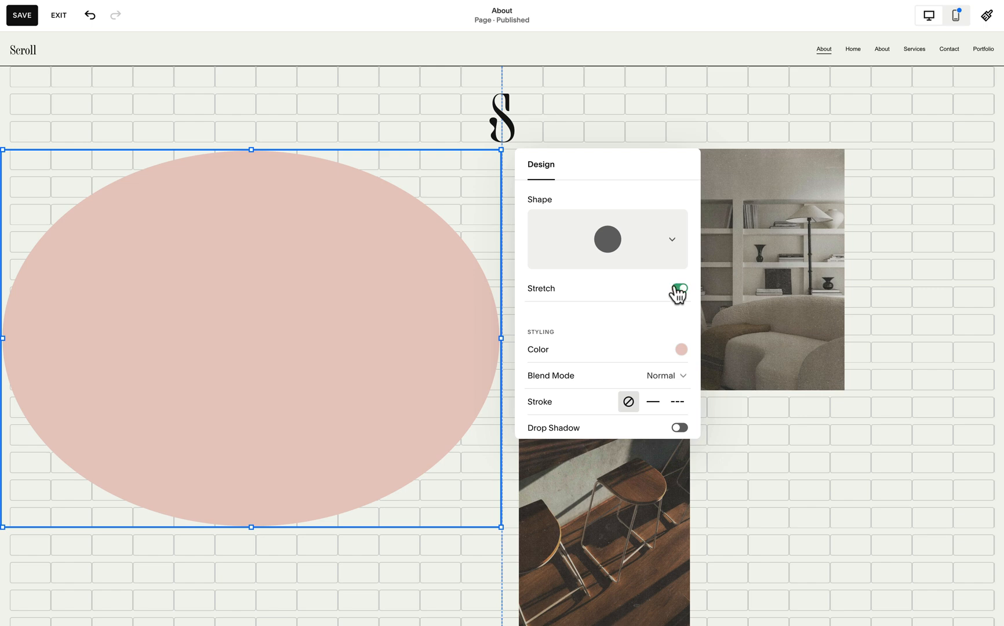
left_click(678, 288)
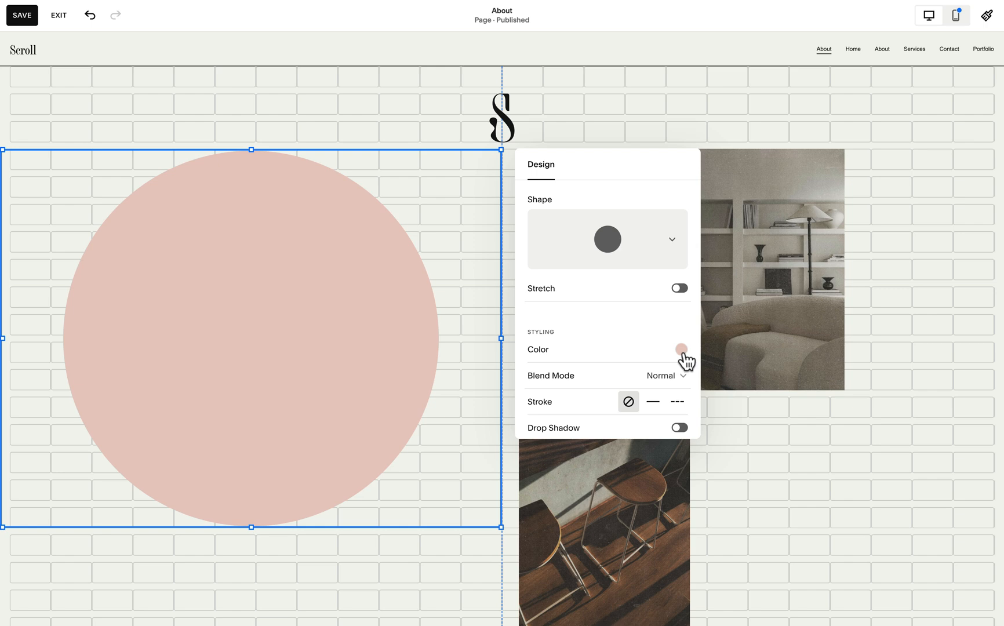
left_click(679, 349)
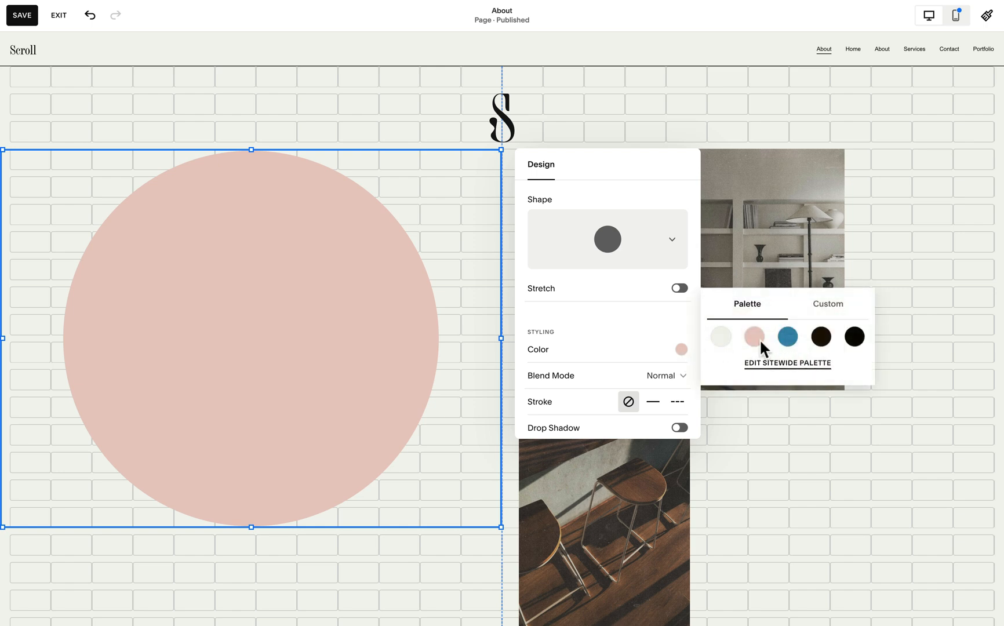
left_click(753, 337)
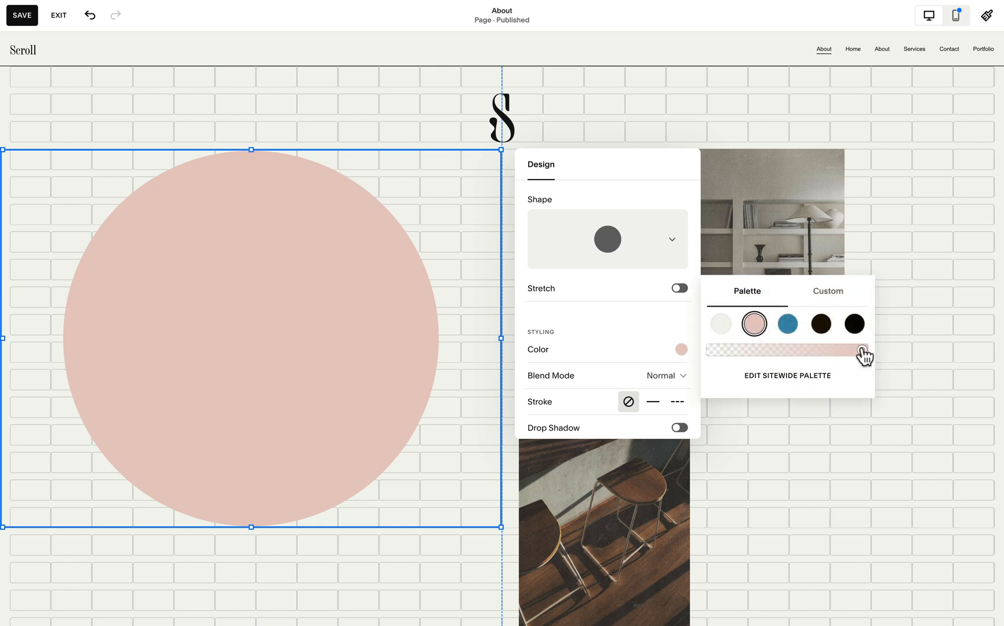
left_click(711, 349)
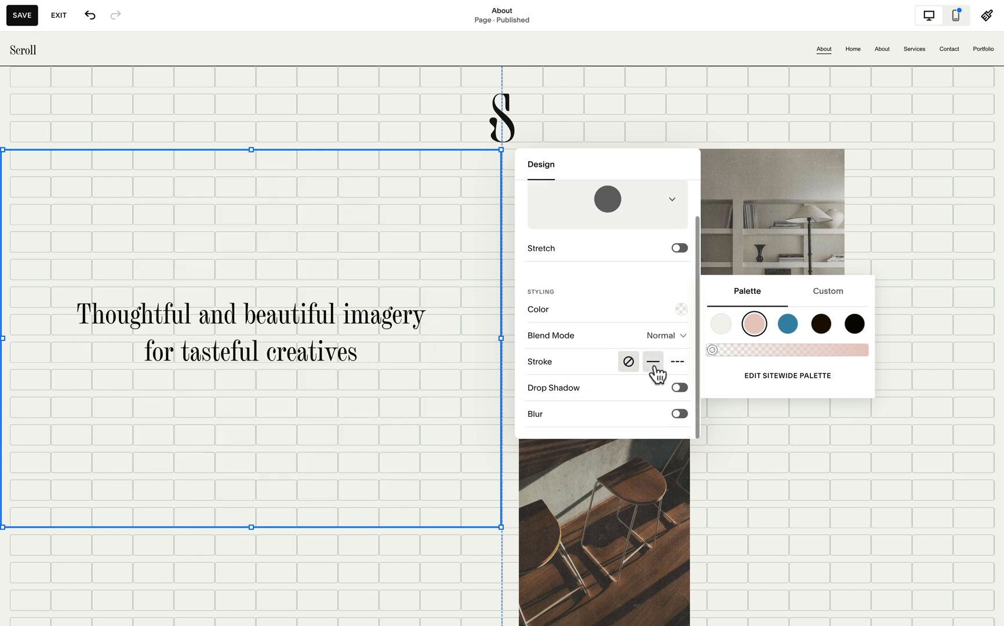
Give the circle a solid 1px stroke in a custom light colour.
left_click(652, 362)
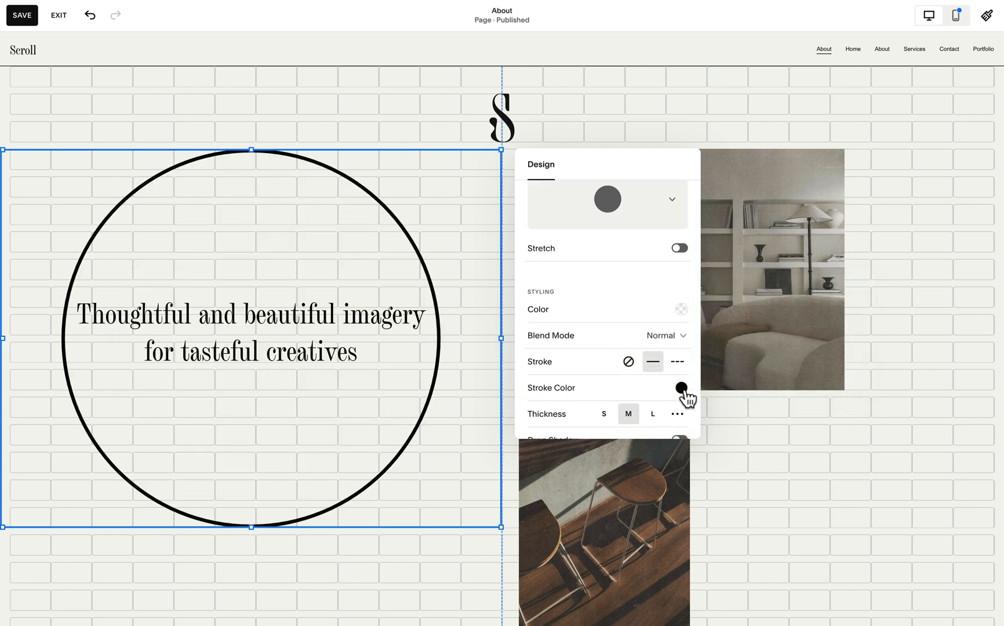
left_click(675, 412)
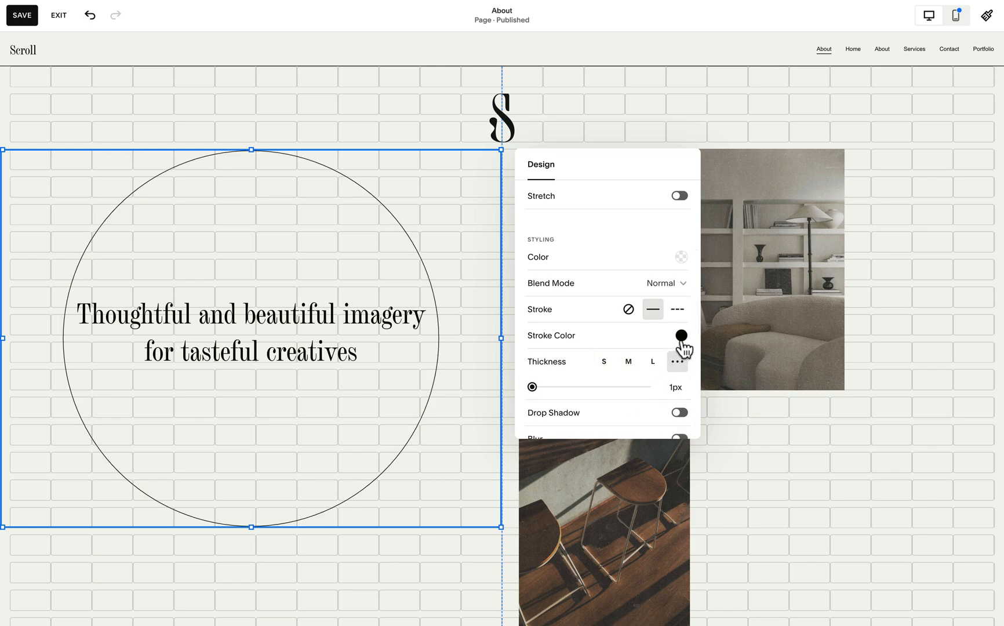
left_click(681, 336)
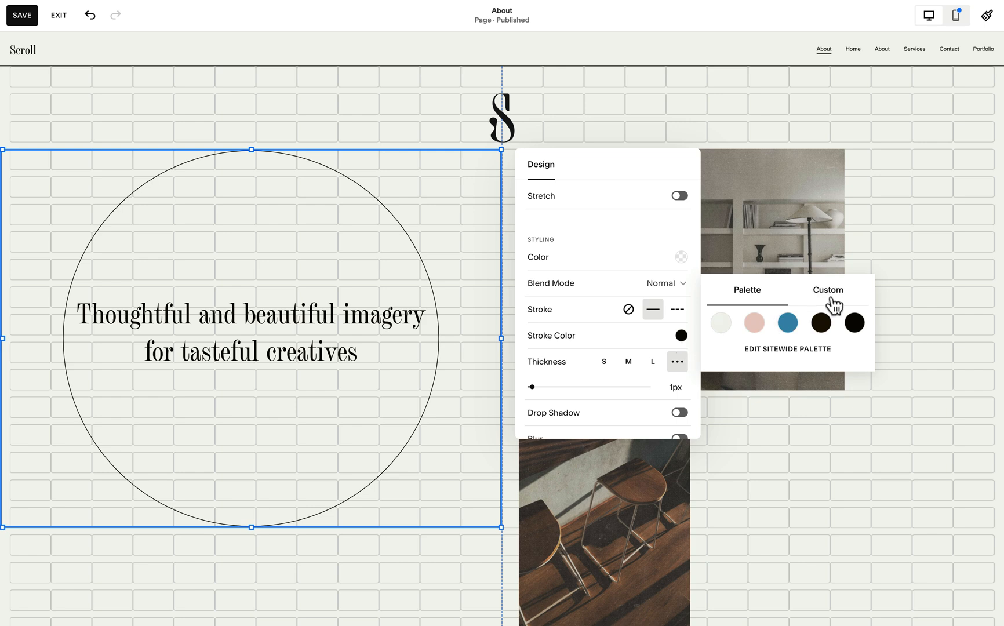
left_click(720, 309)
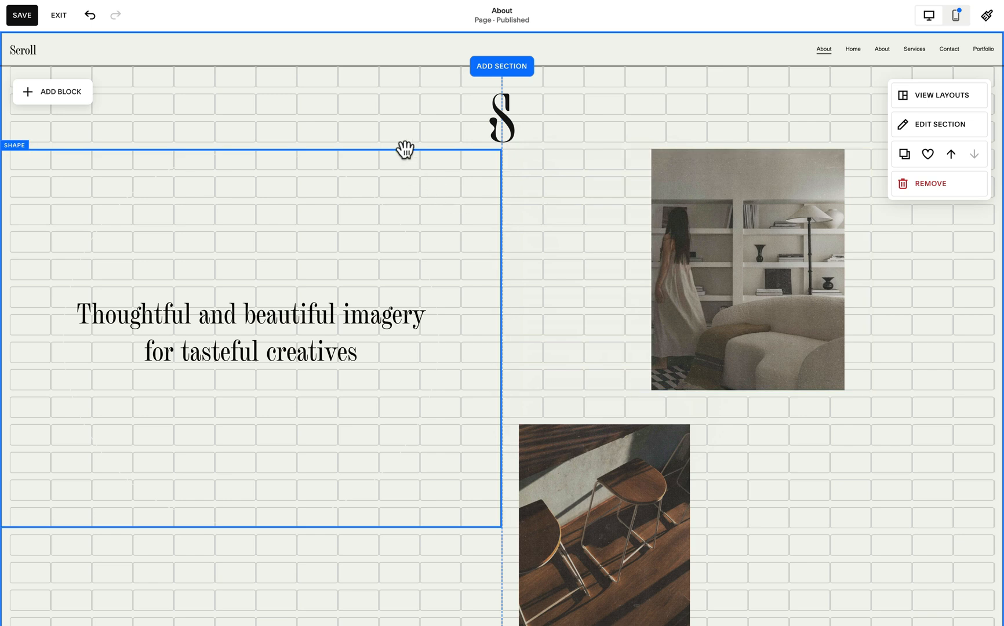
Add a second Shape block filling the left half and move it backward behind the heading.
left_click(52, 92)
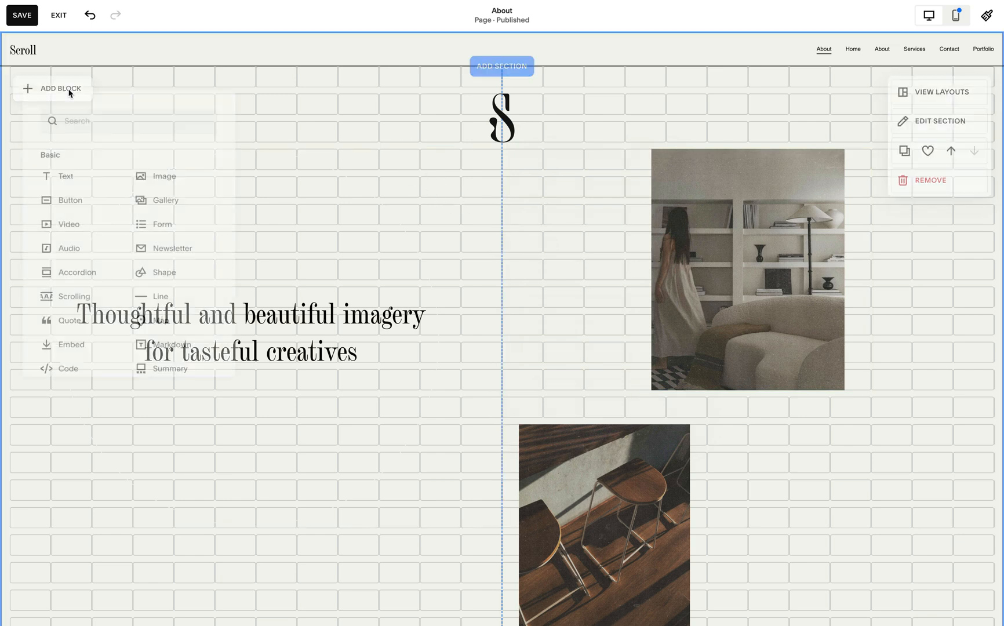
type("shape")
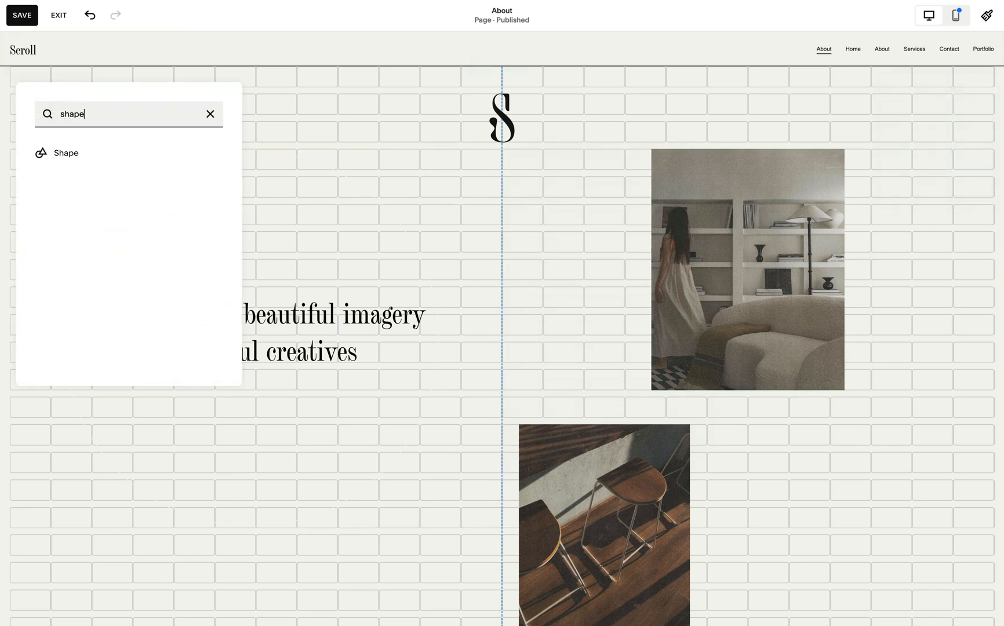
left_click(65, 152)
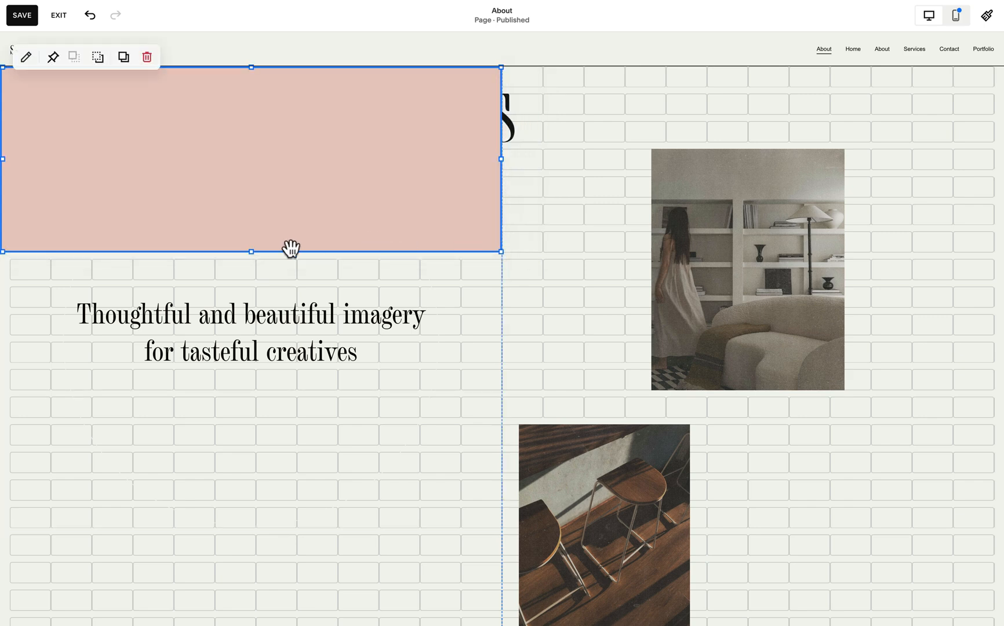
mouse_move(257, 253)
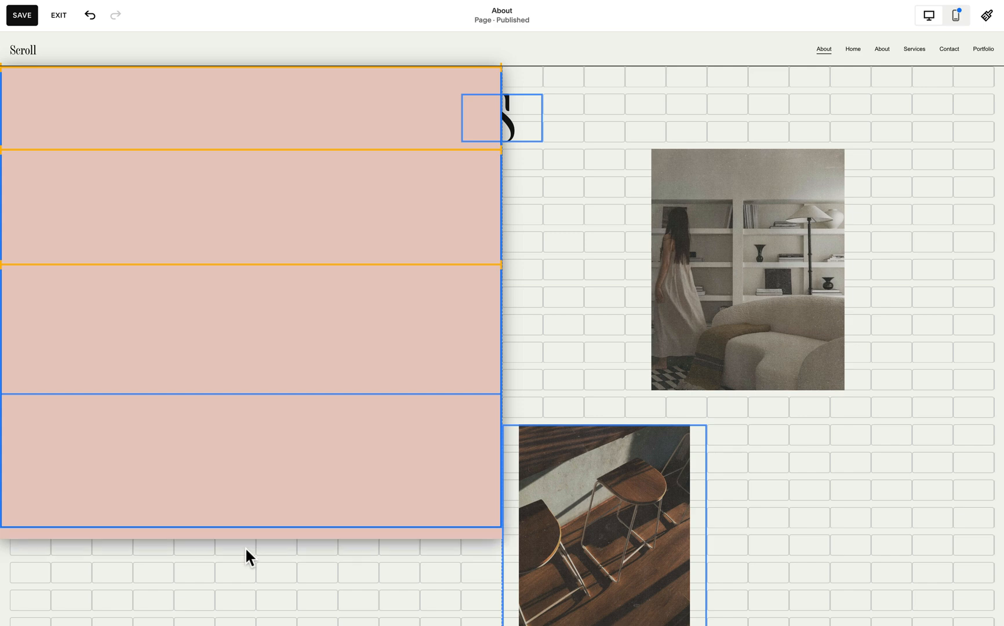
scroll("down", 3)
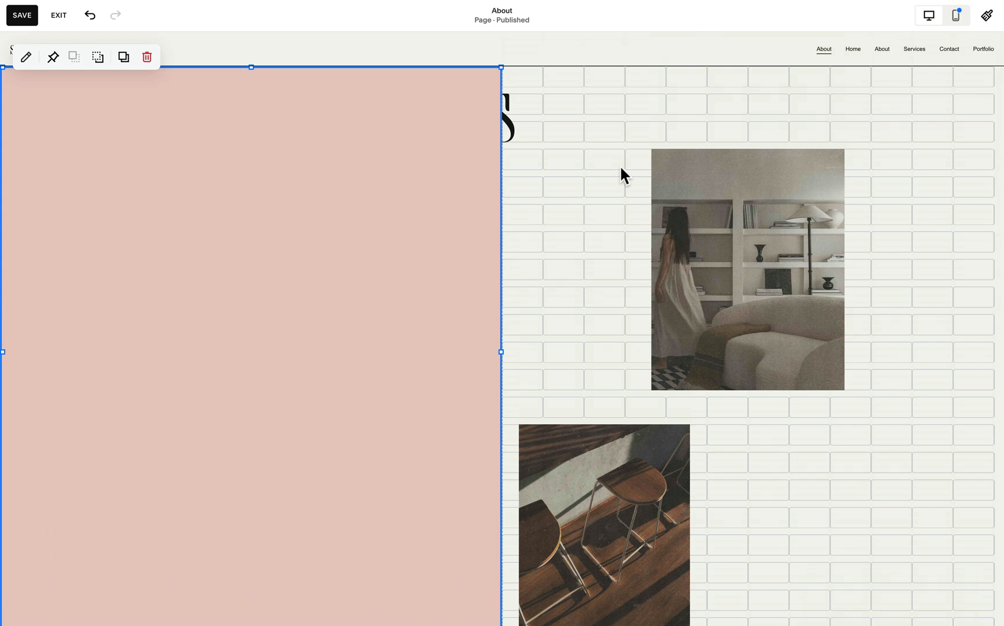
mouse_move(250, 333)
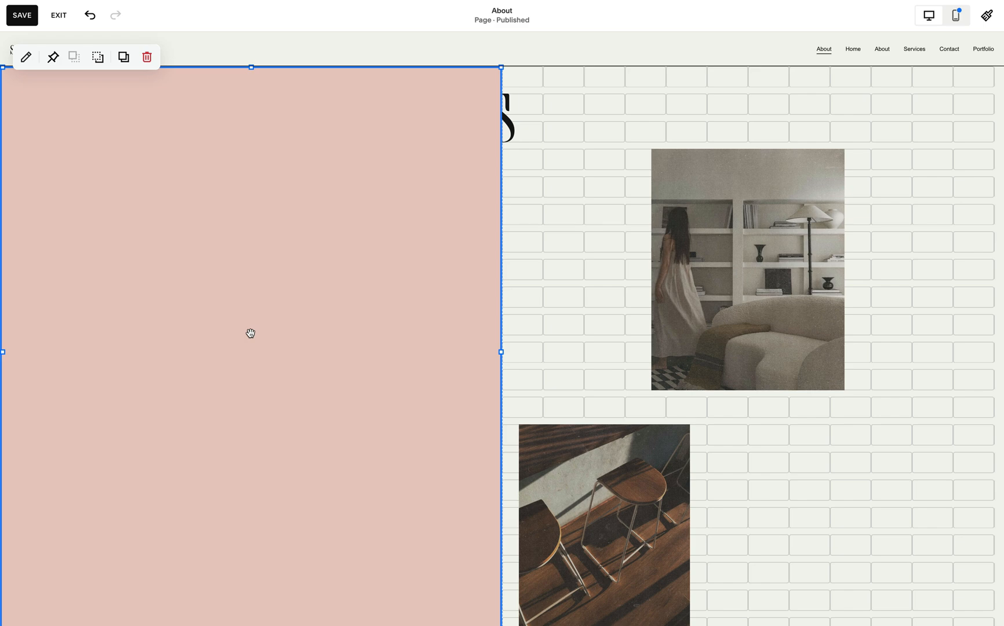
mouse_move(405, 190)
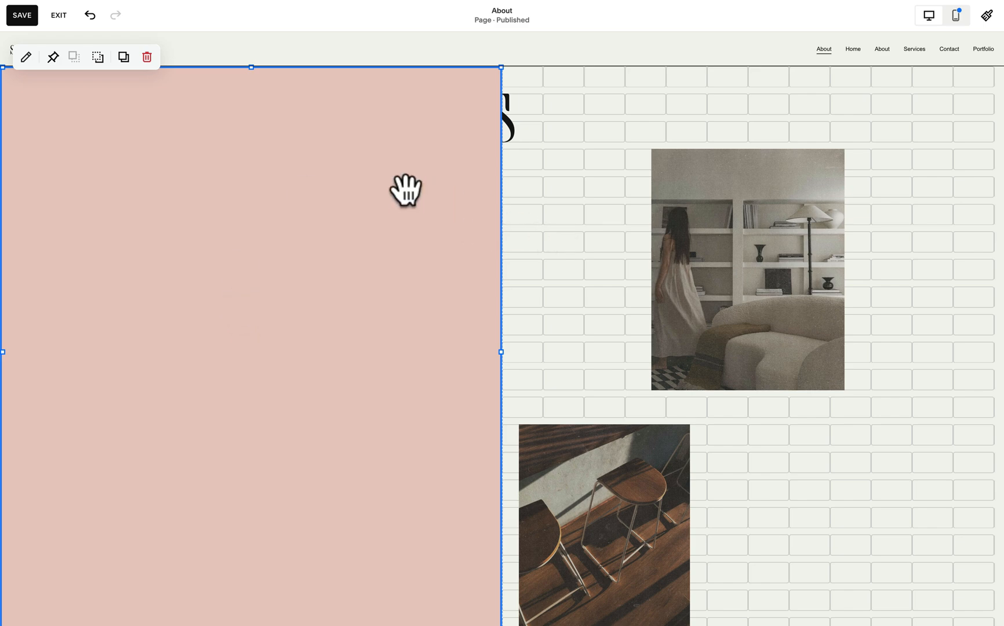
mouse_move(97, 56)
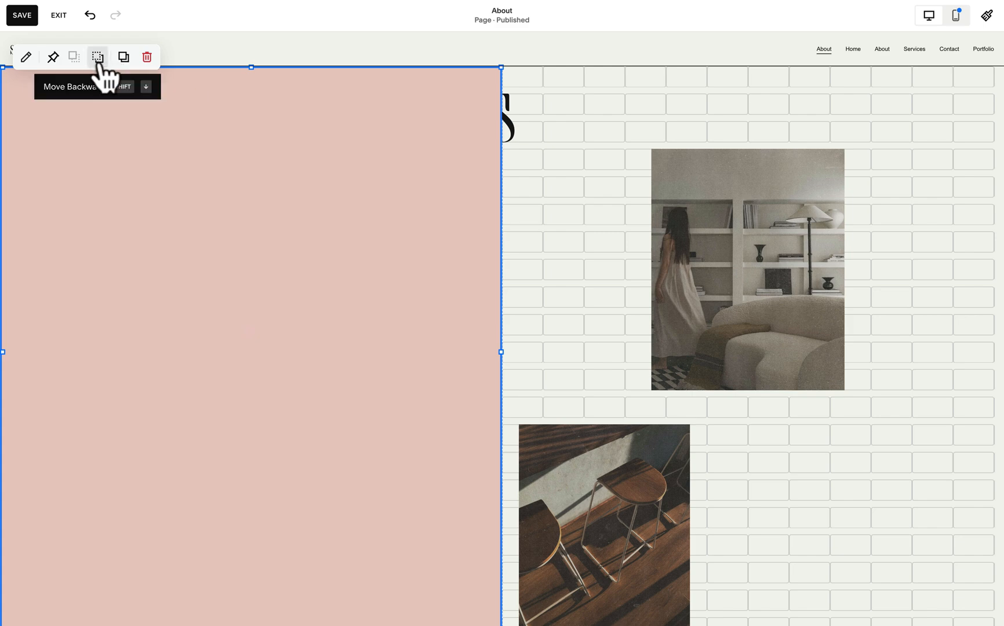
mouse_move(103, 83)
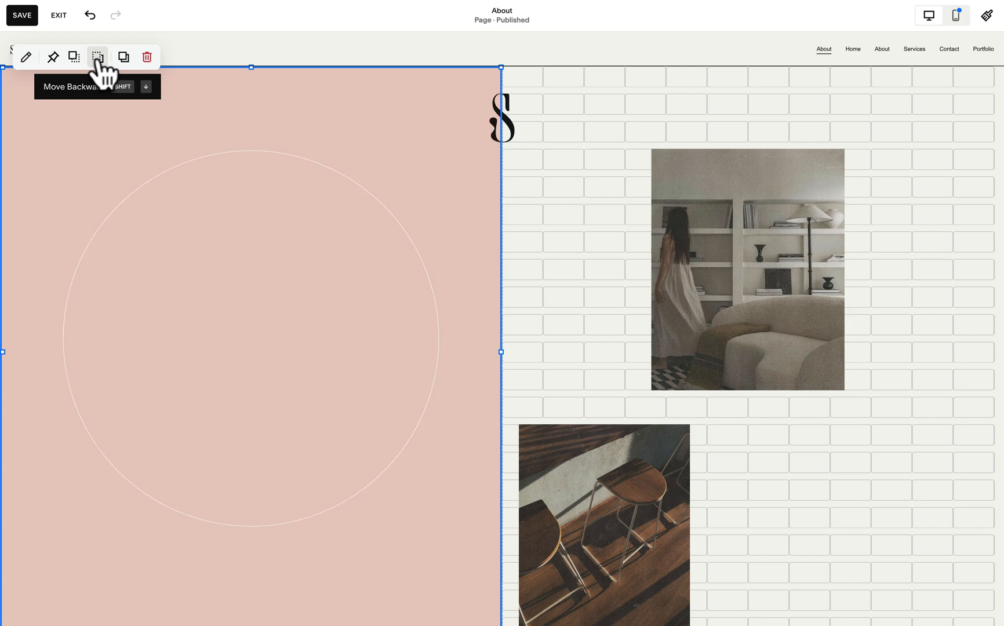
left_click(97, 57)
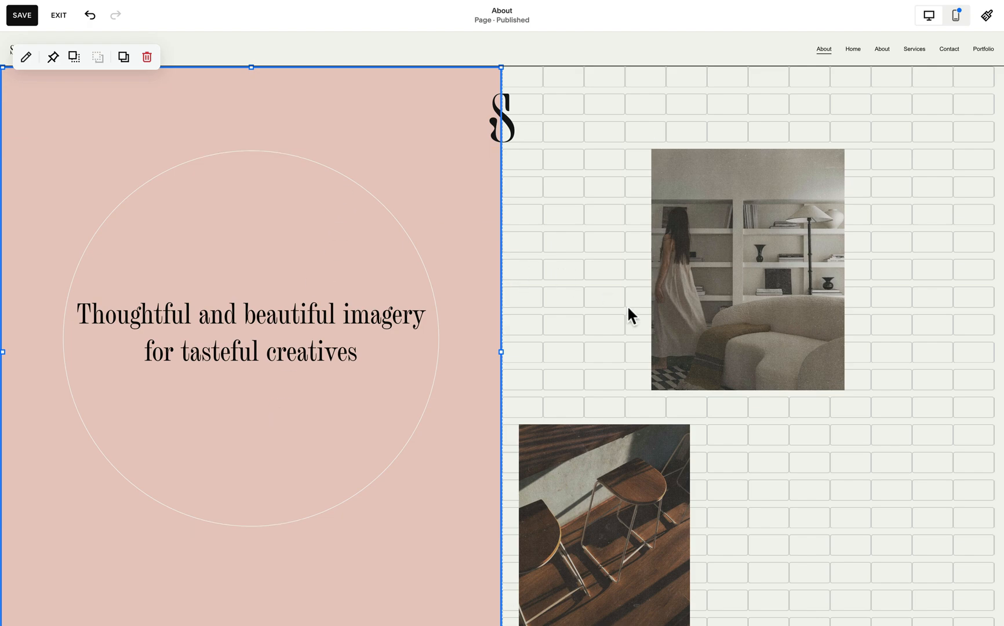
Pin the circle outline to the vertical centre and the full-height pink block to the top.
left_click(747, 268)
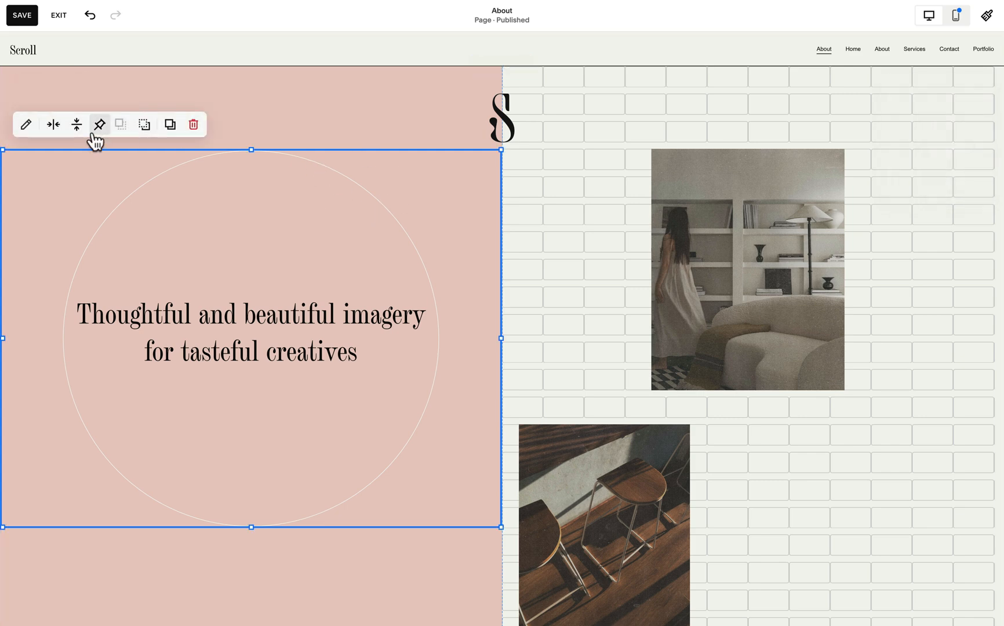
left_click(99, 124)
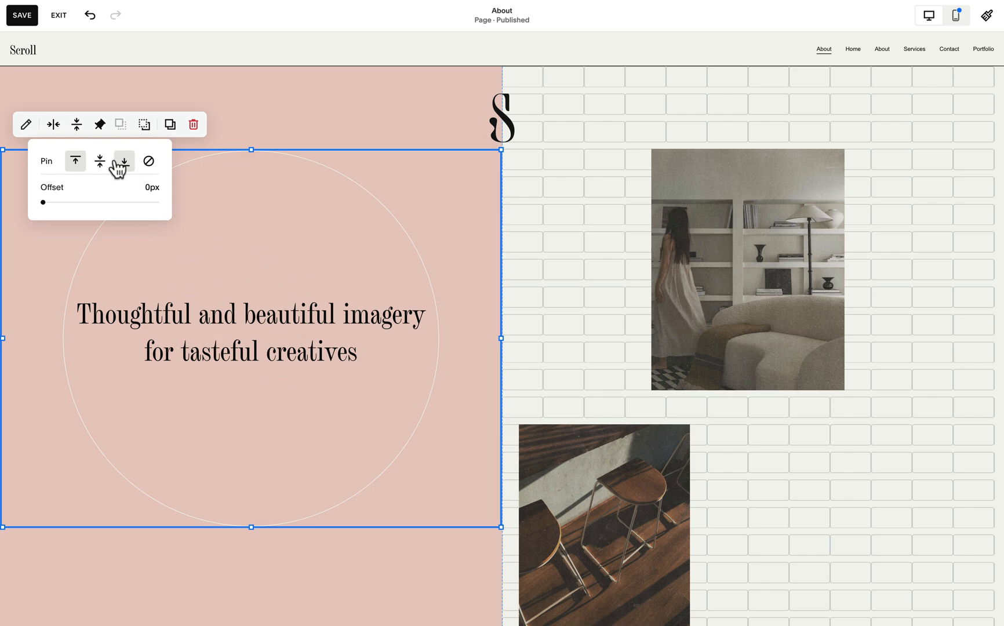
left_click(99, 160)
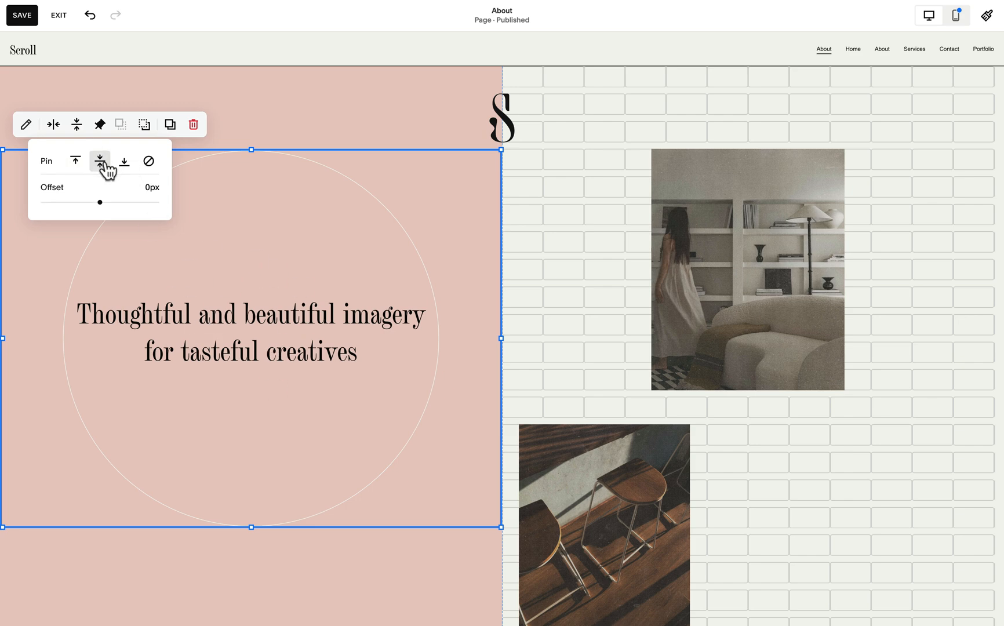
left_click(99, 160)
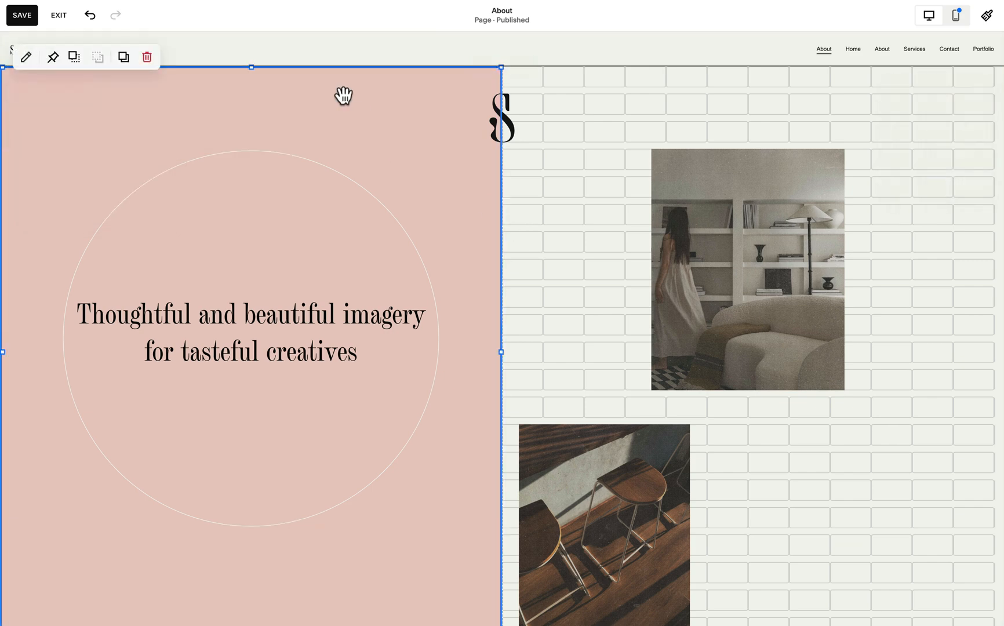
mouse_move(238, 69)
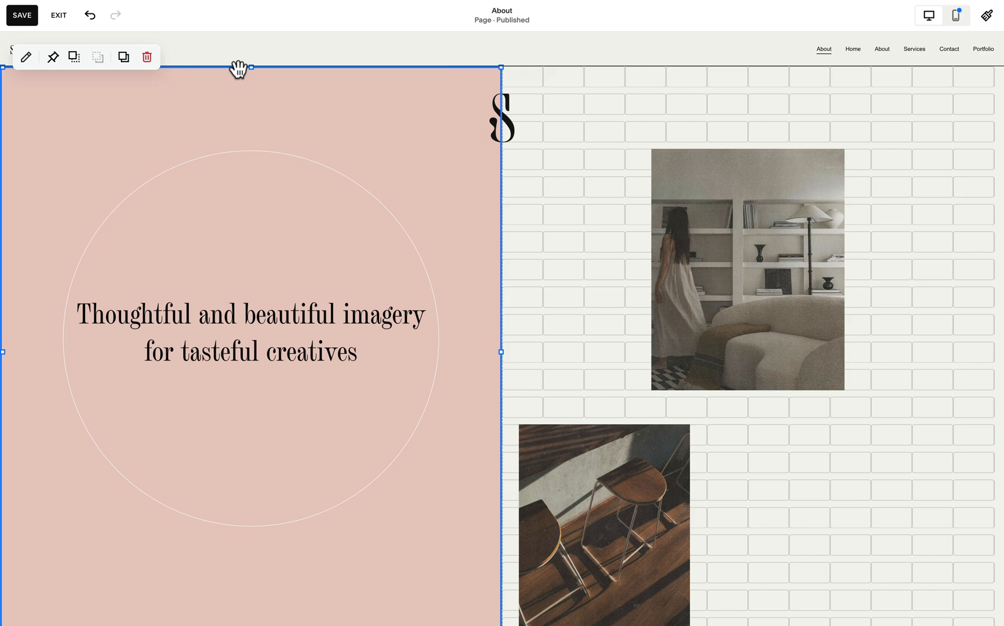
left_click(53, 56)
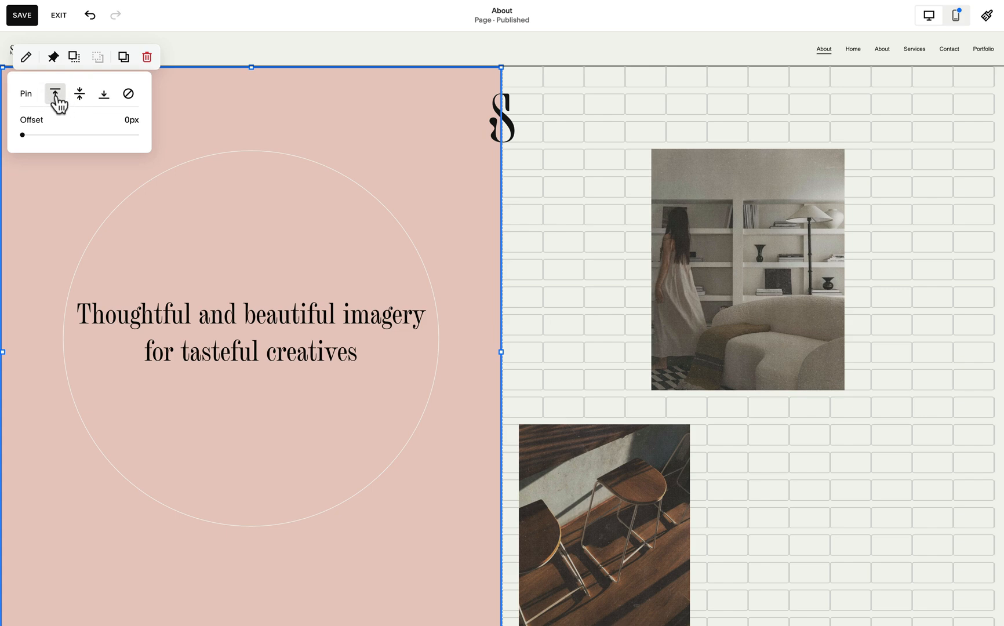
mouse_move(46, 101)
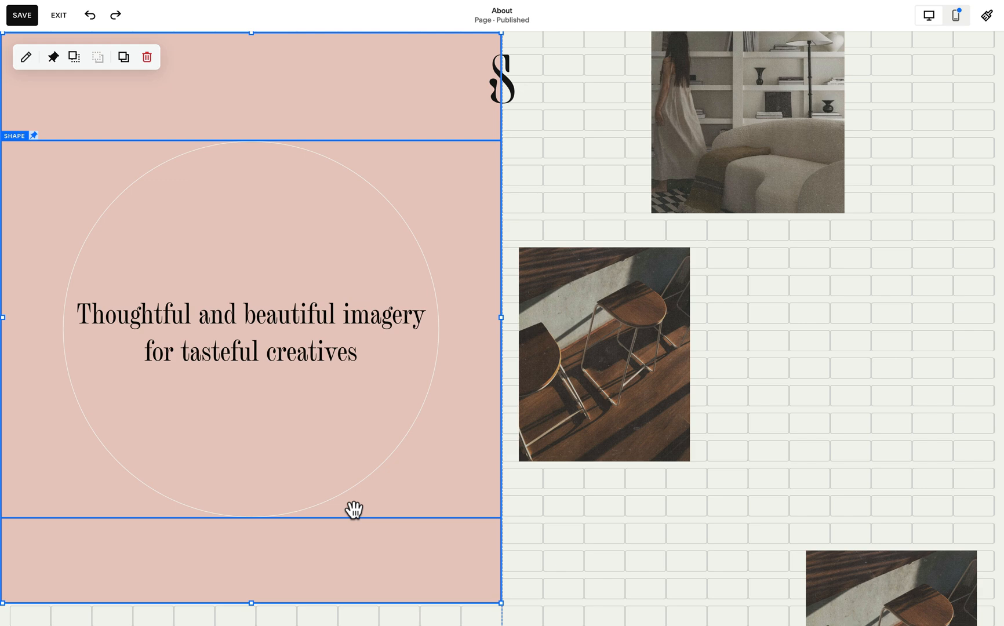
mouse_move(496, 234)
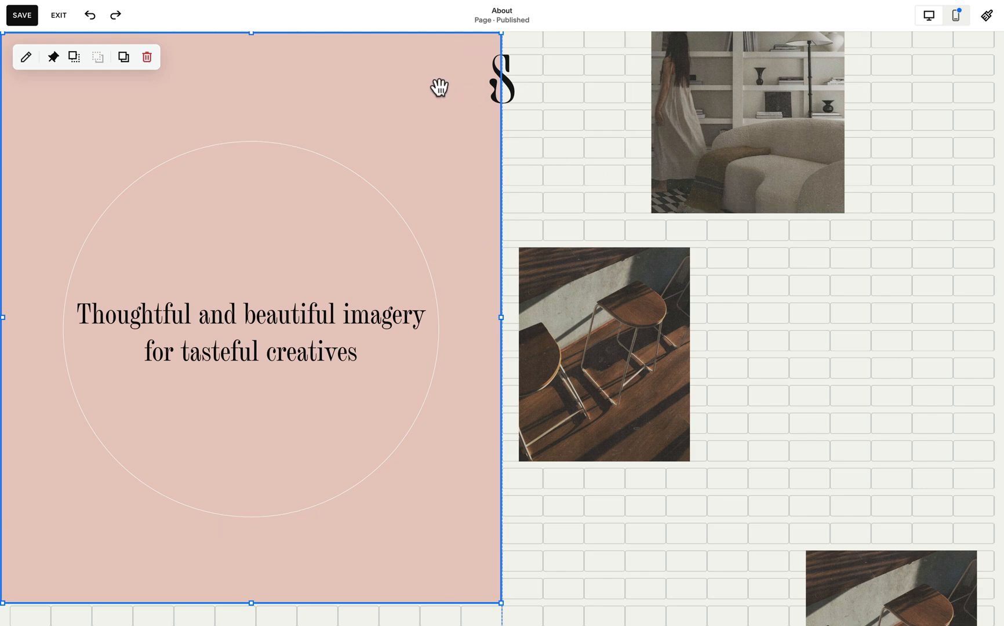
Resize the pinned pink block to full screen height and save the About page.
left_click(53, 56)
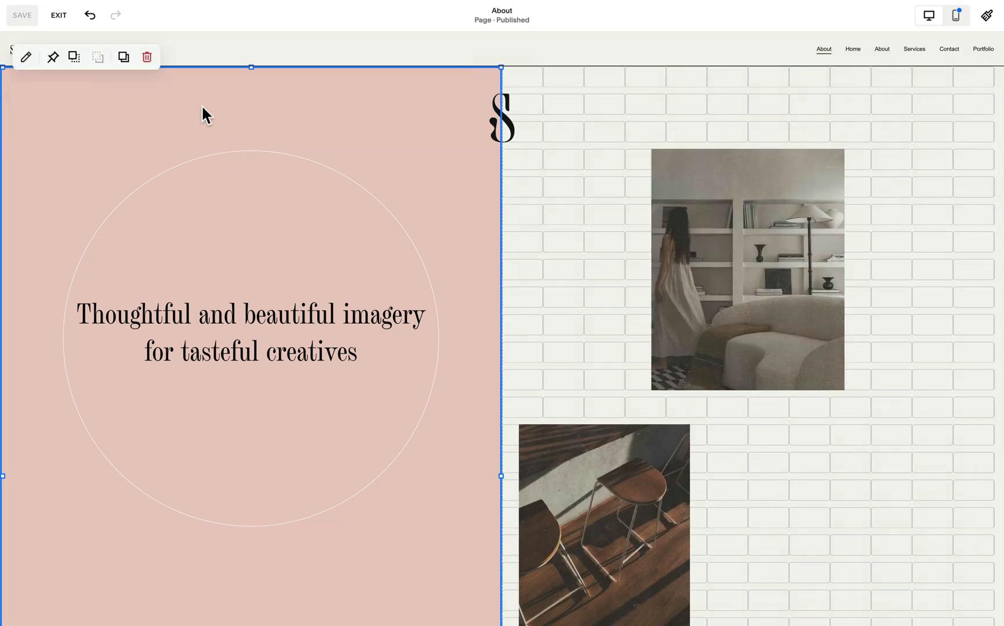
left_click(53, 56)
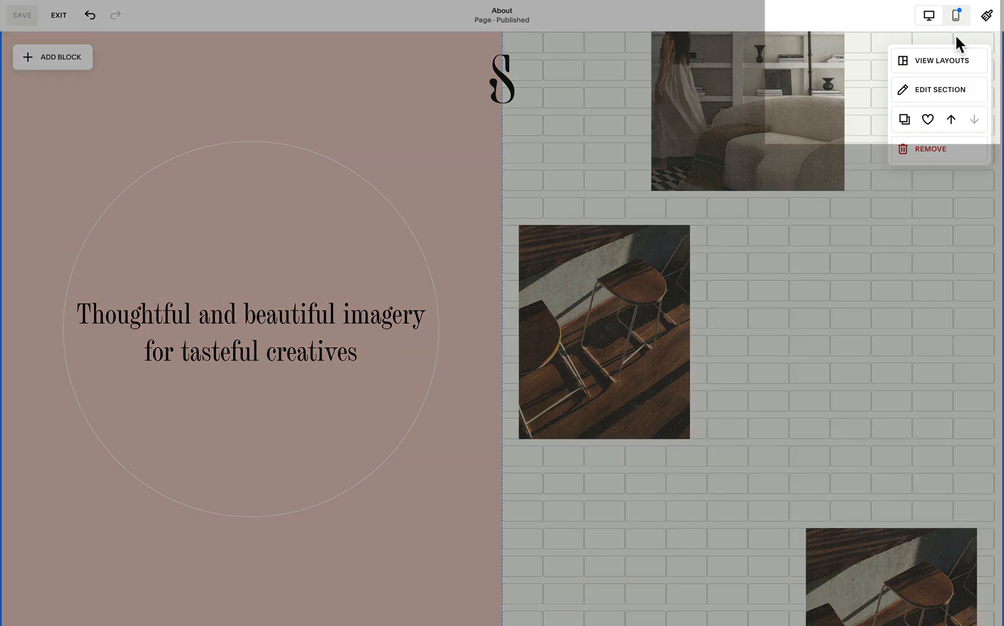
In mobile view, drag the heading and S logo up onto the pink block at the top.
left_click(955, 14)
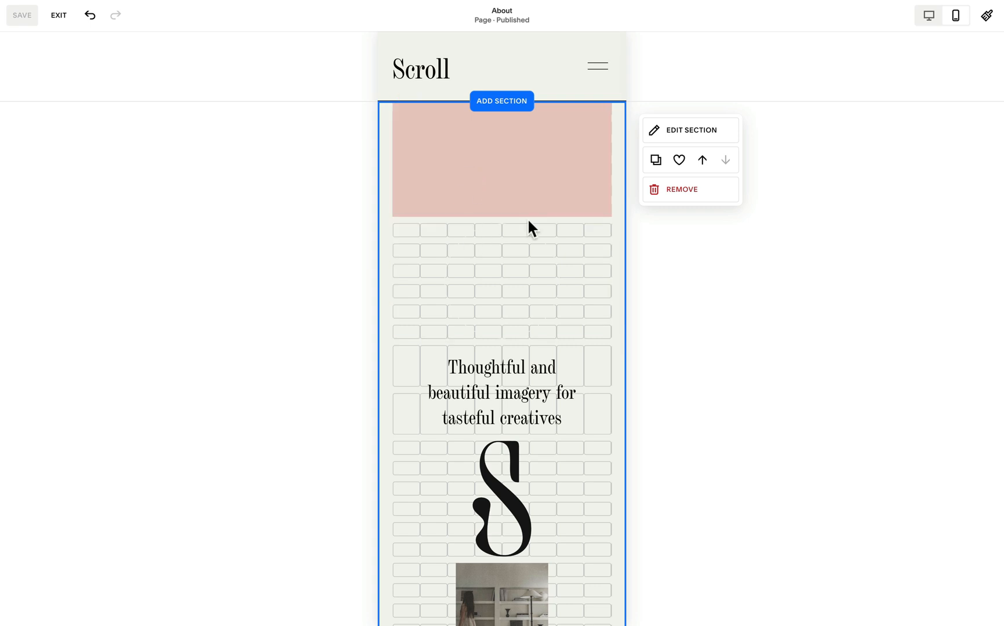
left_click(502, 159)
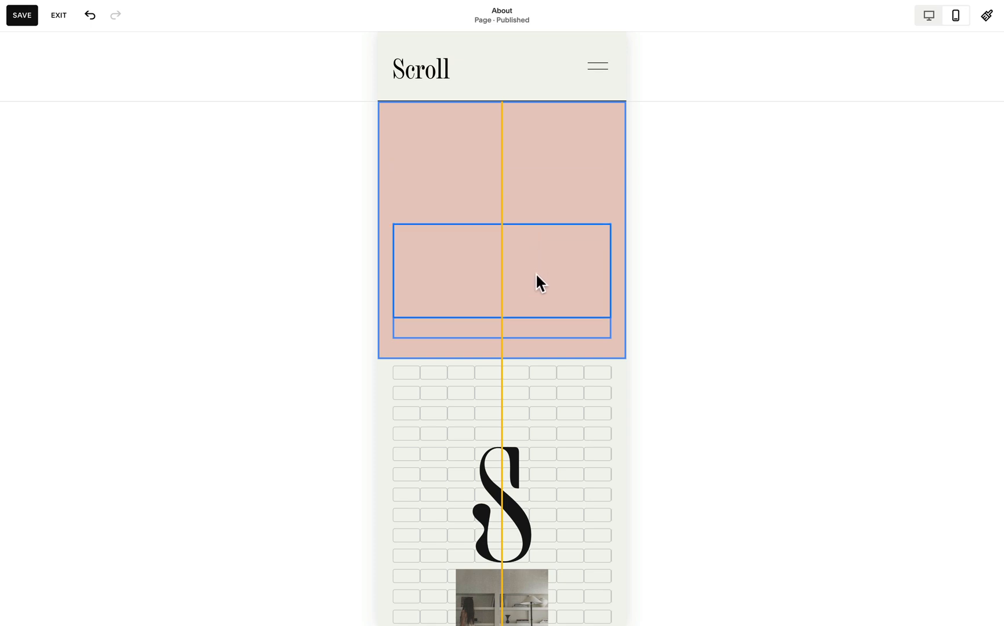
left_click(539, 283)
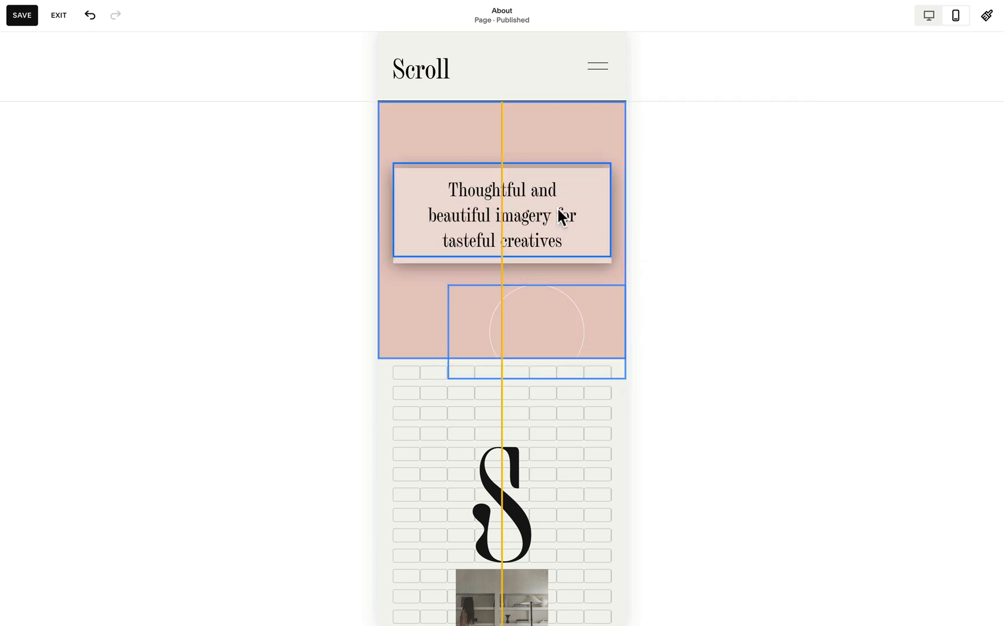
left_click(501, 503)
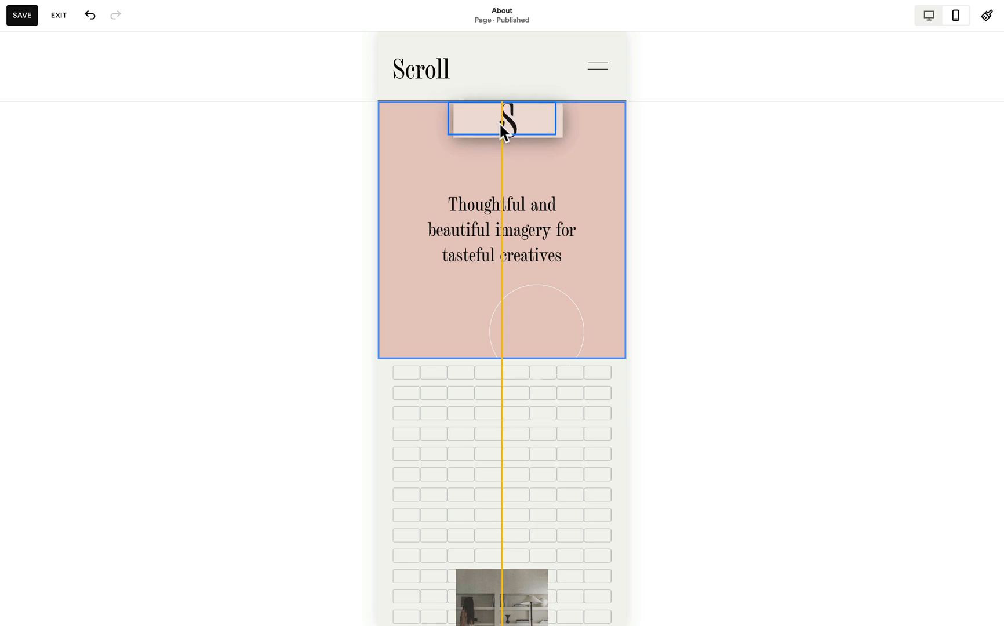
left_click(501, 119)
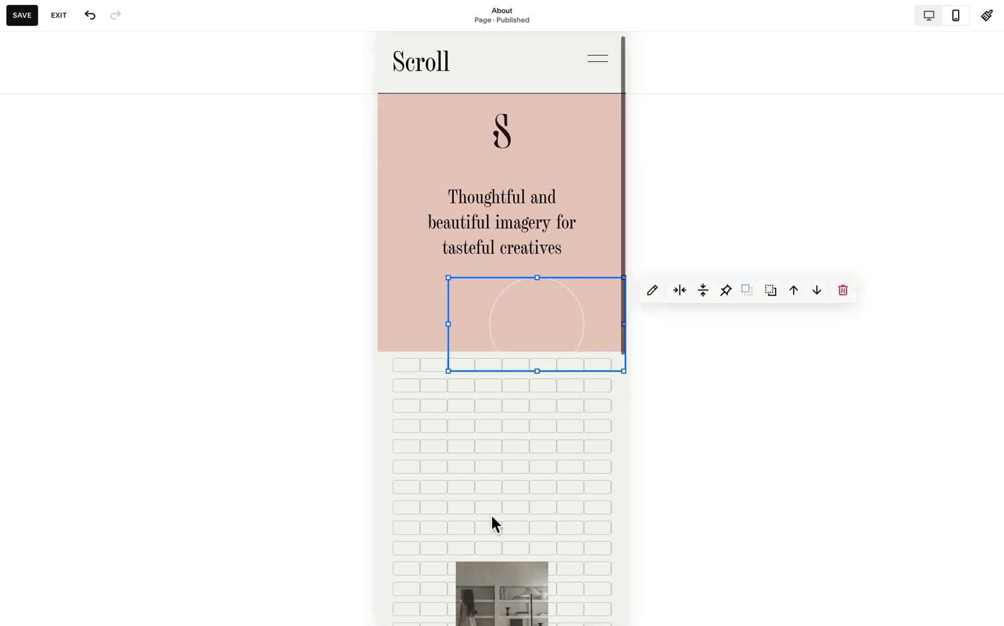
Lengthen the mobile section and stagger the room photo and stools photos below the pink block.
scroll("down", 3)
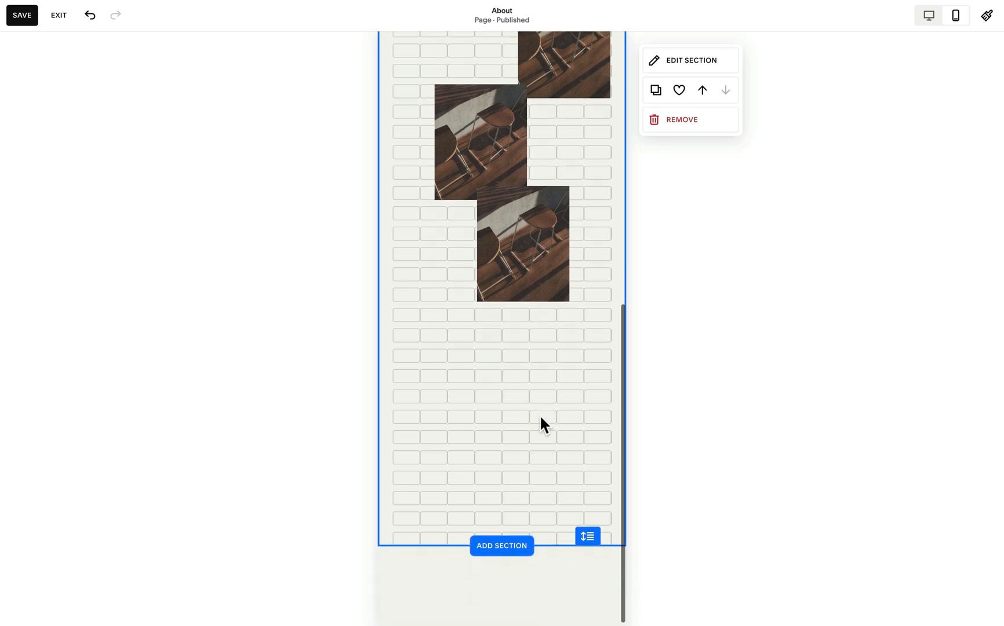
mouse_move(528, 395)
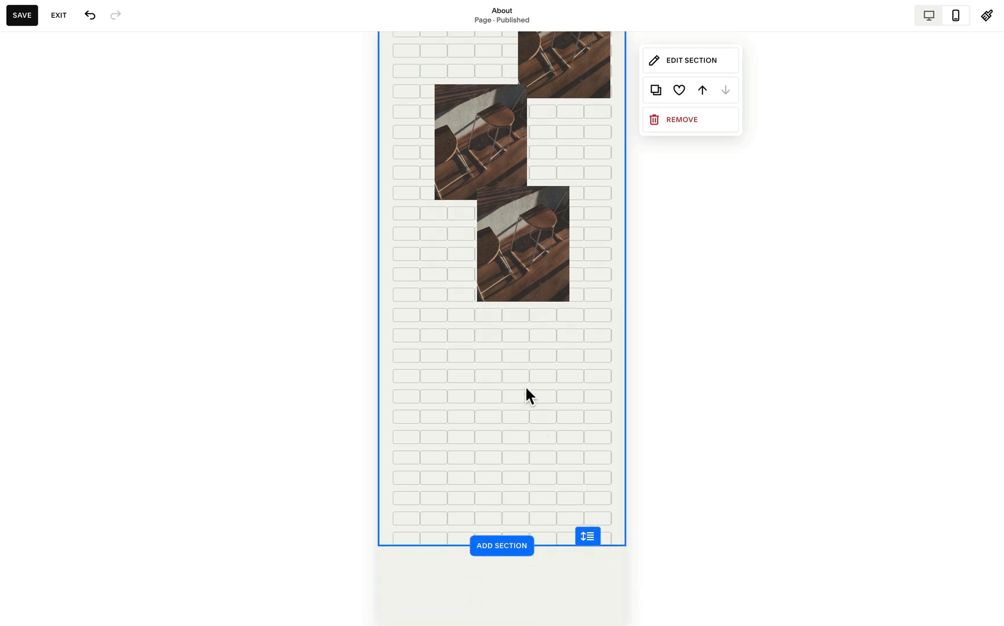
scroll("down", 3)
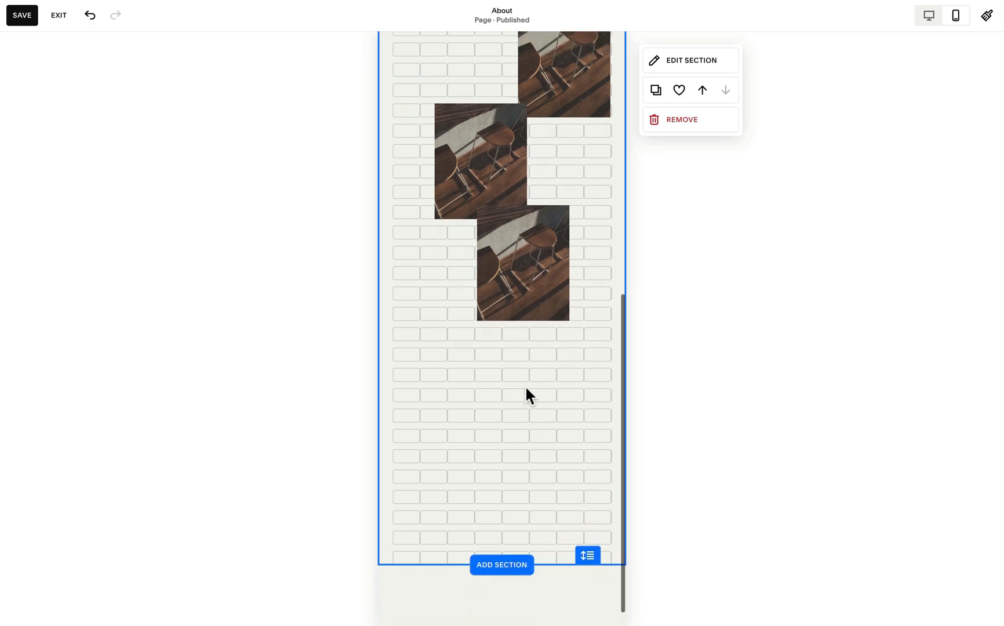
mouse_move(586, 552)
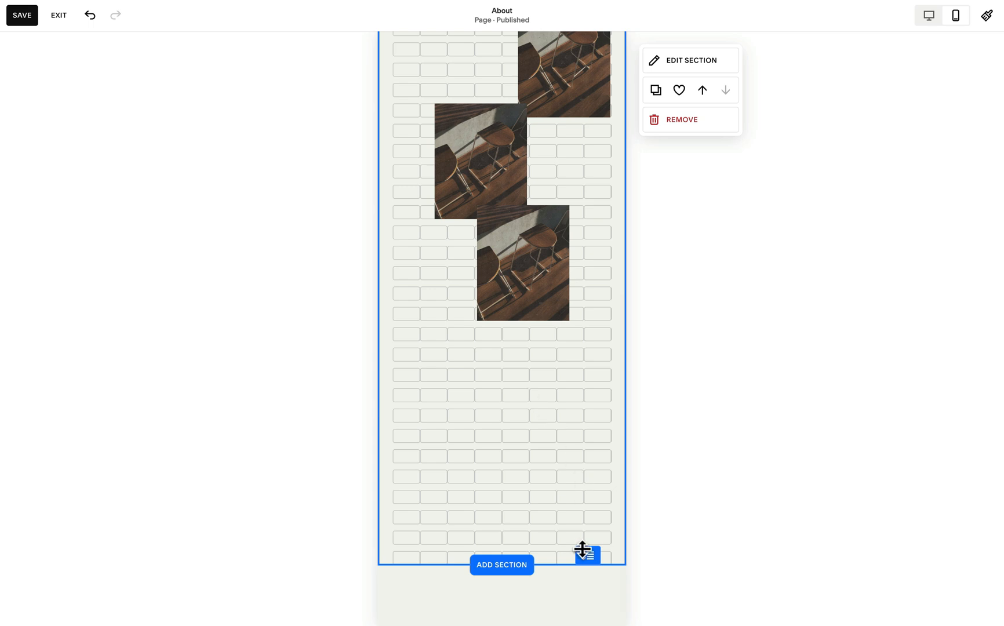
mouse_move(538, 471)
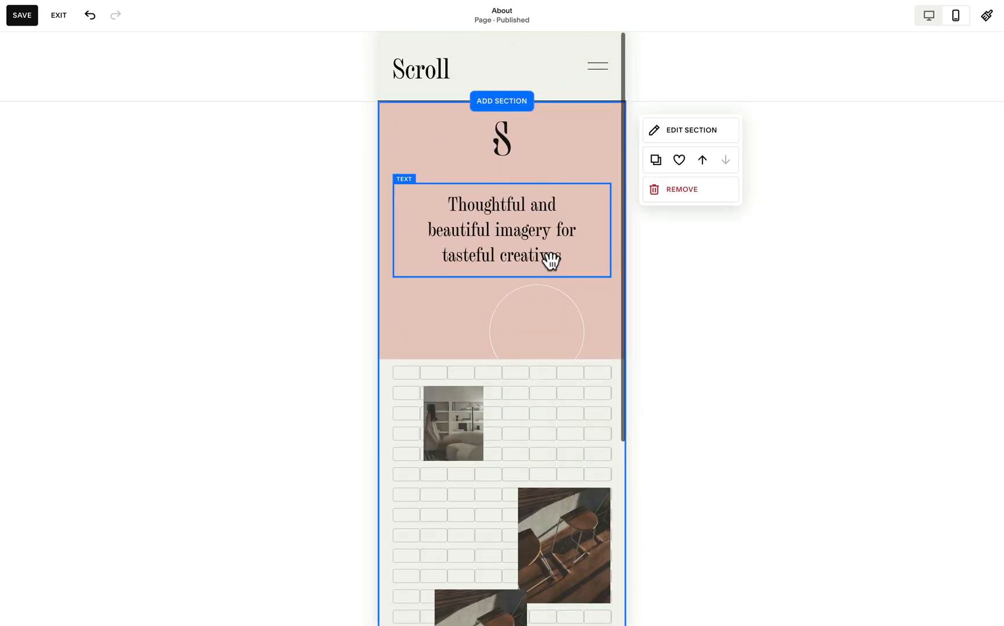
left_click(452, 423)
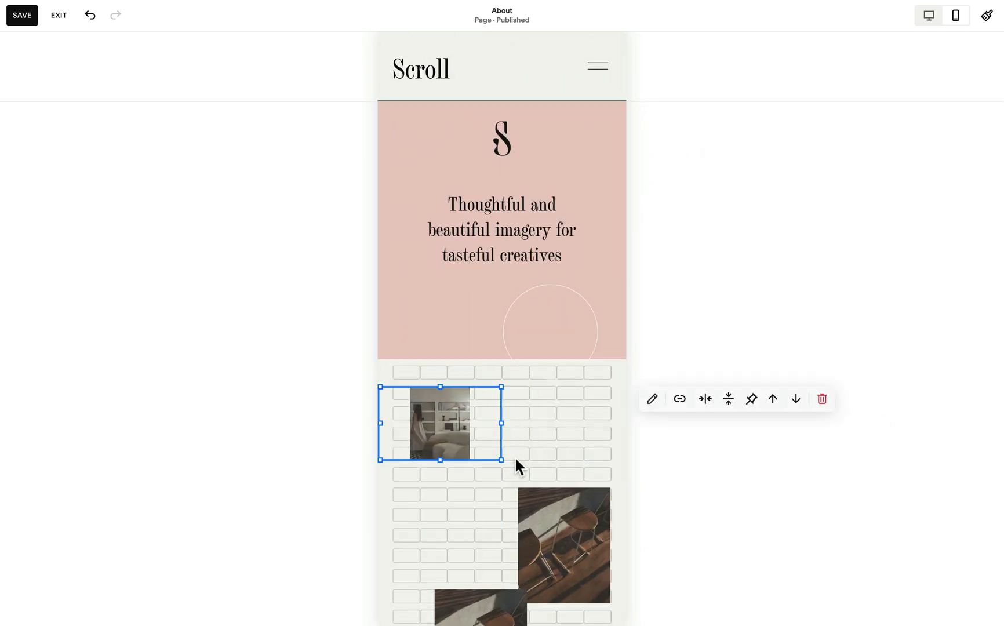
left_click(562, 544)
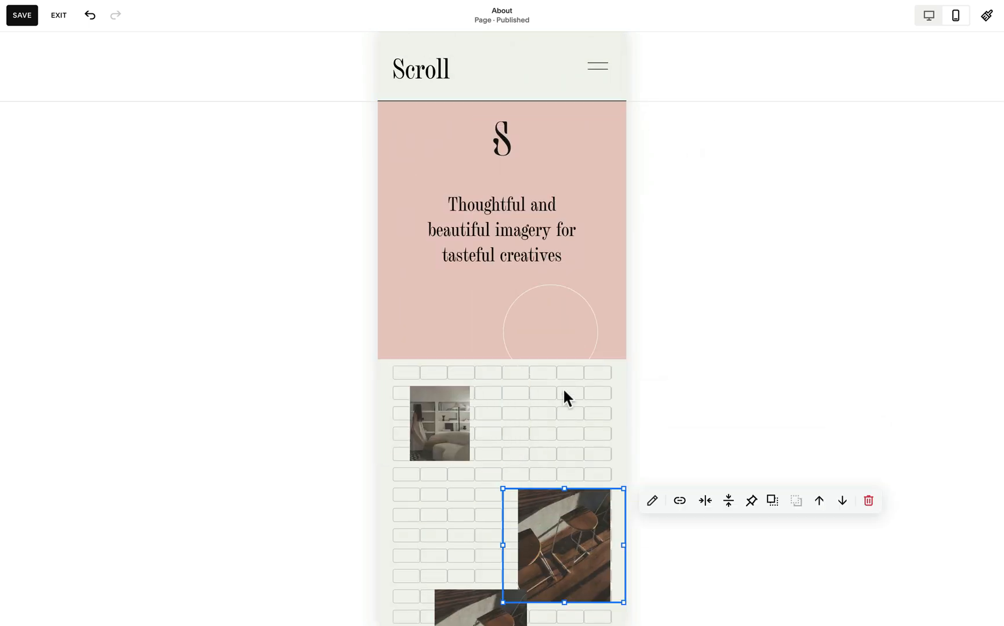
mouse_move(690, 200)
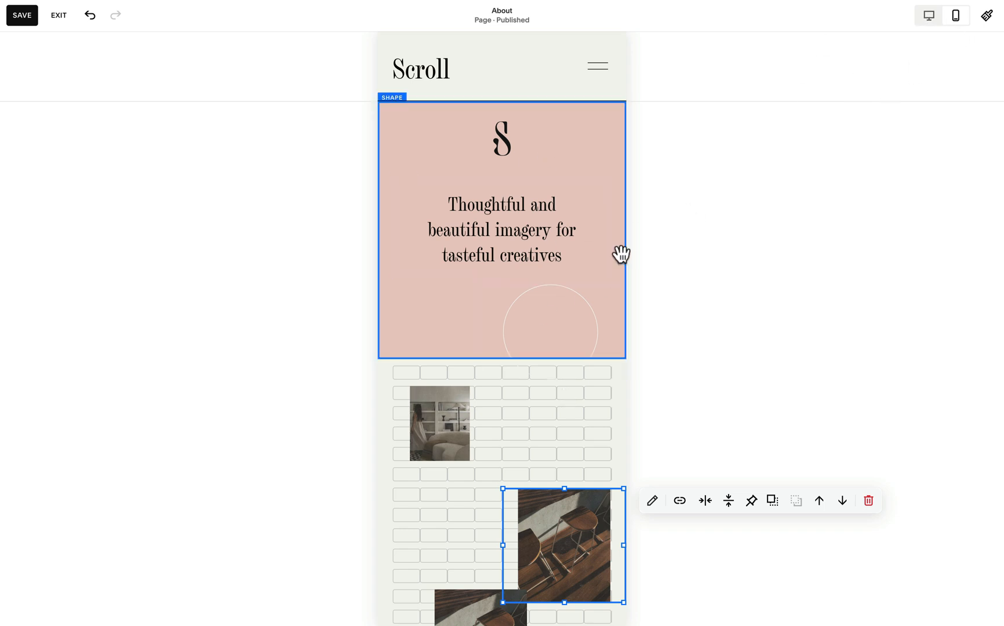
Compare desktop and mobile layouts, then exit the editor to the About page preview.
left_click(928, 15)
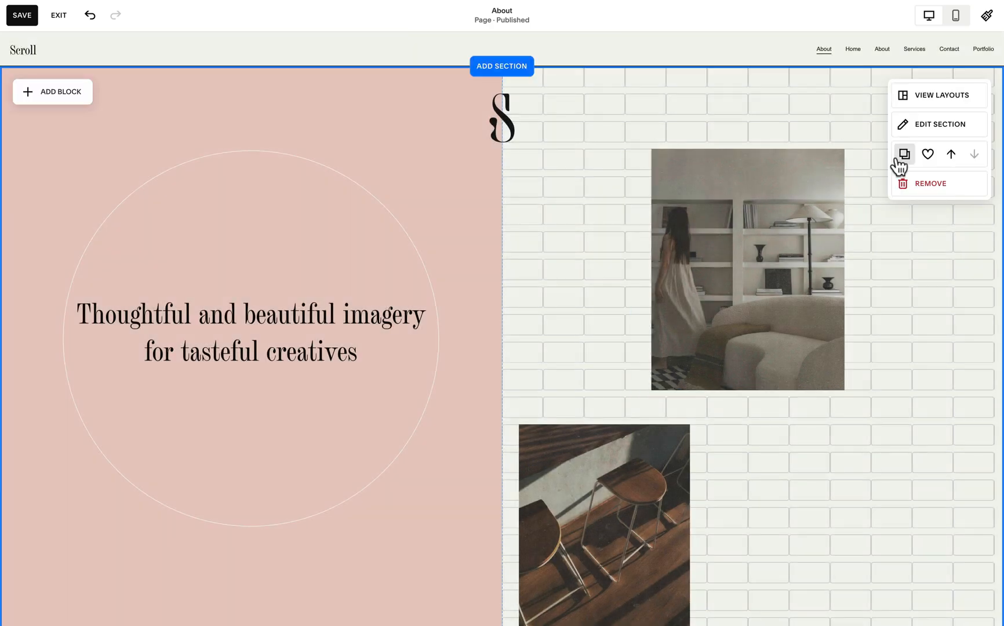
left_click(955, 14)
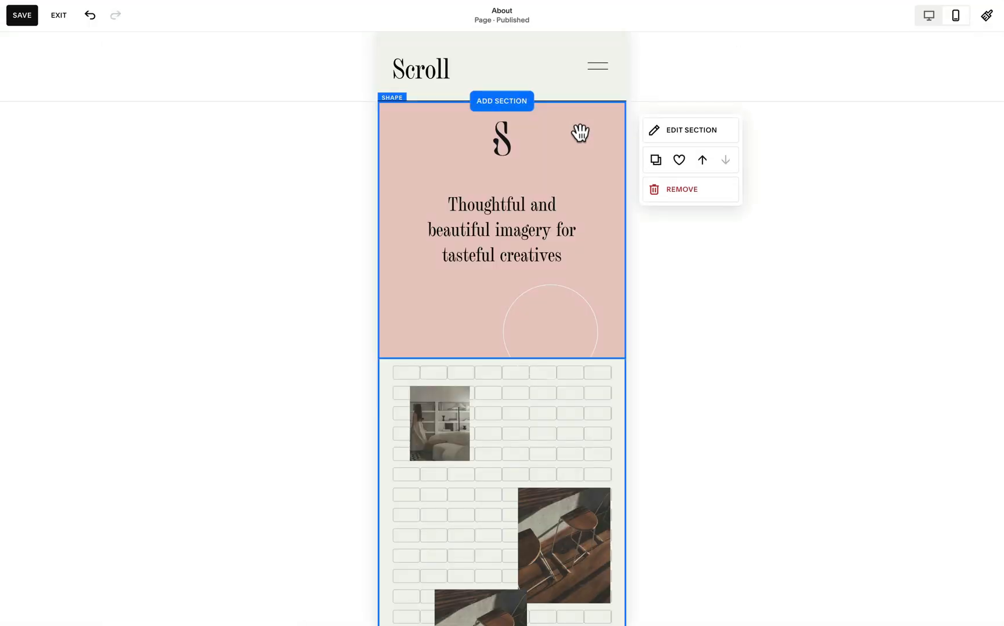
left_click(502, 137)
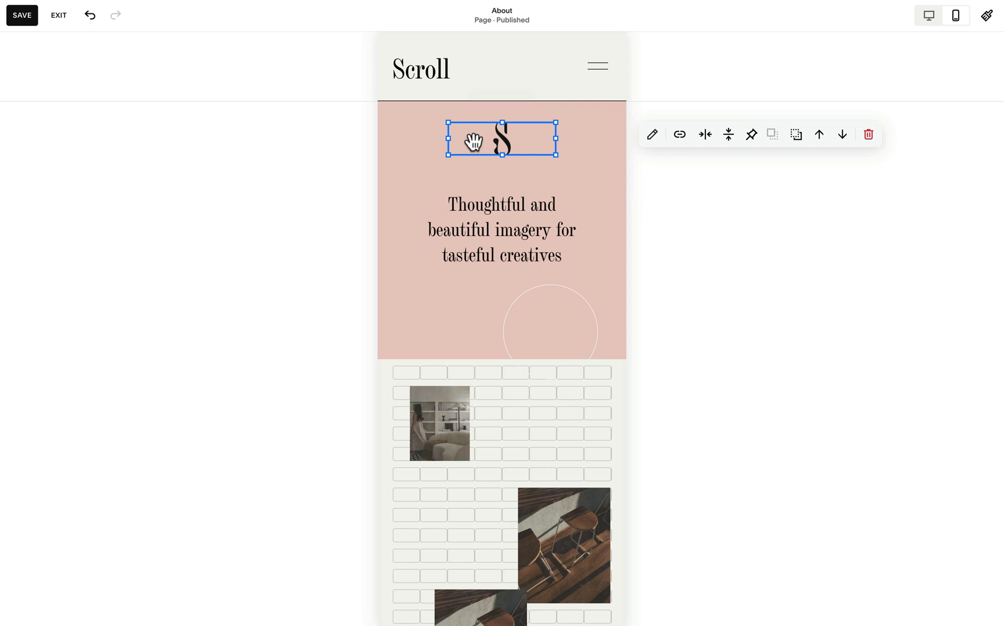
mouse_move(751, 135)
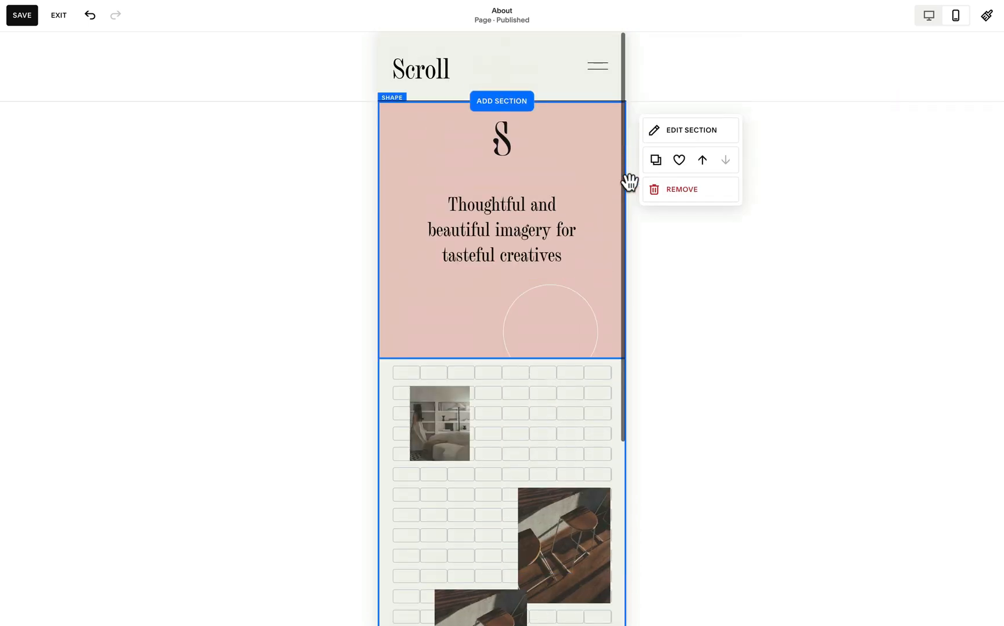
left_click(501, 136)
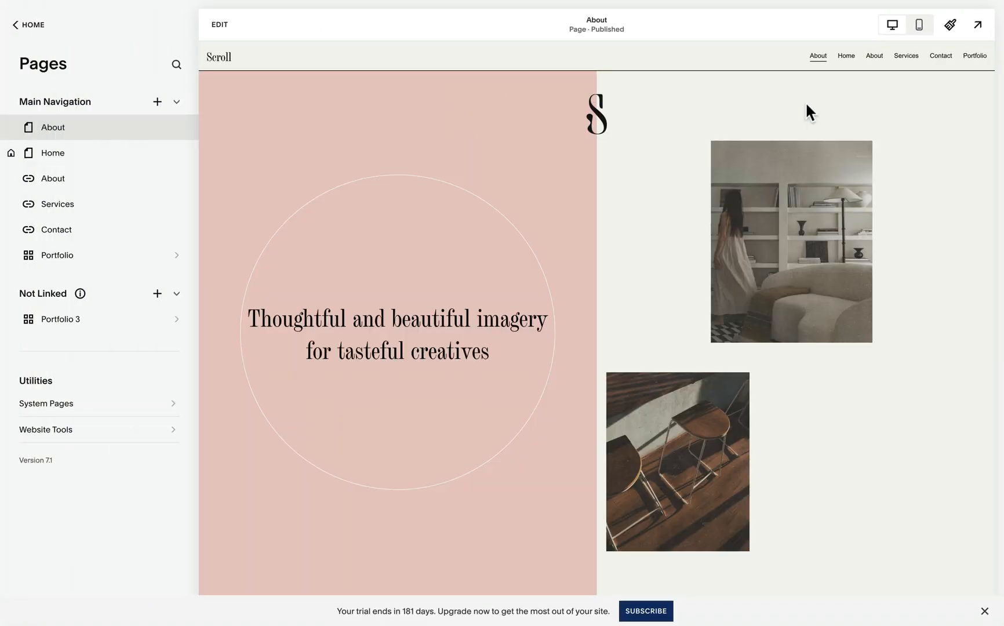
left_click(993, 24)
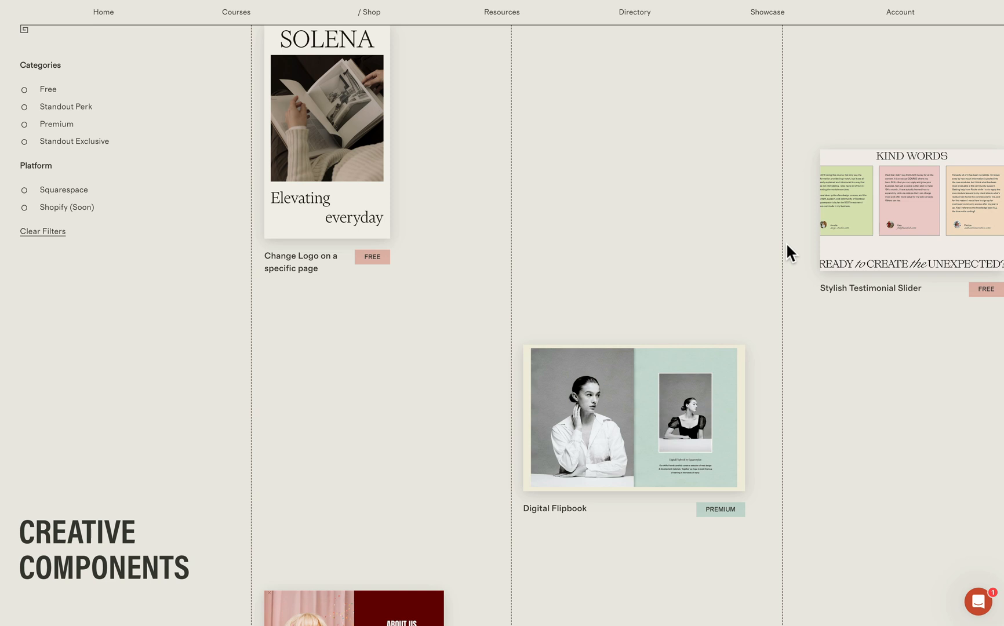
Scroll down the Creative Components page to reveal the popout menu, vertical tabs and list orbit.
scroll("down", 3)
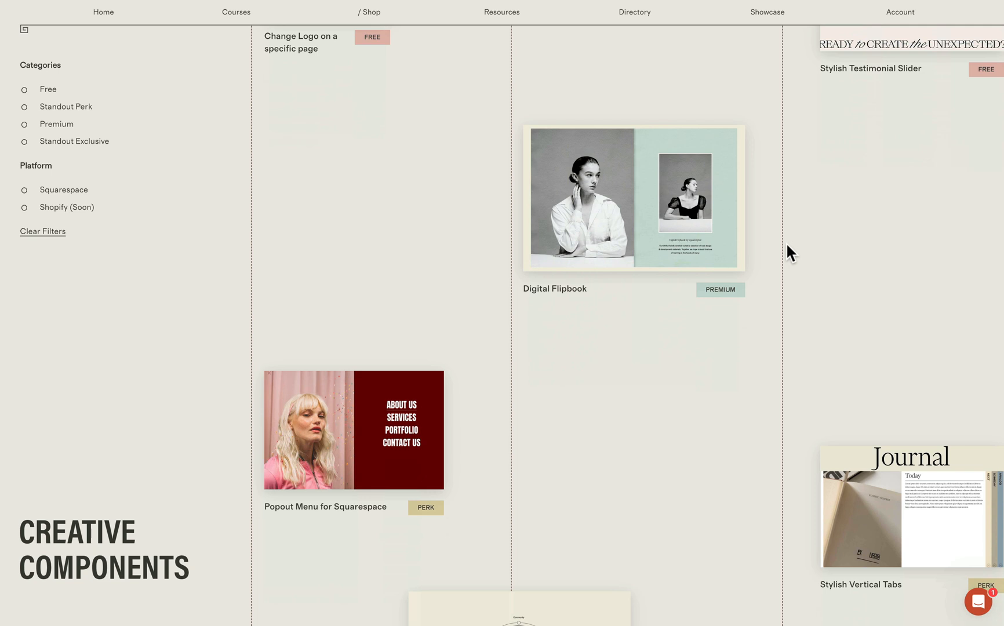
scroll("down", 3)
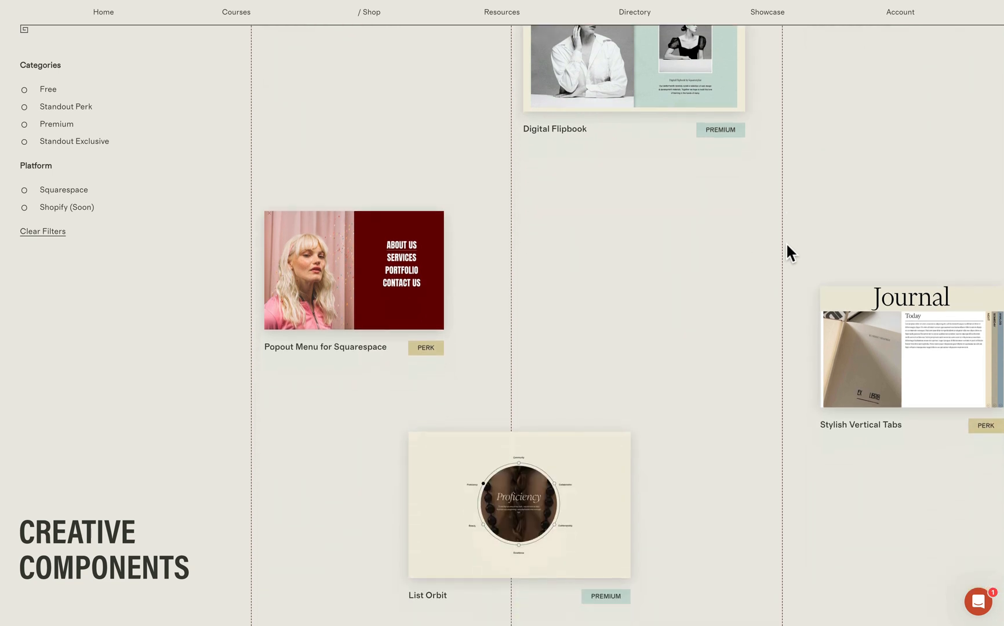